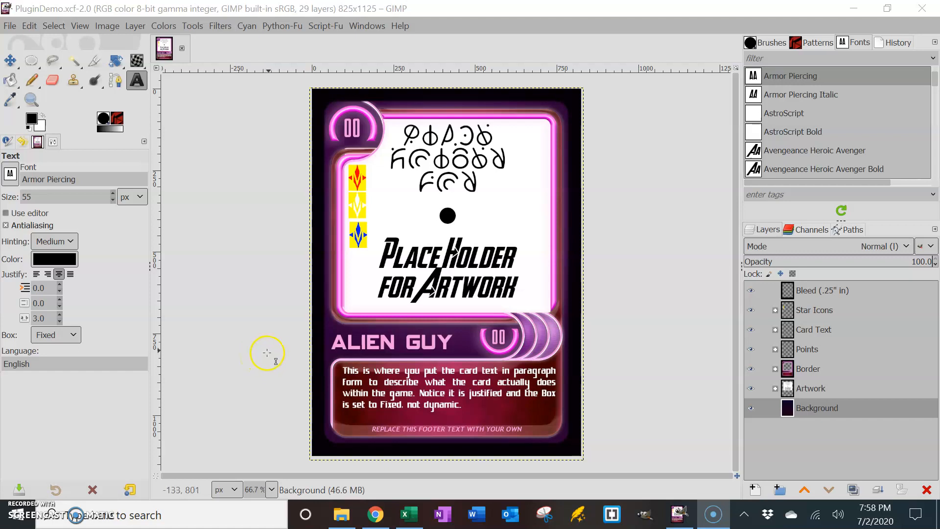
mouse_move(588, 268)
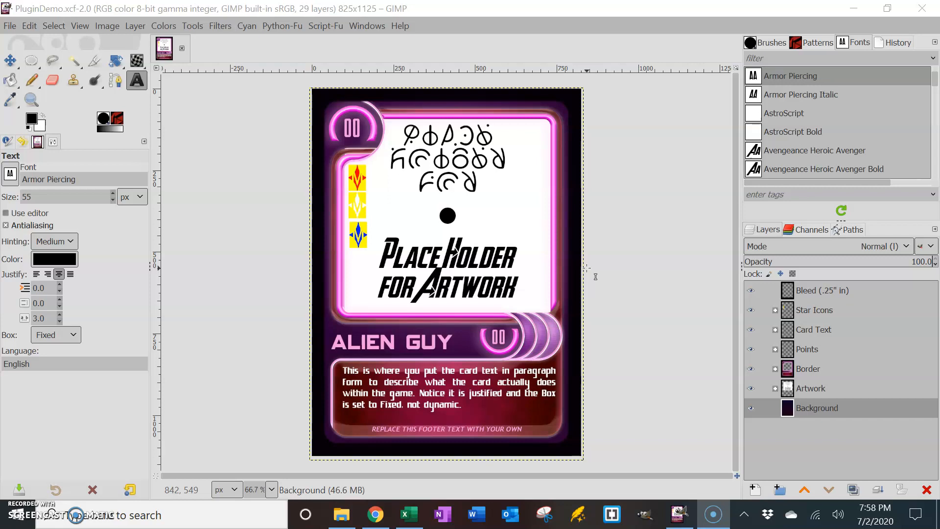
mouse_move(589, 296)
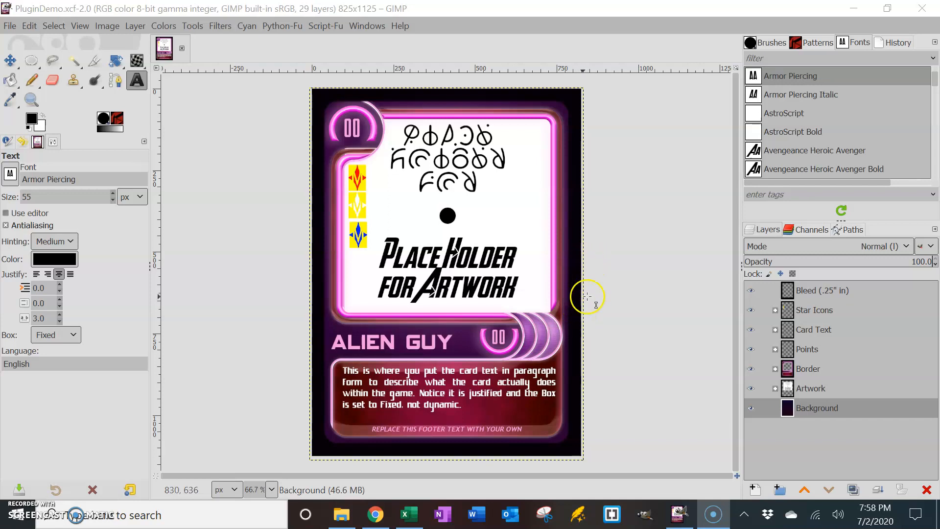
mouse_move(646, 346)
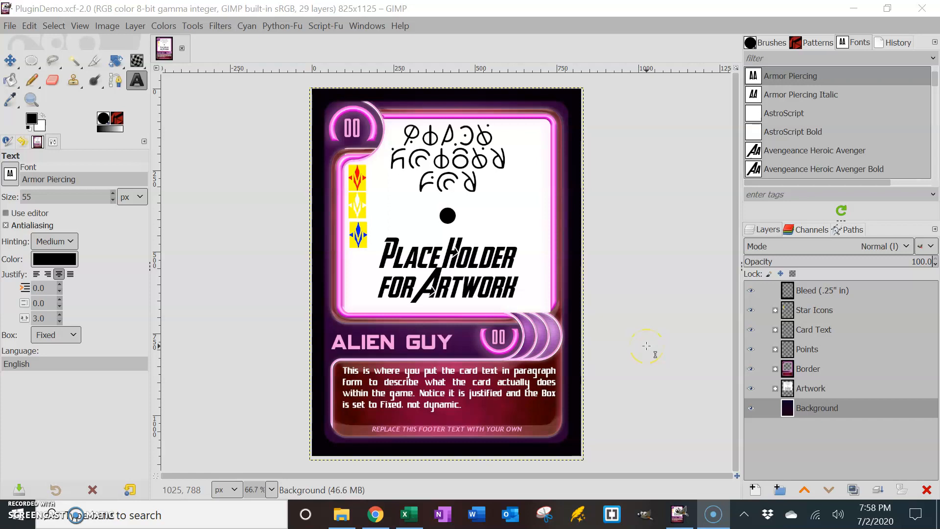
mouse_move(488, 130)
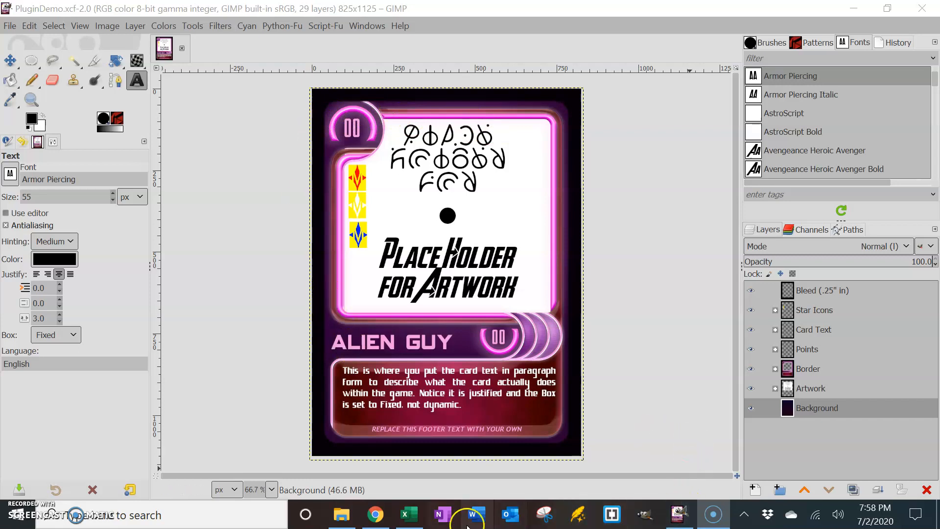
- Inspect the name-concatenation formula in A9 and the card-total formula in D8 of the card sheet
left_click(408, 515)
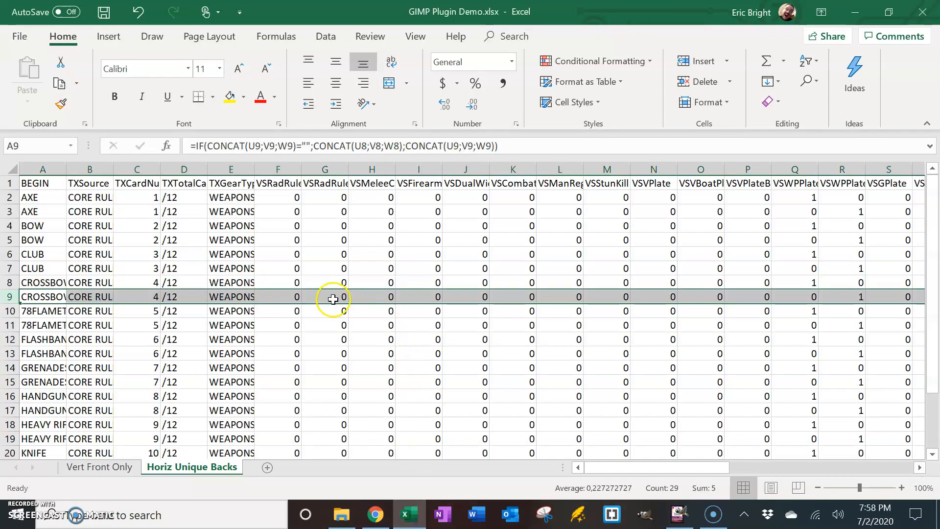
mouse_move(413, 370)
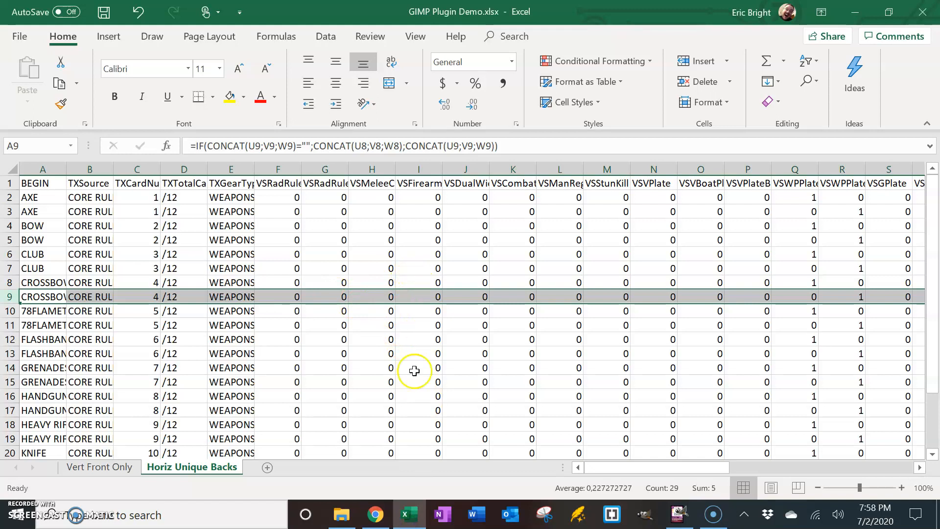
mouse_move(381, 476)
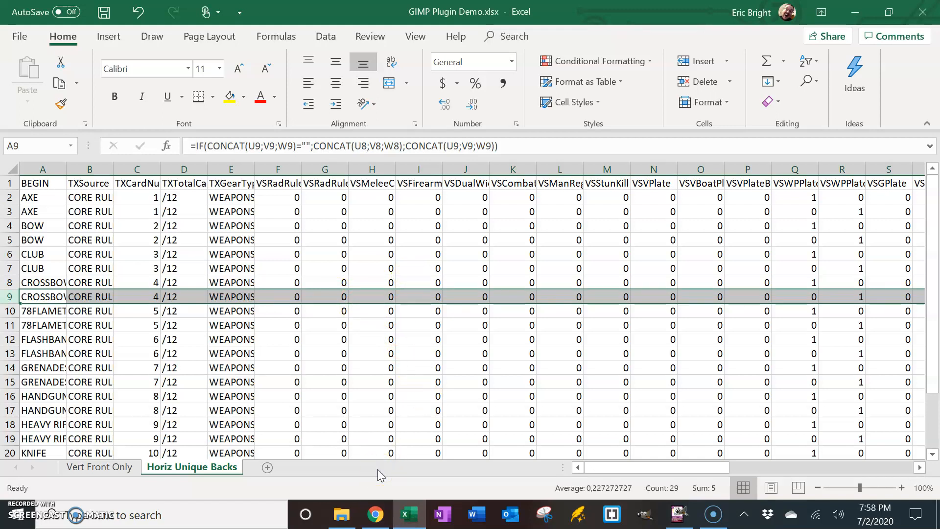
mouse_move(407, 377)
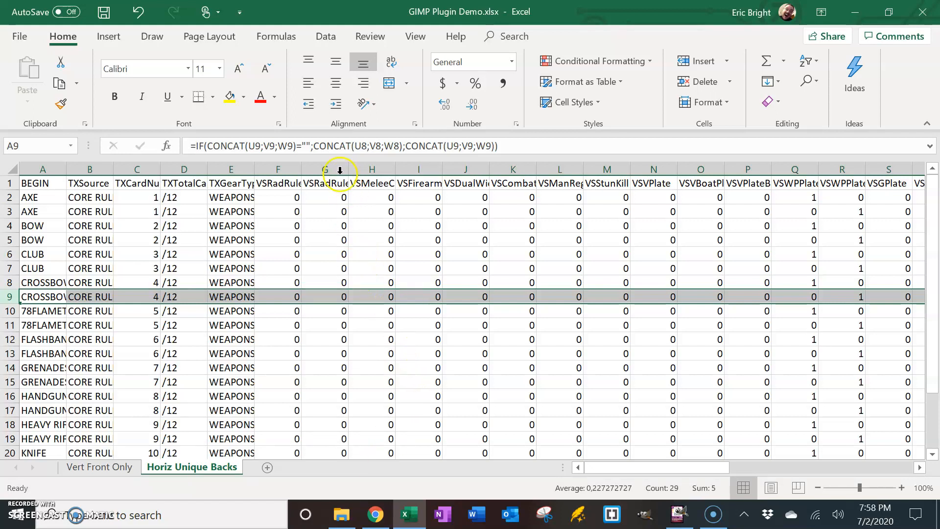
left_click(43, 296)
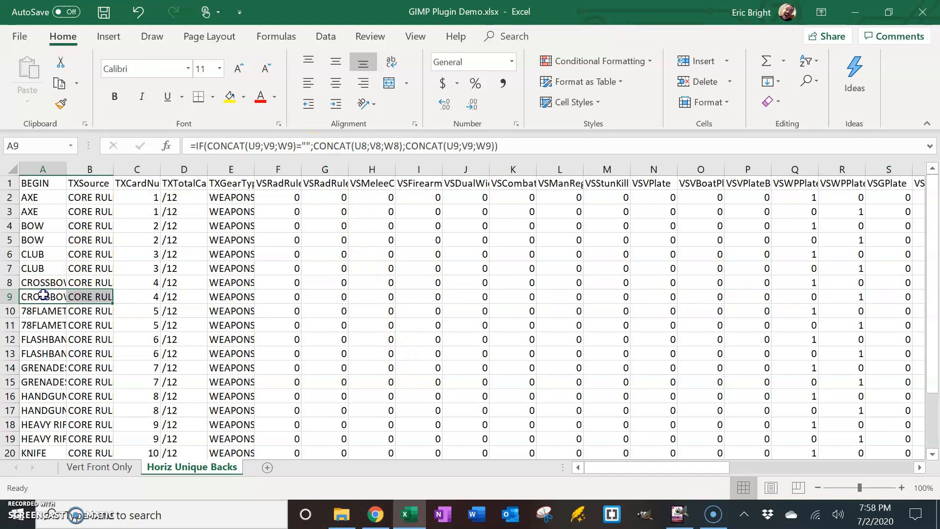
left_click(183, 282)
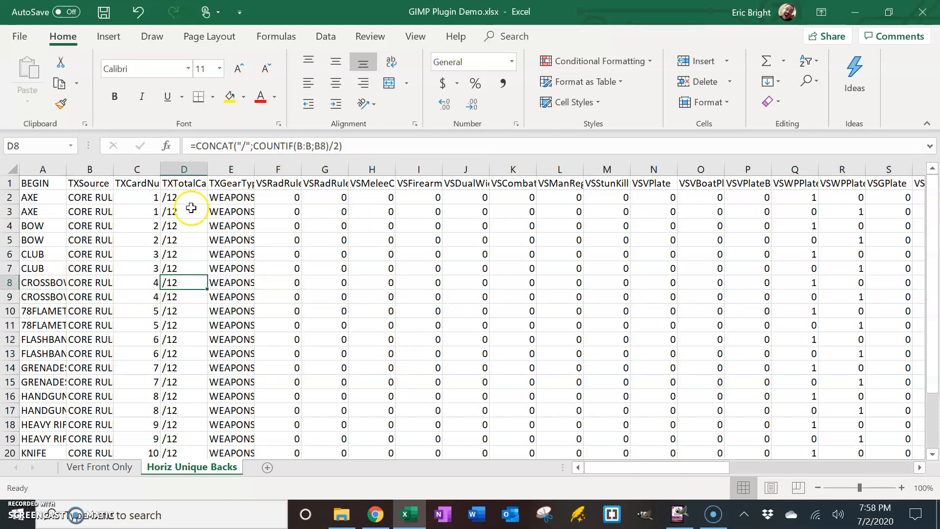
mouse_move(205, 339)
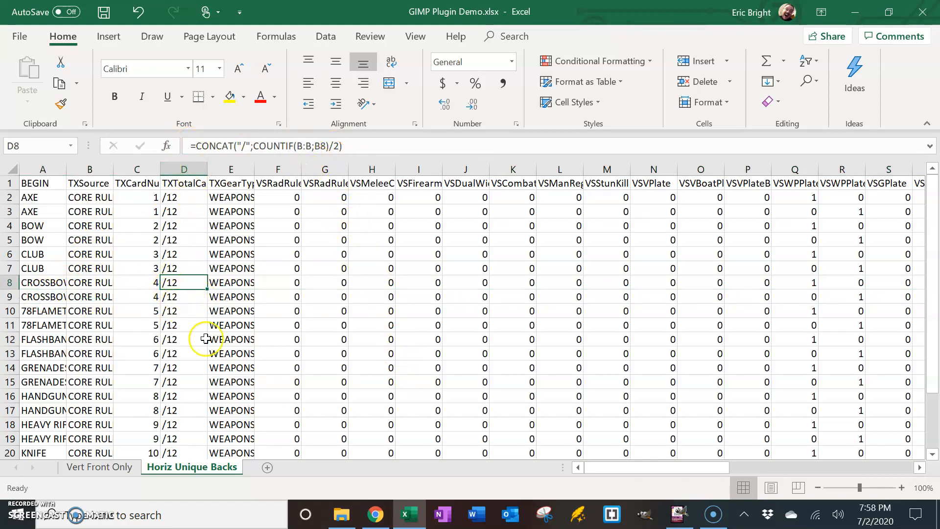
mouse_move(175, 294)
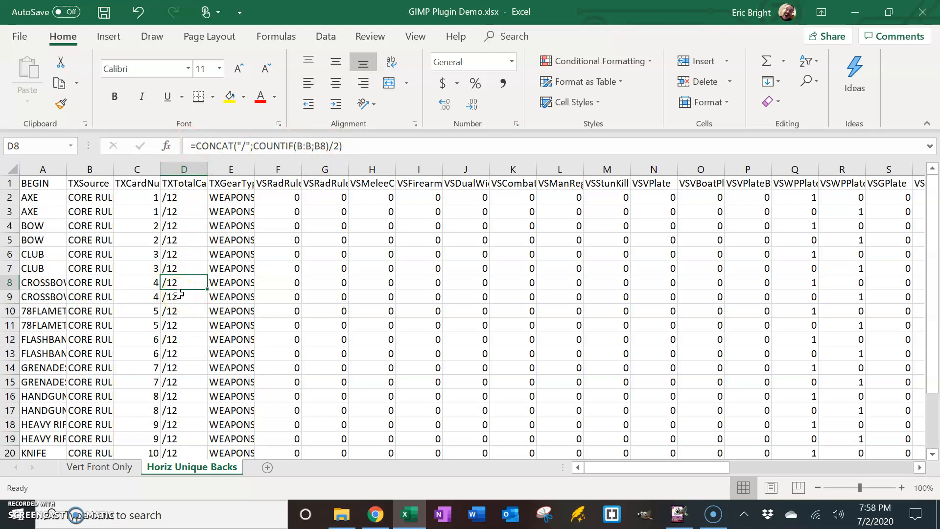
mouse_move(150, 282)
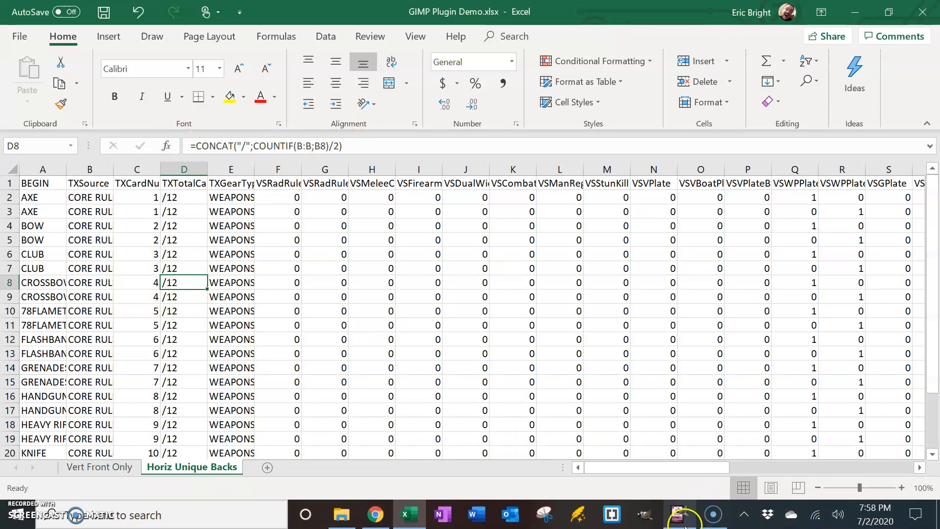
mouse_move(680, 515)
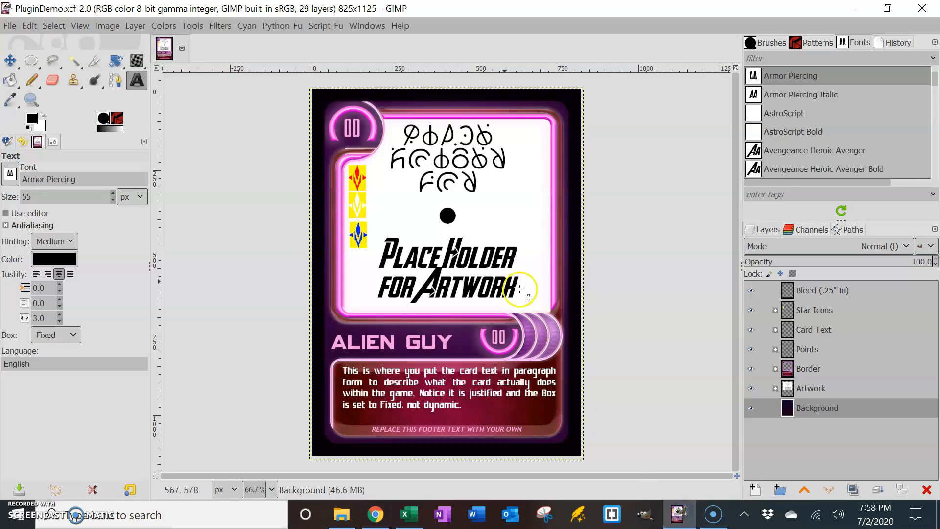
mouse_move(217, 107)
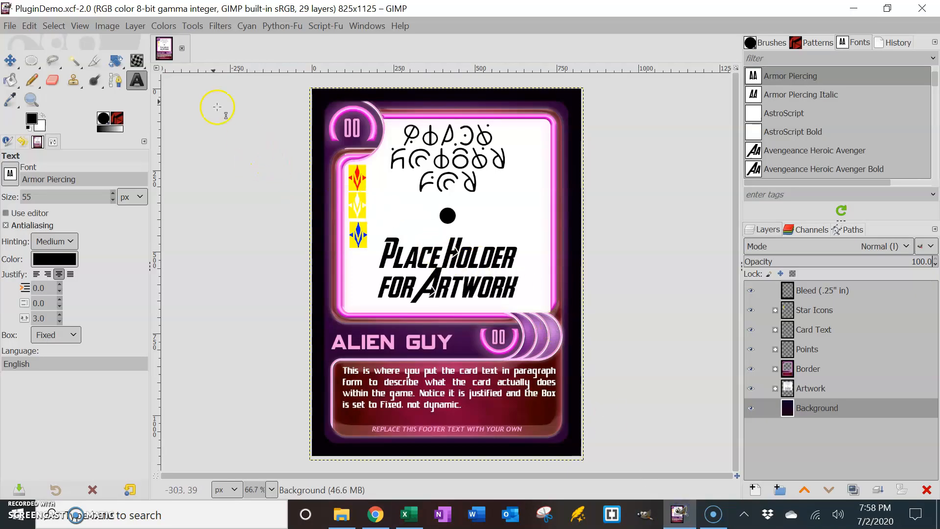
mouse_move(111, 25)
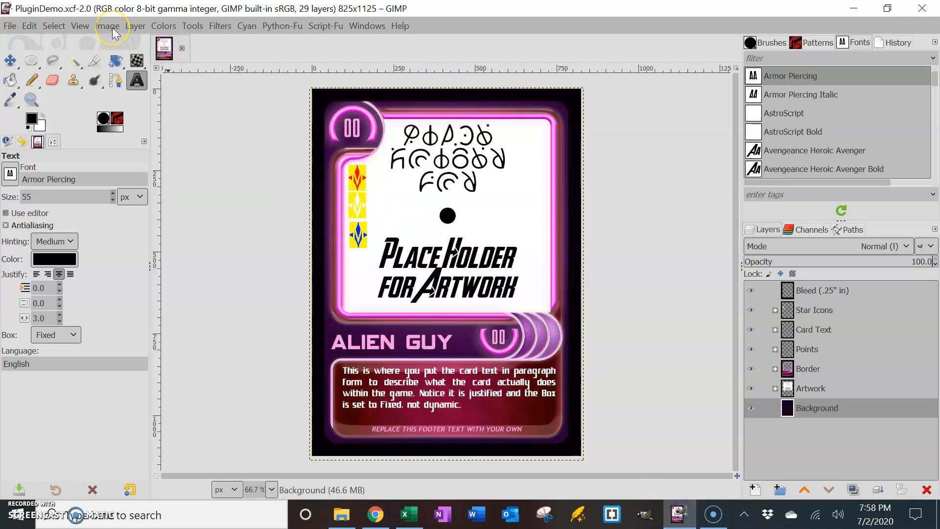
- Show the Image menu listing the card-generation plug-in entries over the template
left_click(107, 25)
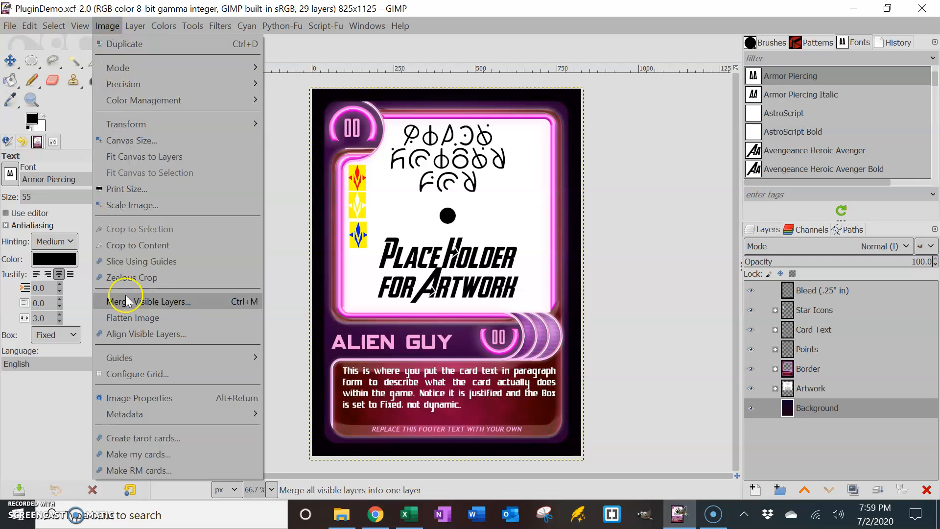
mouse_move(143, 439)
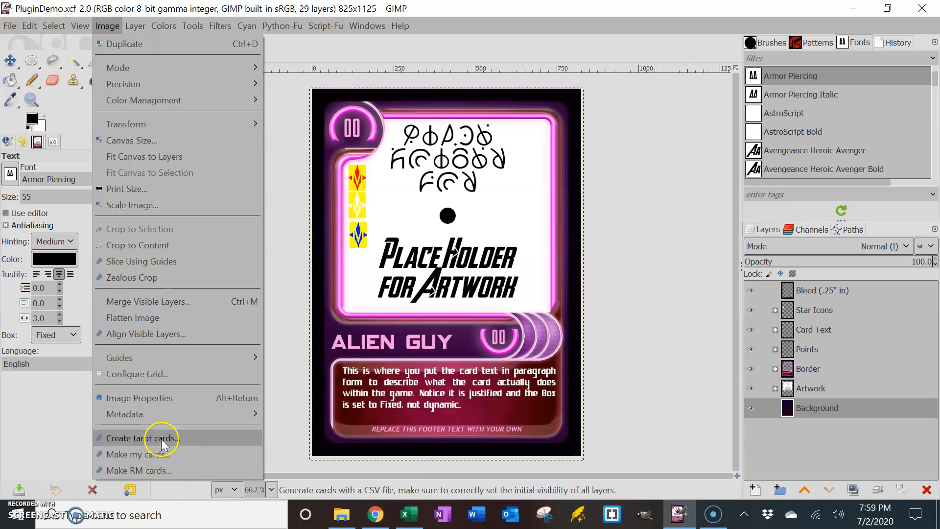
mouse_move(161, 453)
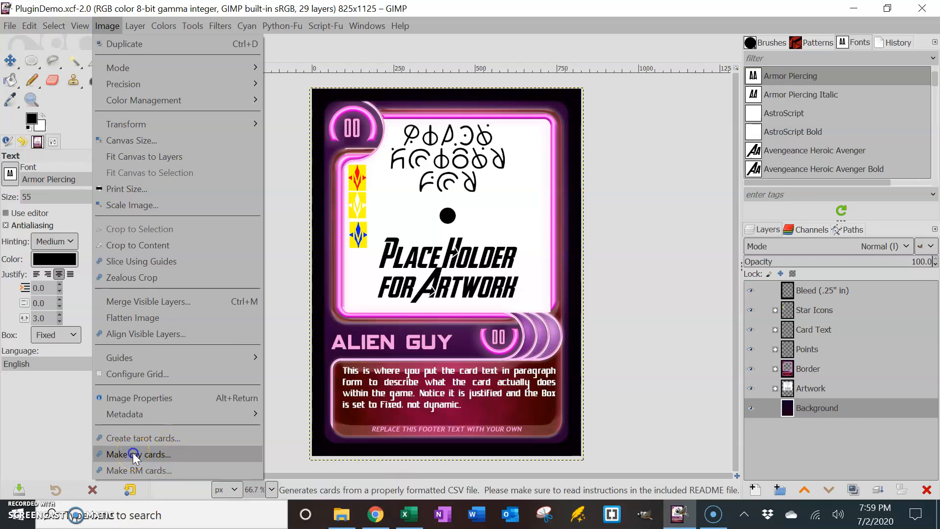
- Launch the Make my cards... plug-in dialog pre-filled with the demo CSV settings
left_click(138, 454)
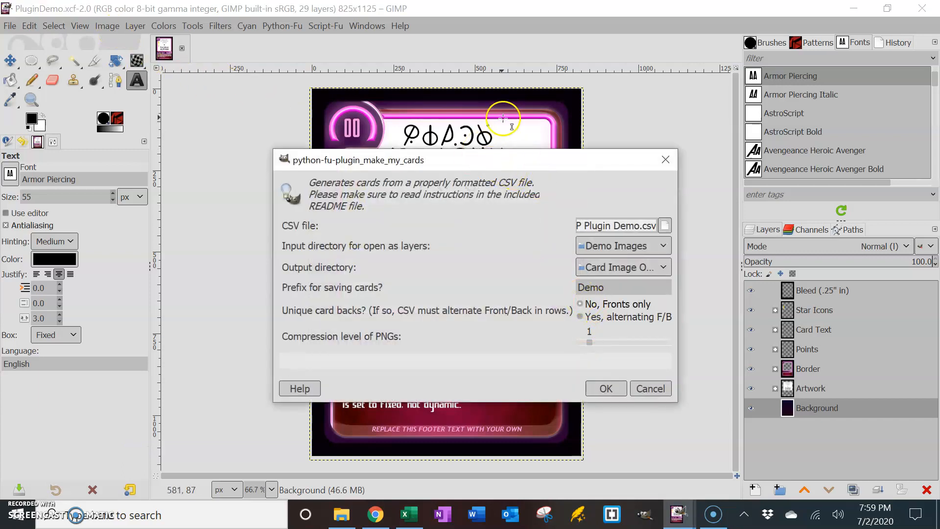
mouse_move(201, 66)
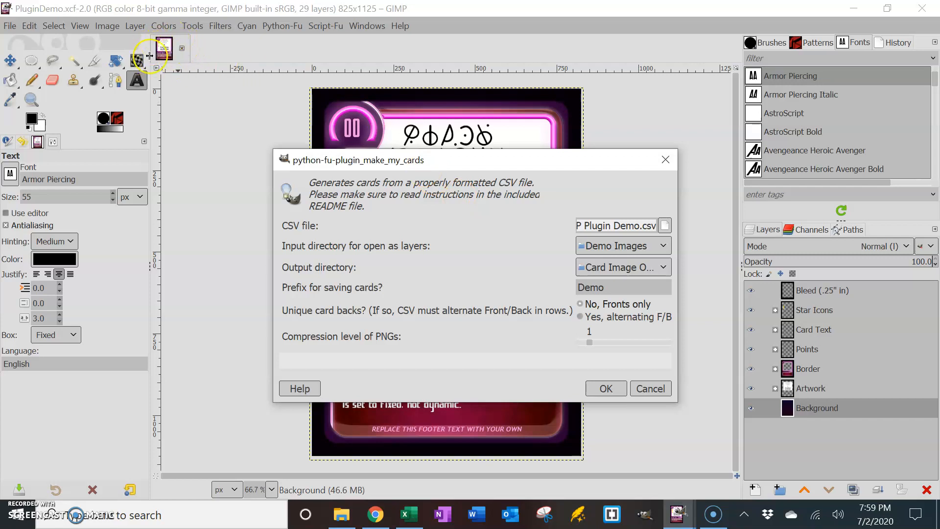
mouse_move(404, 147)
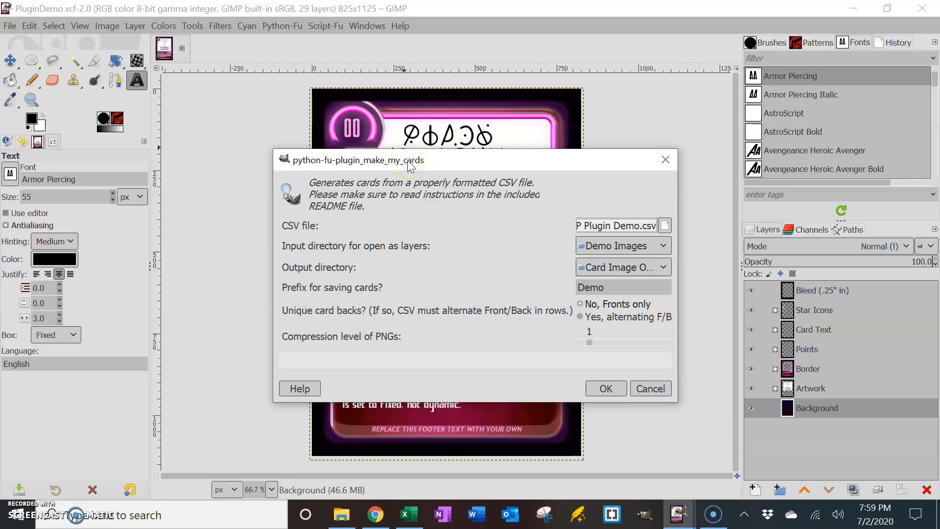
mouse_move(506, 177)
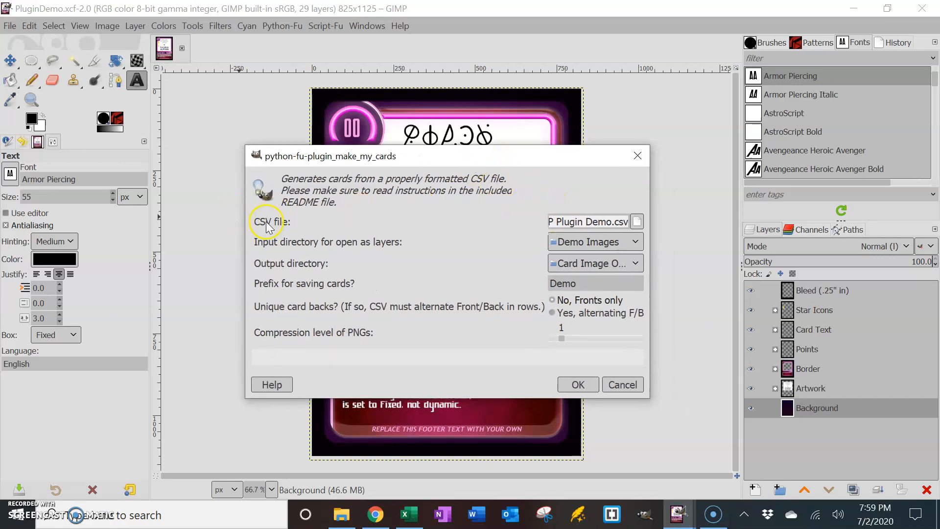
- Re-choose GIMP Plugin Demo.csv from the GIMP Plugin Demo folder as the card data file
left_click(637, 221)
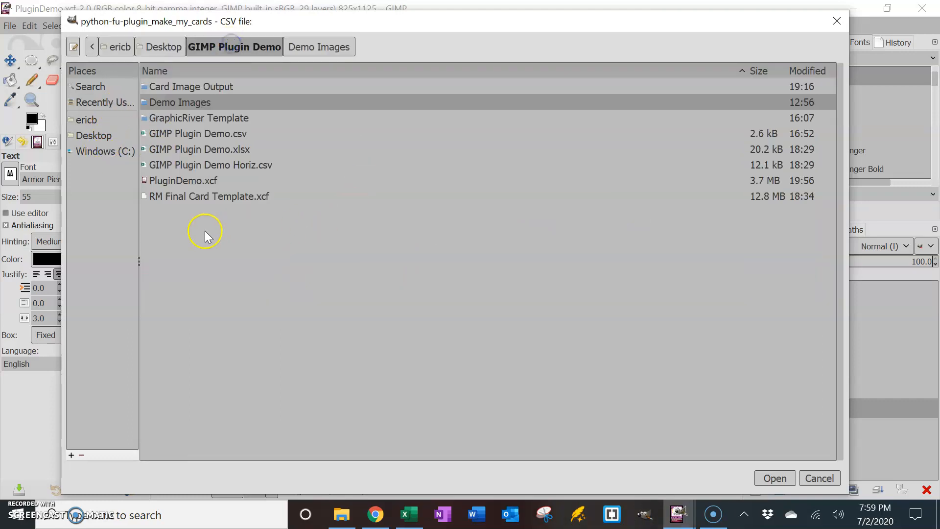
mouse_move(189, 138)
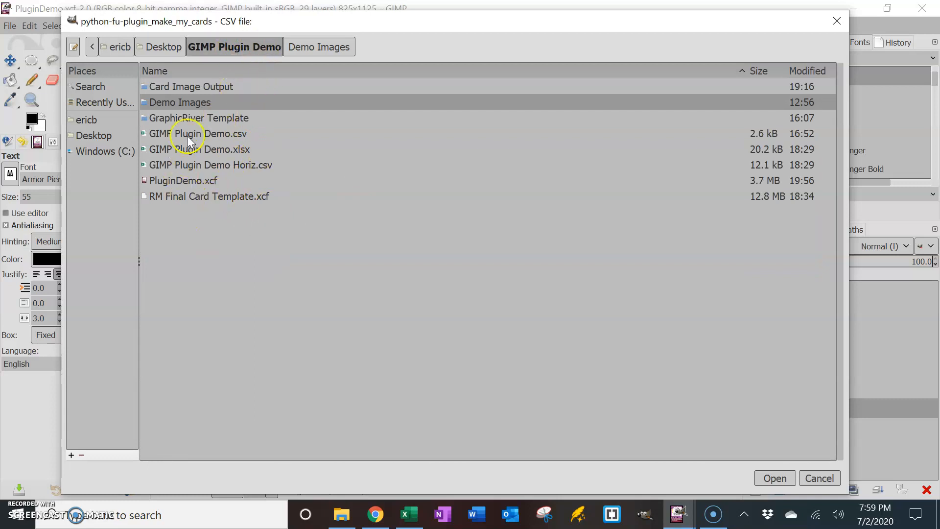
left_click(198, 133)
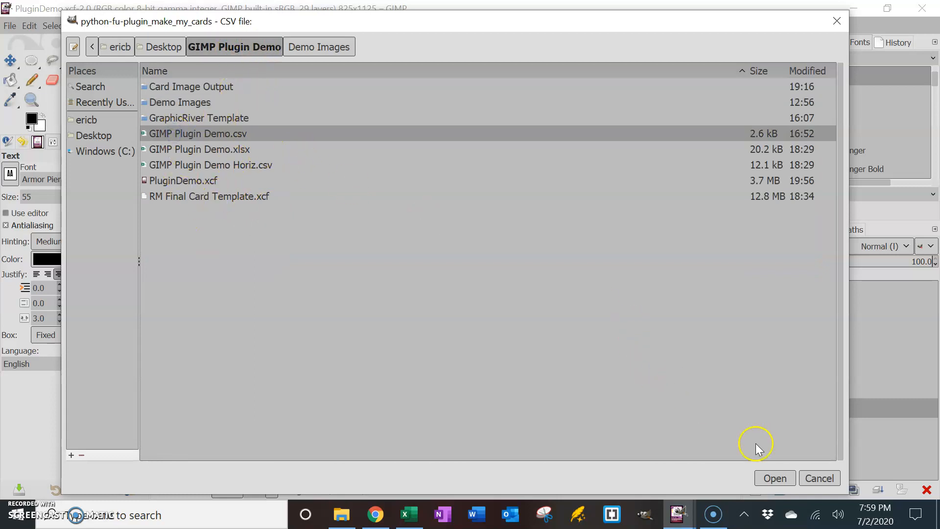
left_click(774, 478)
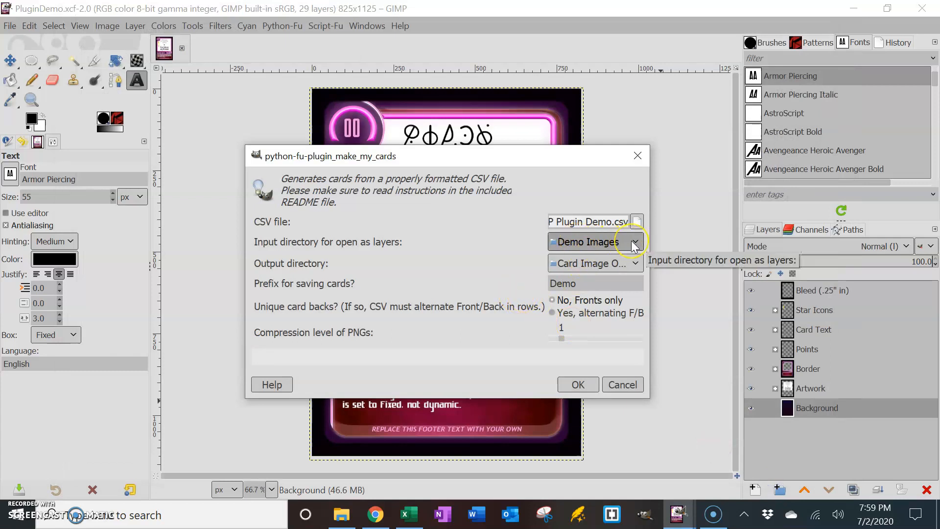
mouse_move(421, 233)
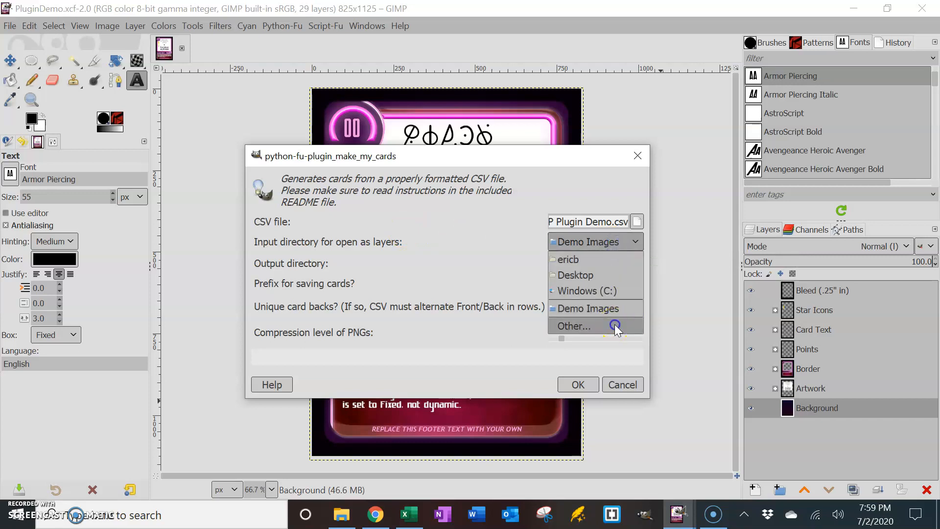
- Confirm the Demo Images folder as the input directory for images opened as layers
left_click(573, 325)
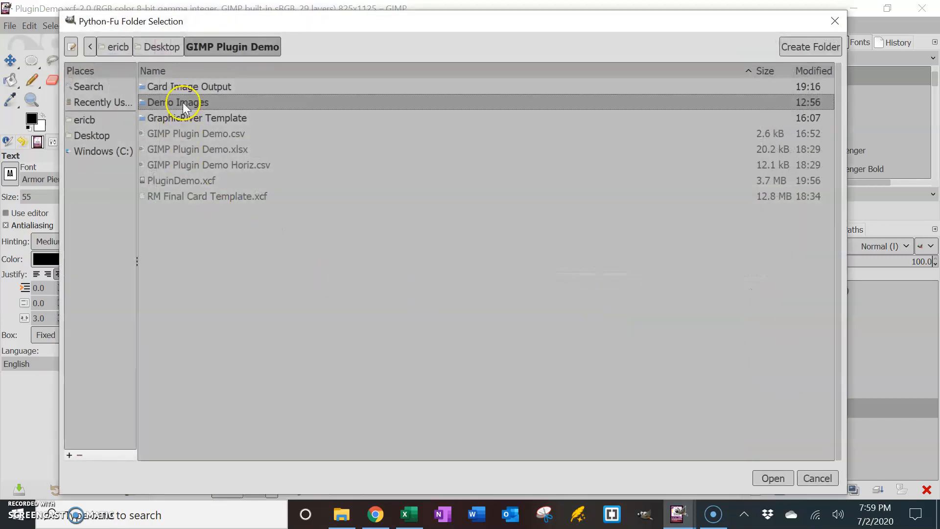
double_click(177, 102)
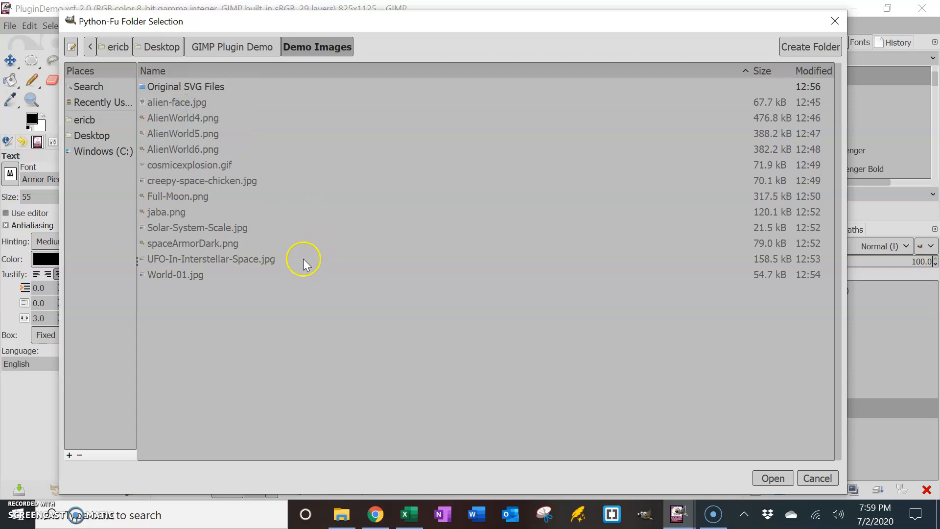
mouse_move(170, 213)
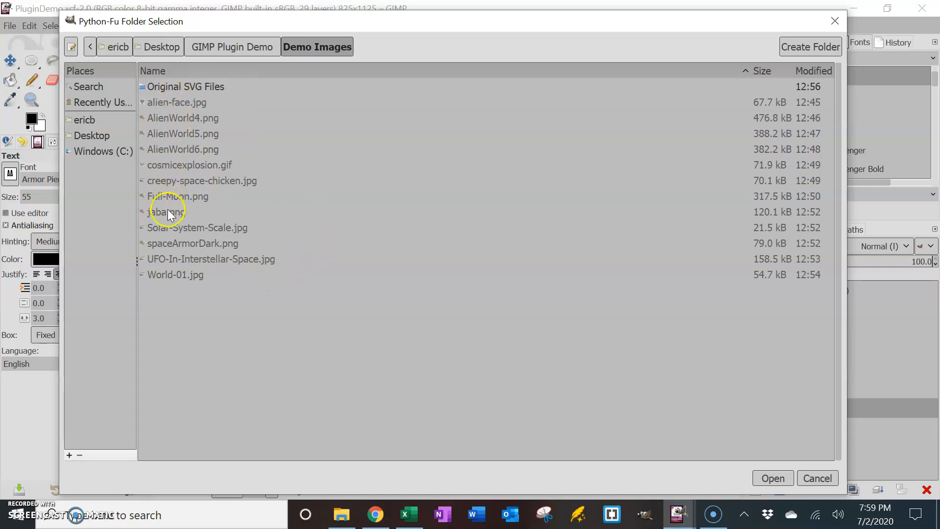
mouse_move(267, 98)
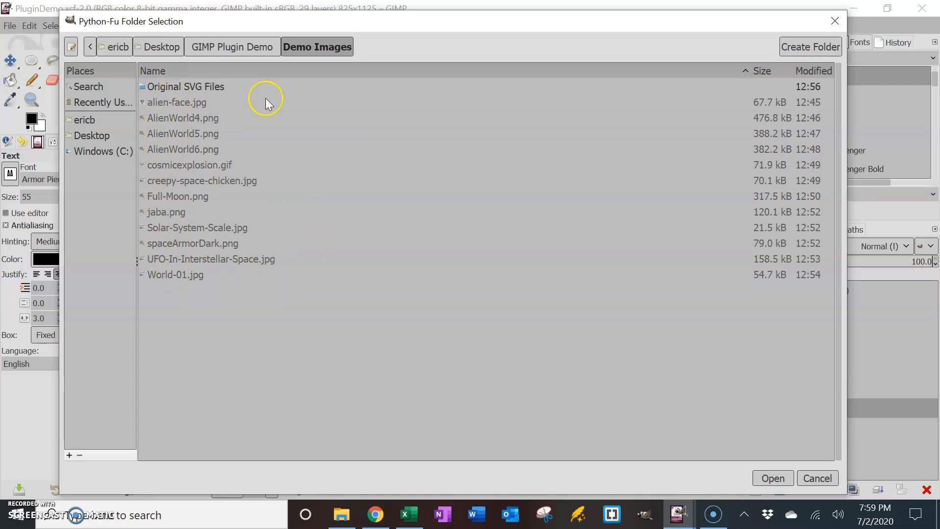
mouse_move(174, 183)
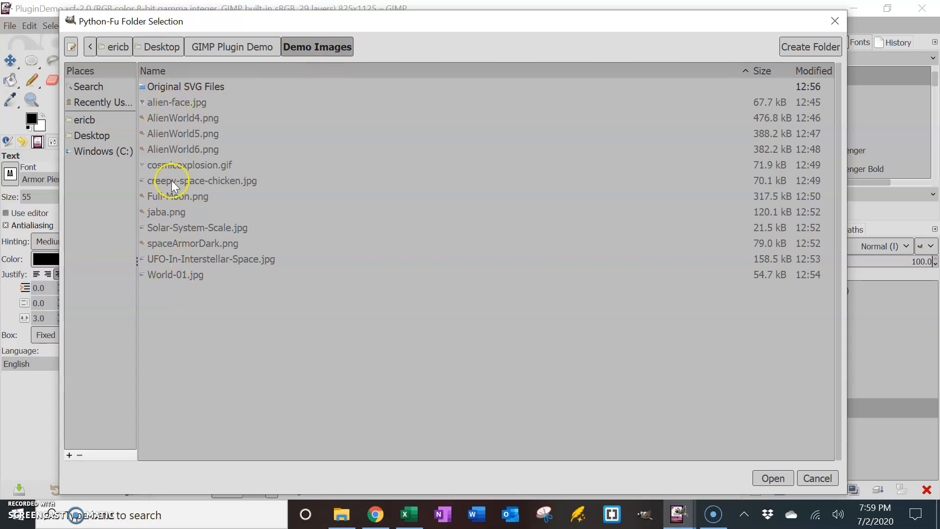
mouse_move(201, 288)
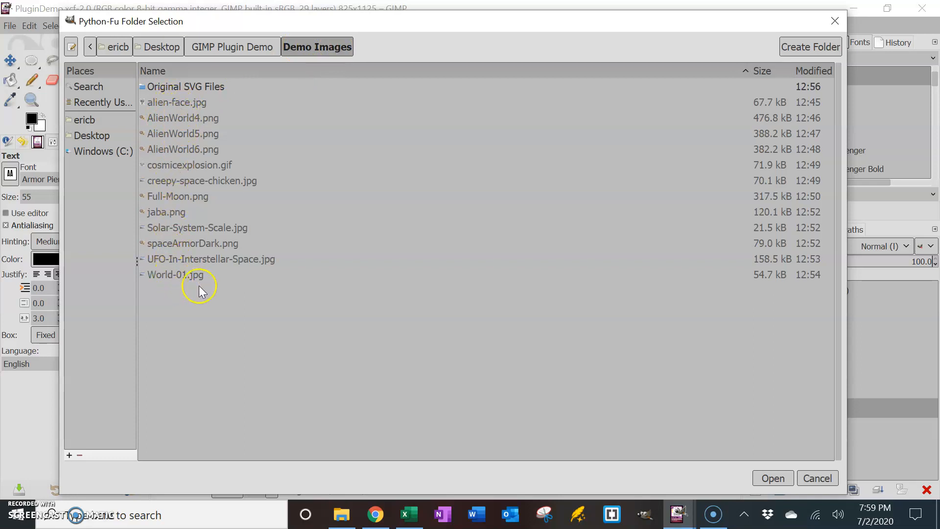
left_click(773, 478)
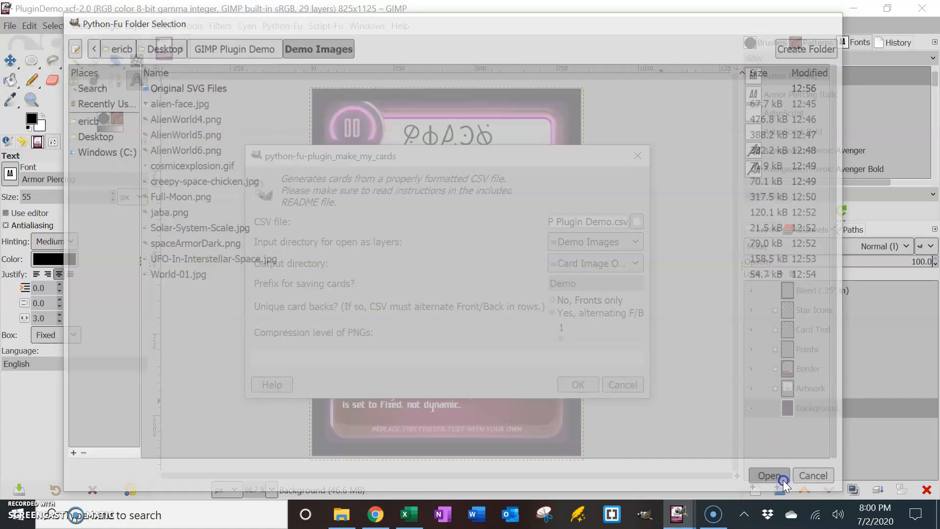
- Browse into the Card Image Output folder, which holds DemoBack.png, as the output choice
left_click(770, 476)
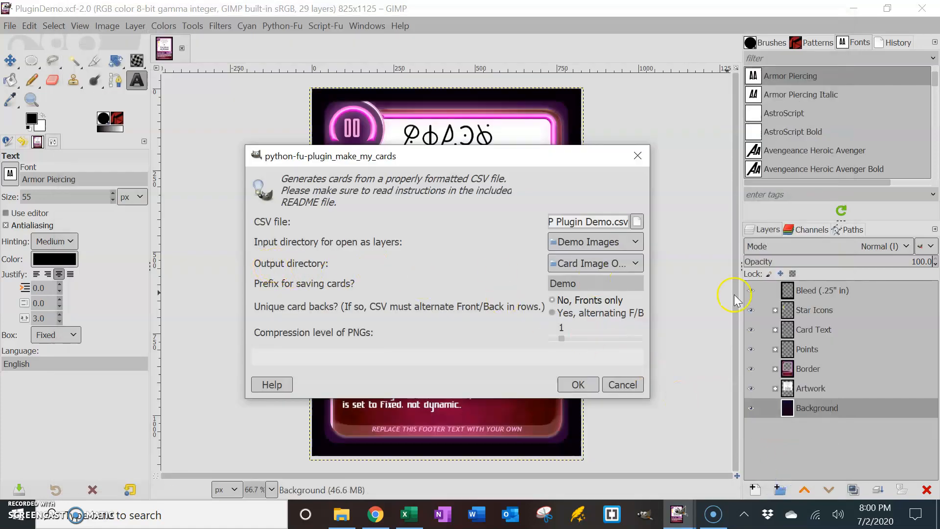
left_click(635, 263)
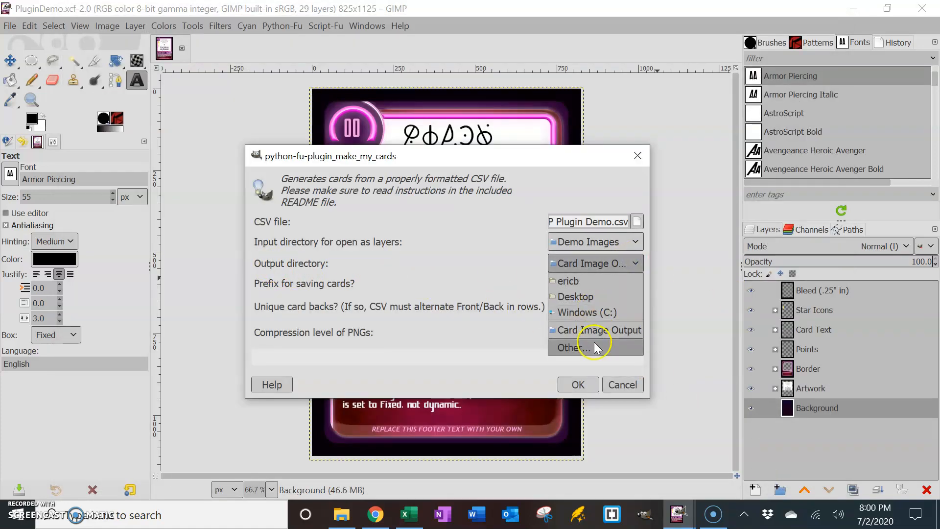
left_click(571, 348)
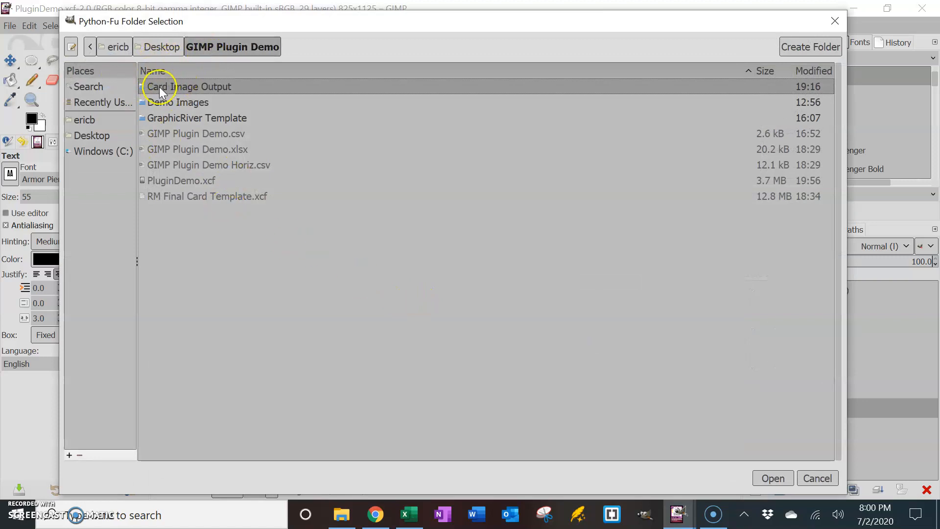
double_click(189, 86)
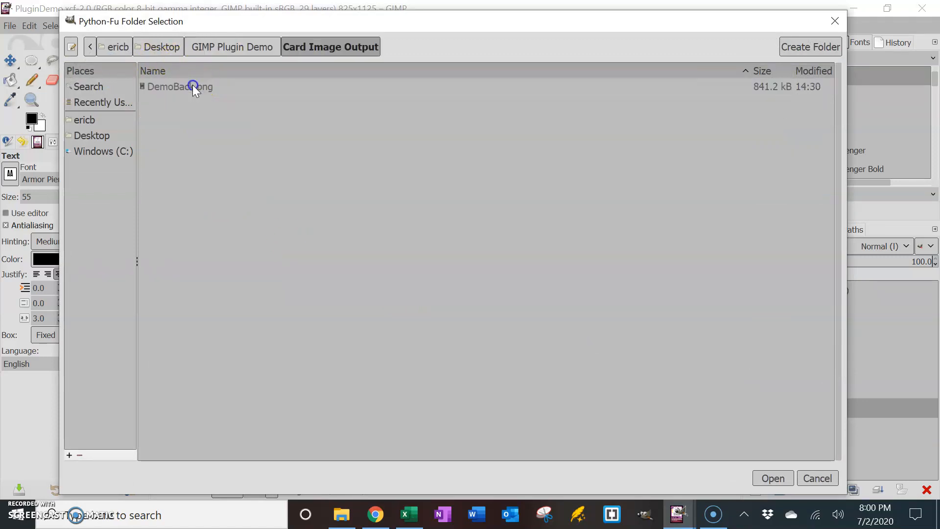
mouse_move(238, 101)
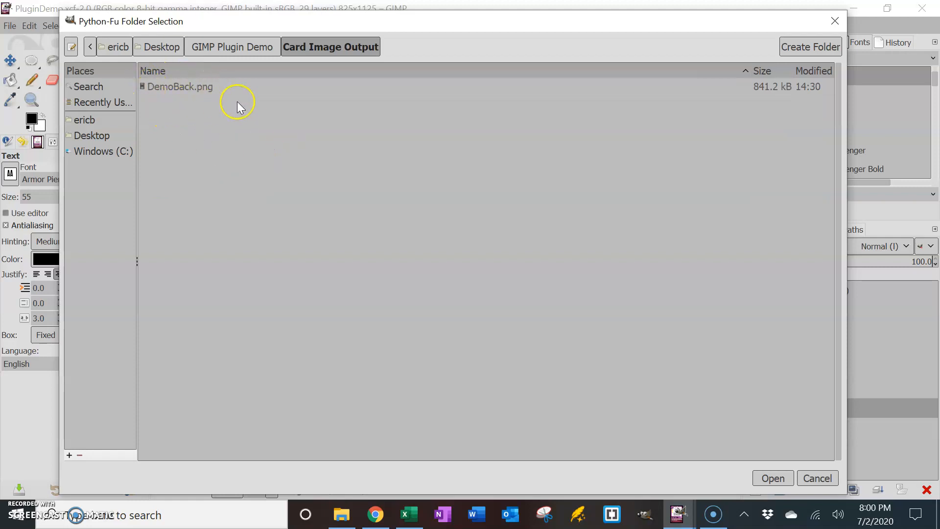
mouse_move(191, 108)
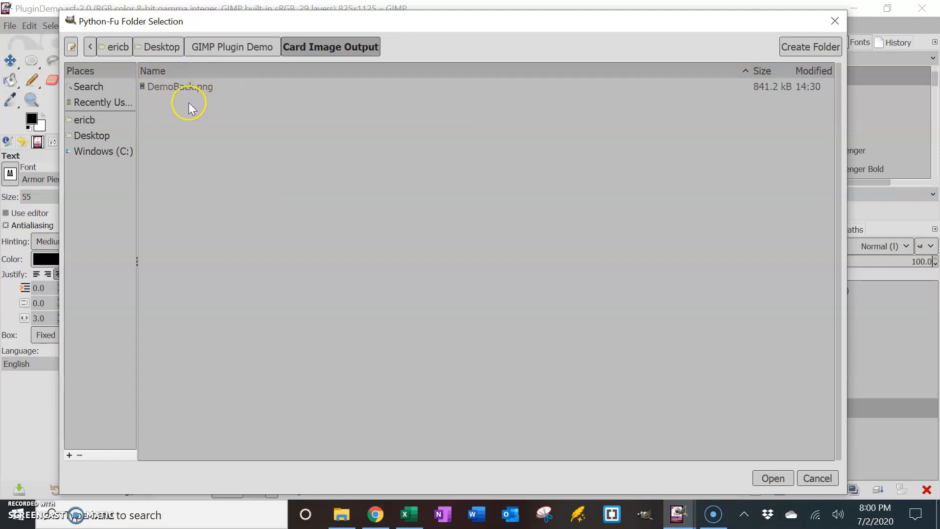
mouse_move(556, 295)
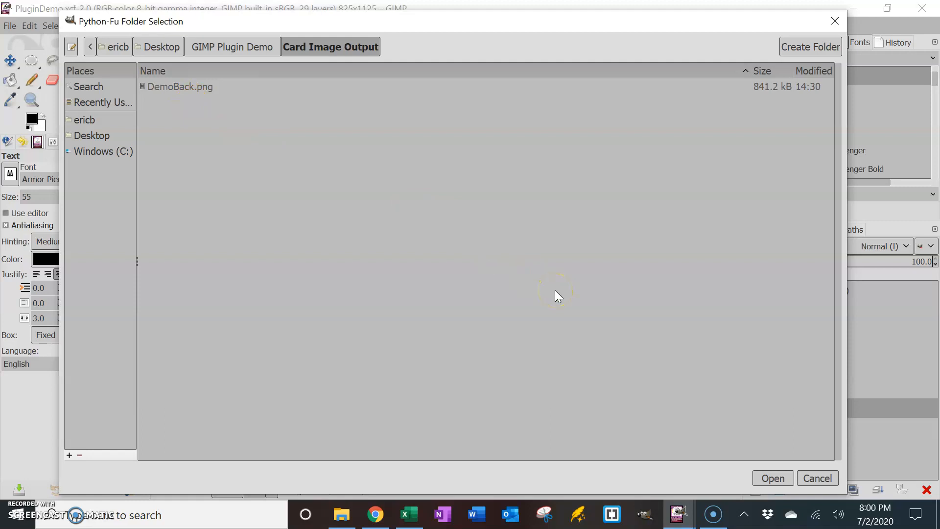
mouse_move(670, 401)
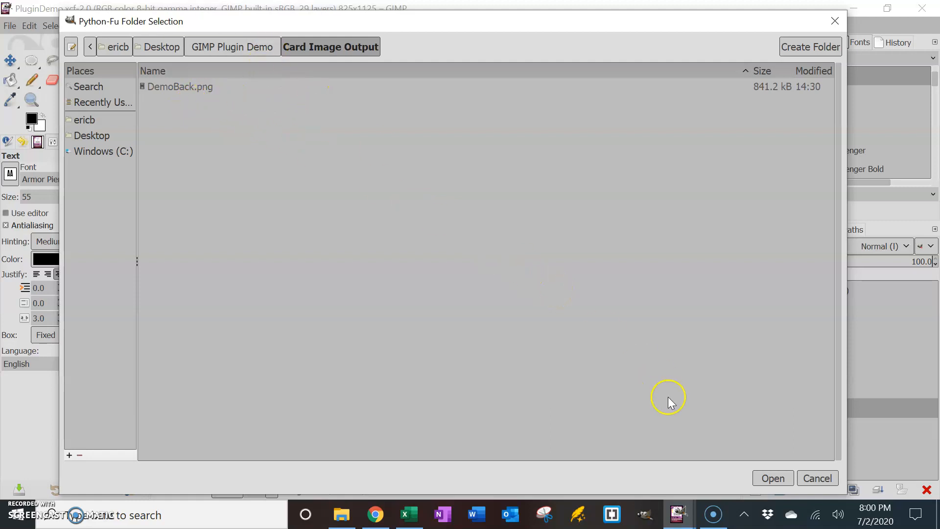
- Confirm Card Image Output as the output directory and check the saving prefix Demo
left_click(773, 478)
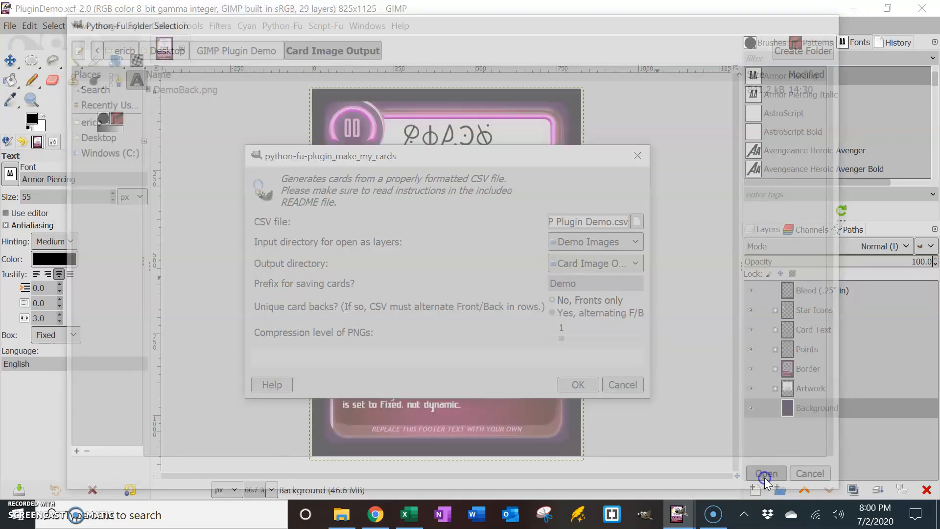
left_click(766, 473)
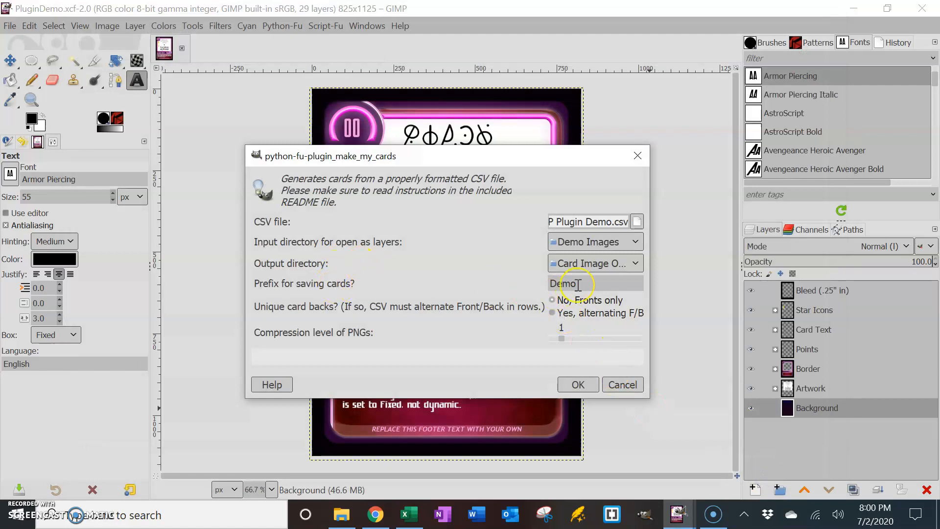
mouse_move(576, 284)
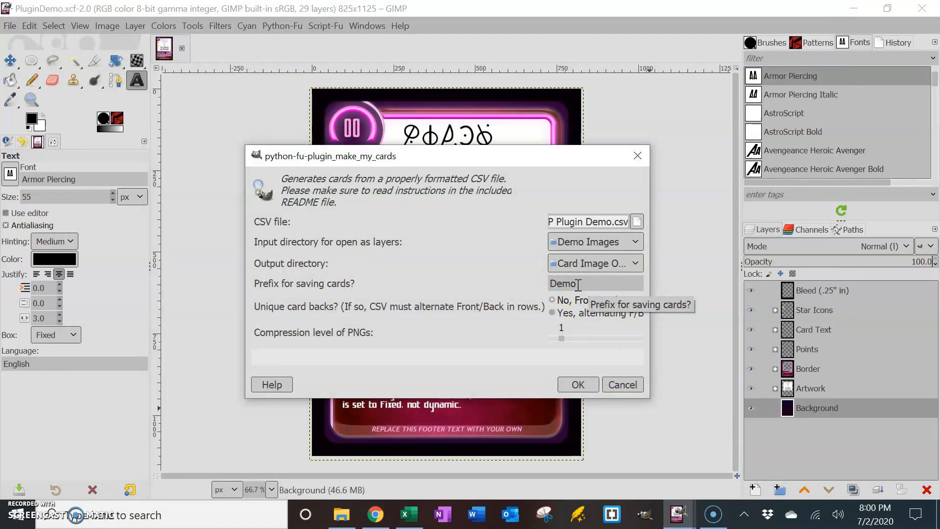
mouse_move(498, 300)
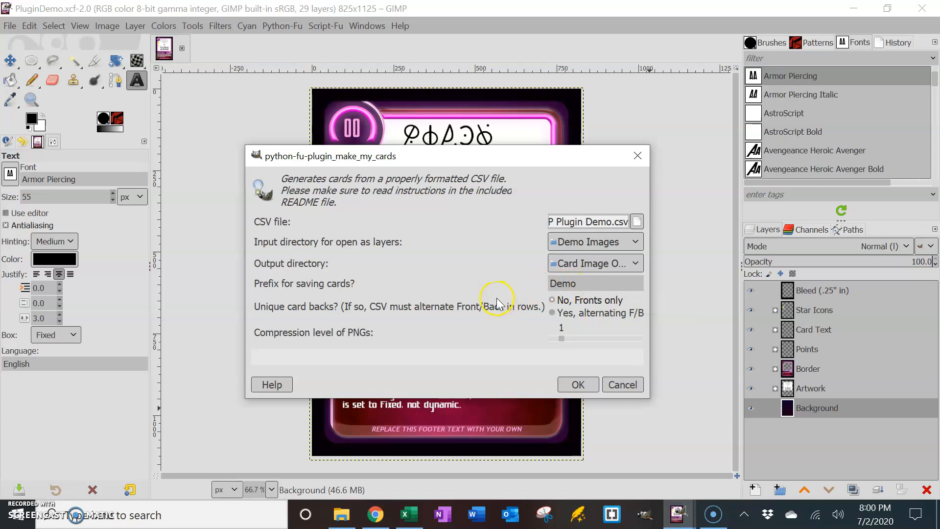
- On the Vert Front Only sheet, enter DemoFront001.png and DemoFront002.png beside the first two cards
left_click(409, 515)
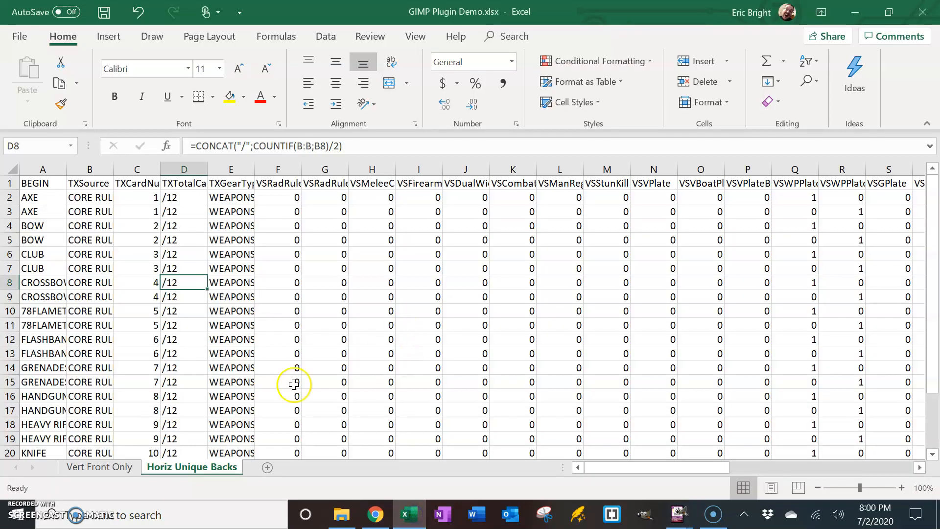
left_click(99, 467)
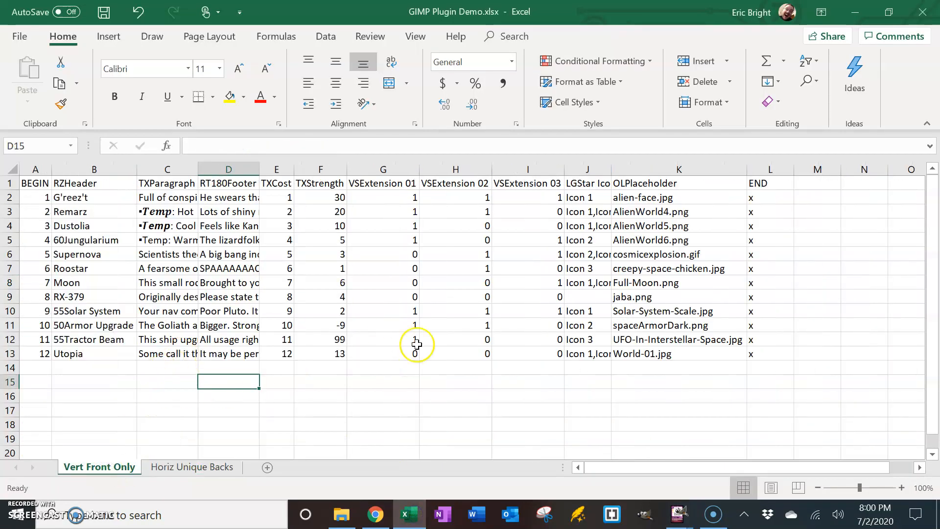
left_click(817, 197)
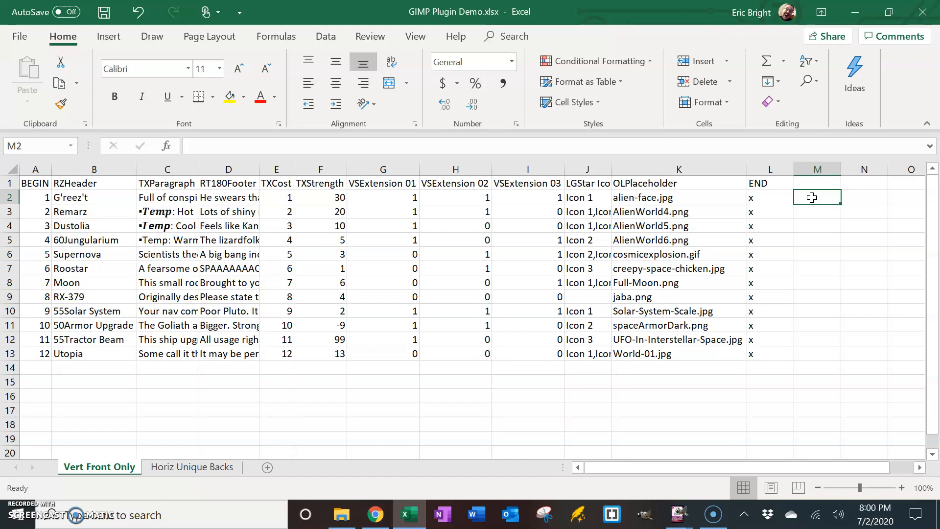
type("Demo")
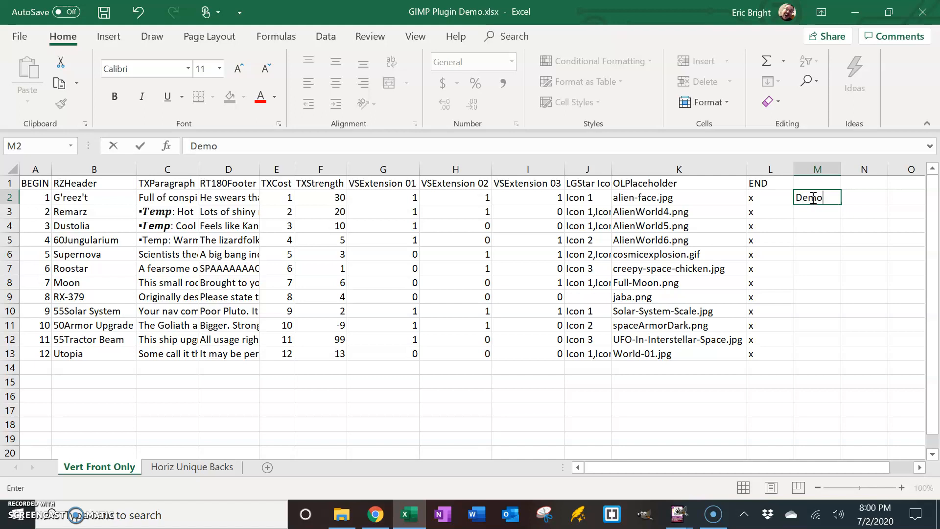
type("Front")
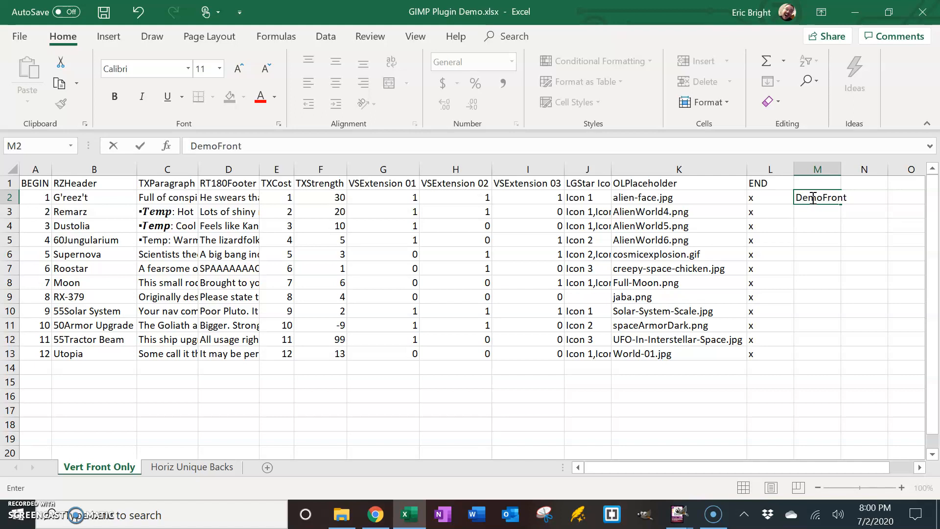
type("001.png")
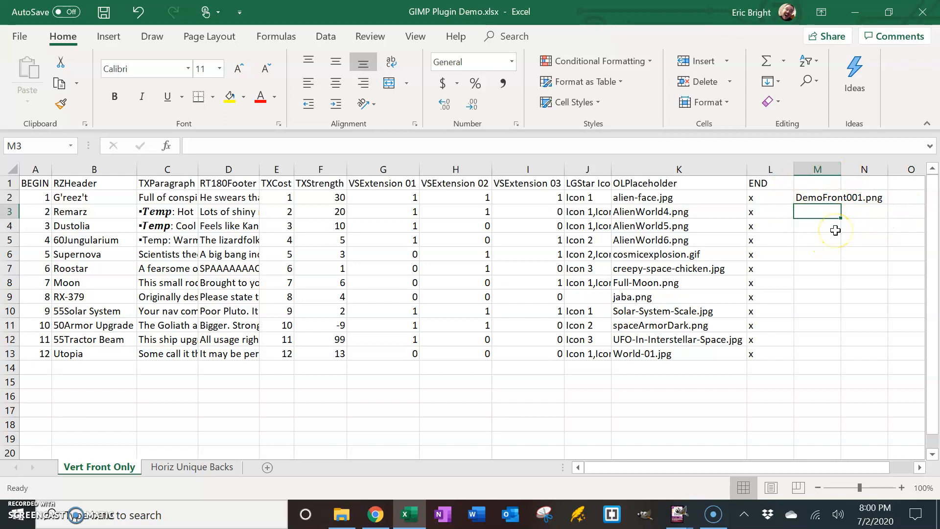
type("DemoFront001.png")
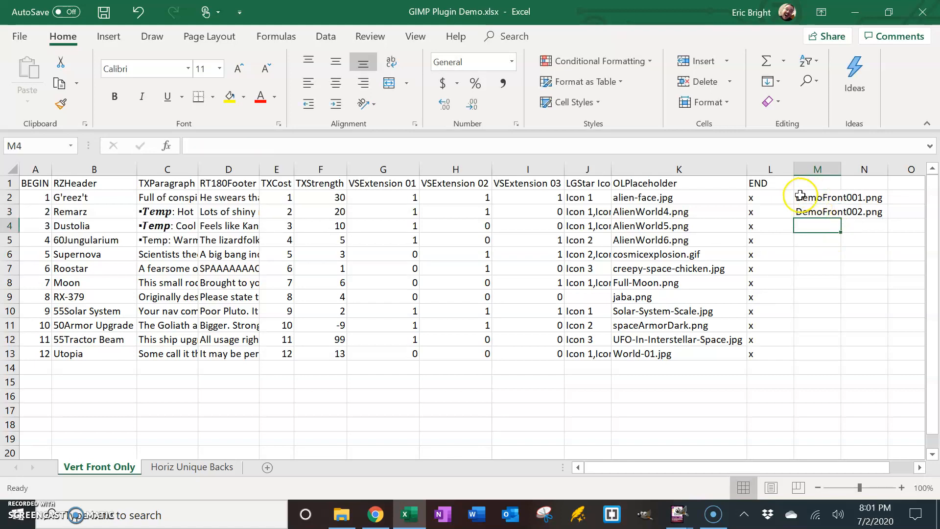
mouse_move(860, 212)
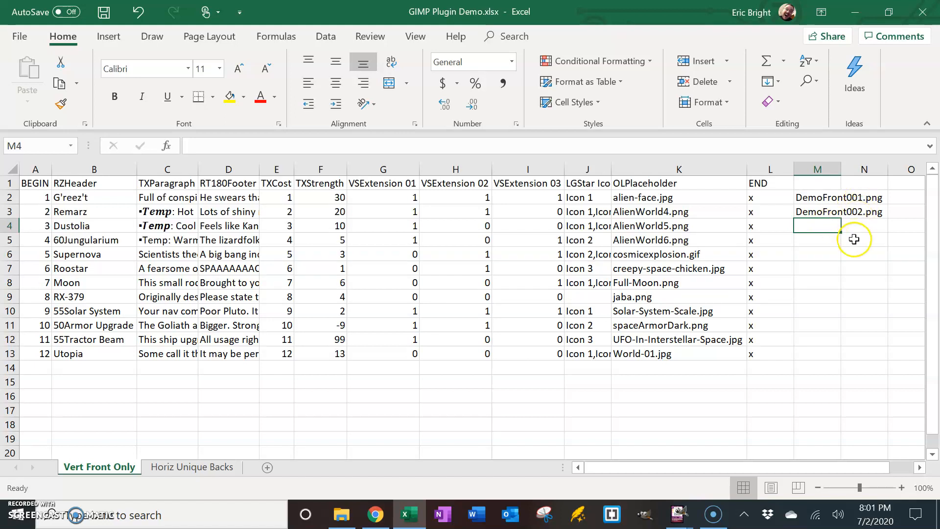
mouse_move(859, 232)
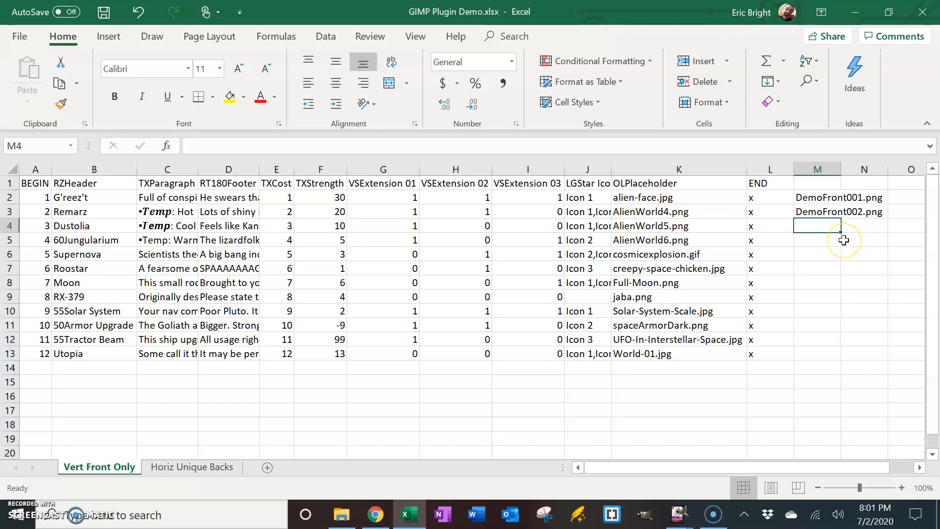
mouse_move(844, 240)
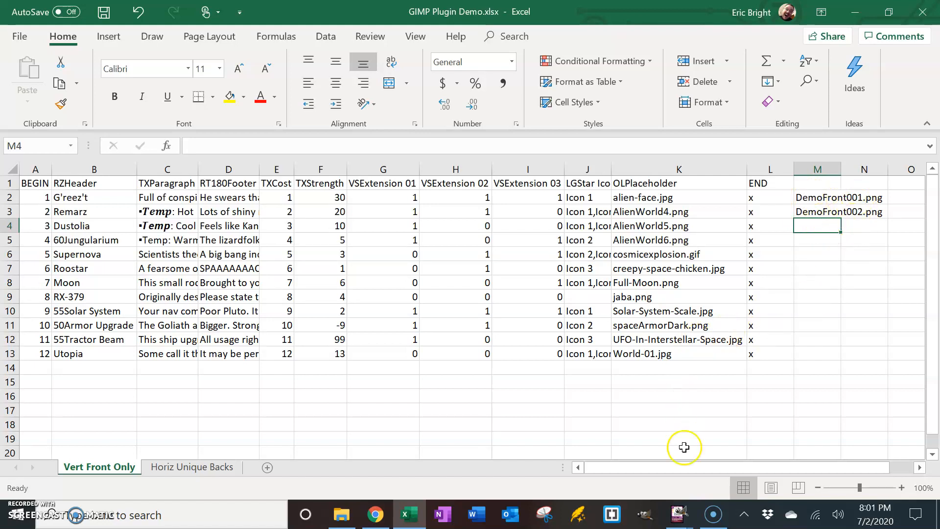
- Bring back the make-my-cards dialog with the demo CSV, Demo Images, Card Image Output and prefix Demo
left_click(678, 515)
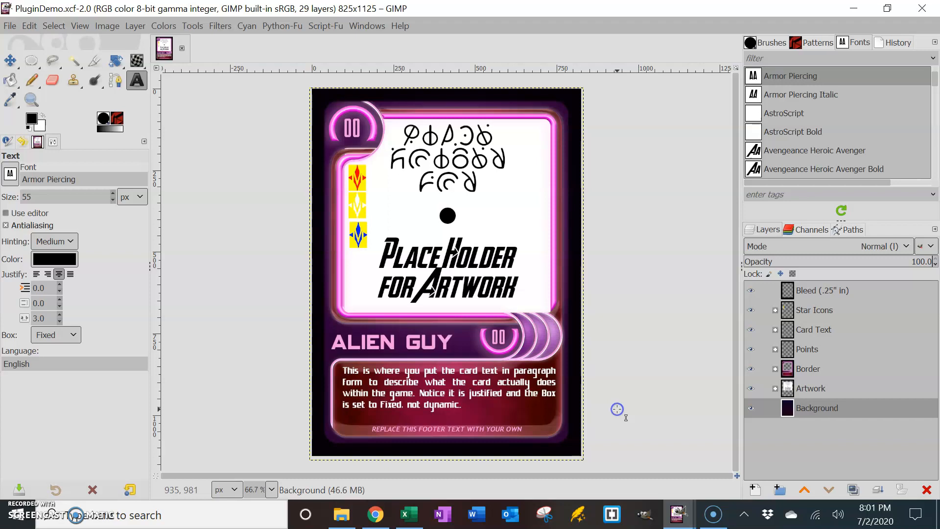
mouse_move(678, 514)
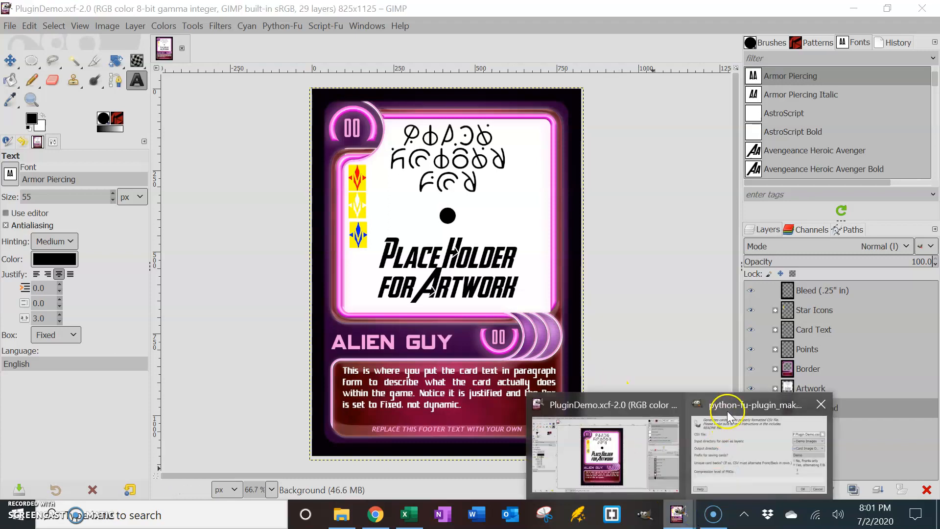
left_click(758, 447)
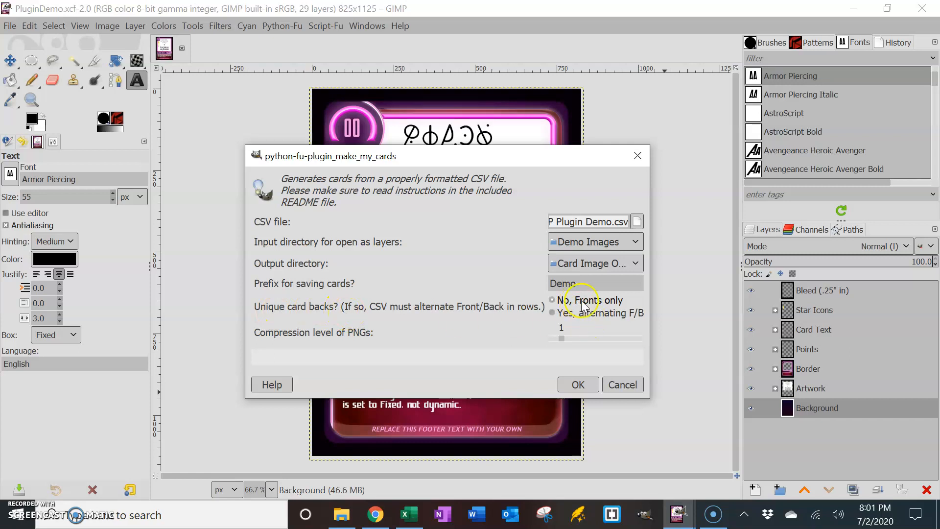
mouse_move(438, 346)
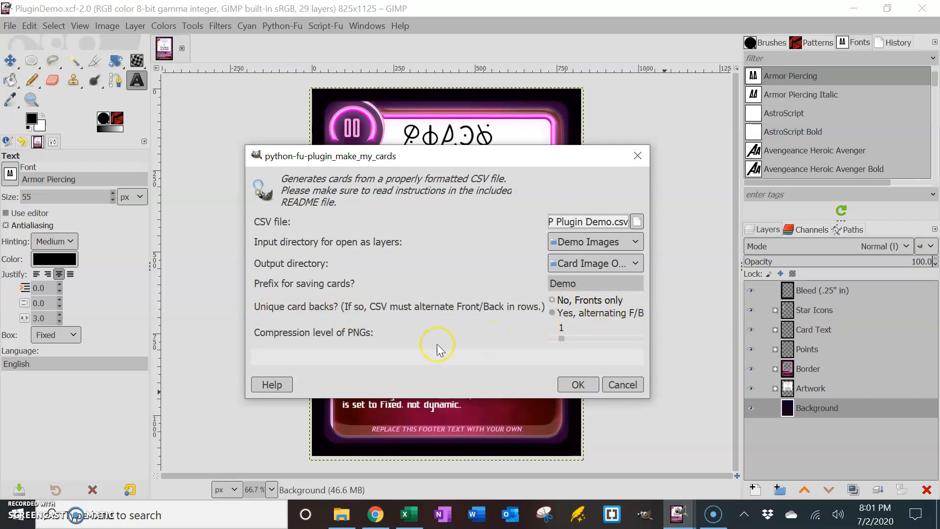
mouse_move(568, 351)
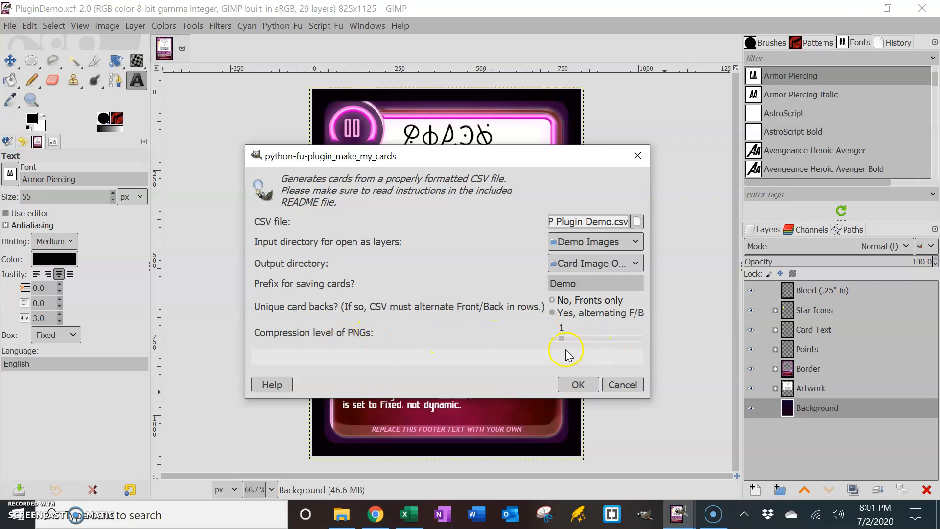
mouse_move(534, 346)
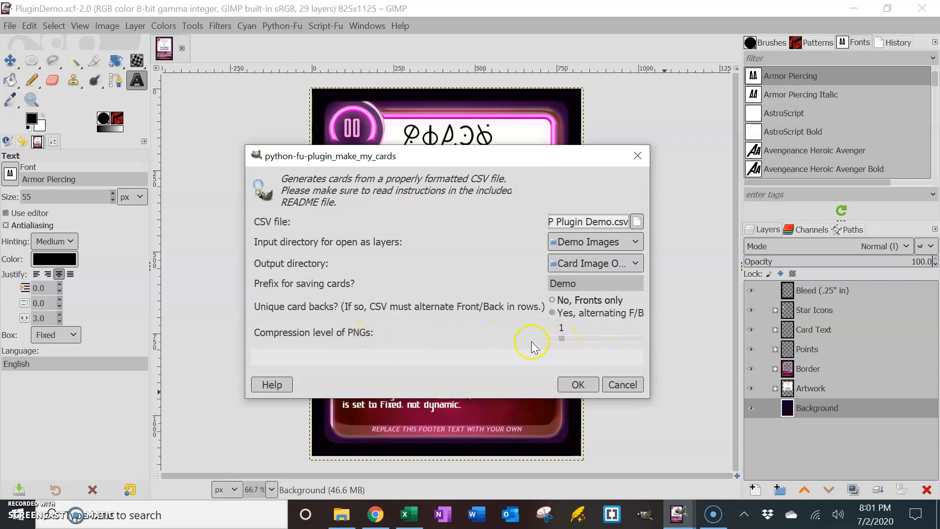
mouse_move(630, 342)
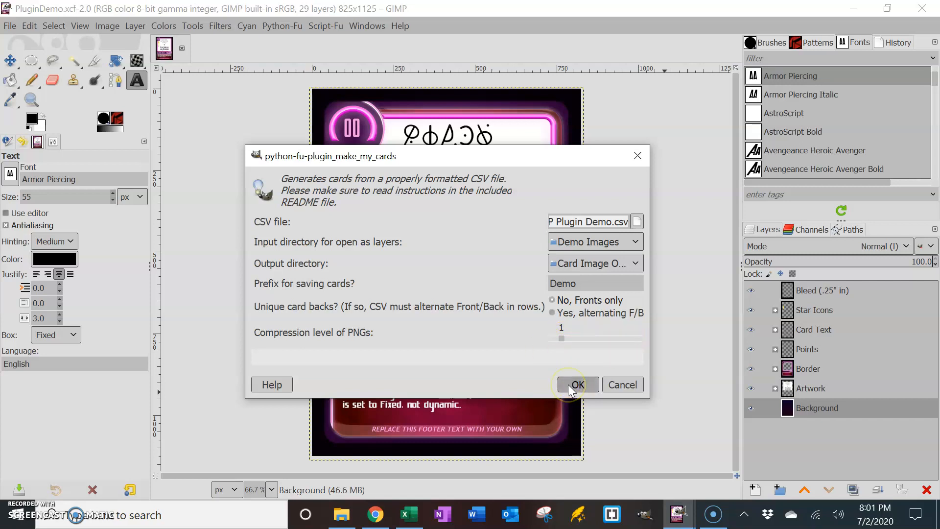
- Run the plug-in, building layers and exporting each card PNG into Card Image Output
left_click(577, 384)
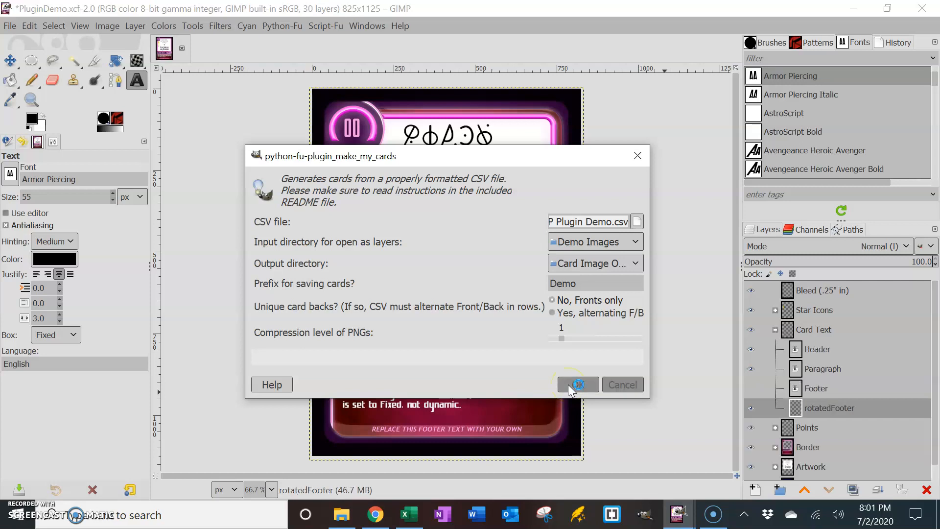
scroll("down", 3)
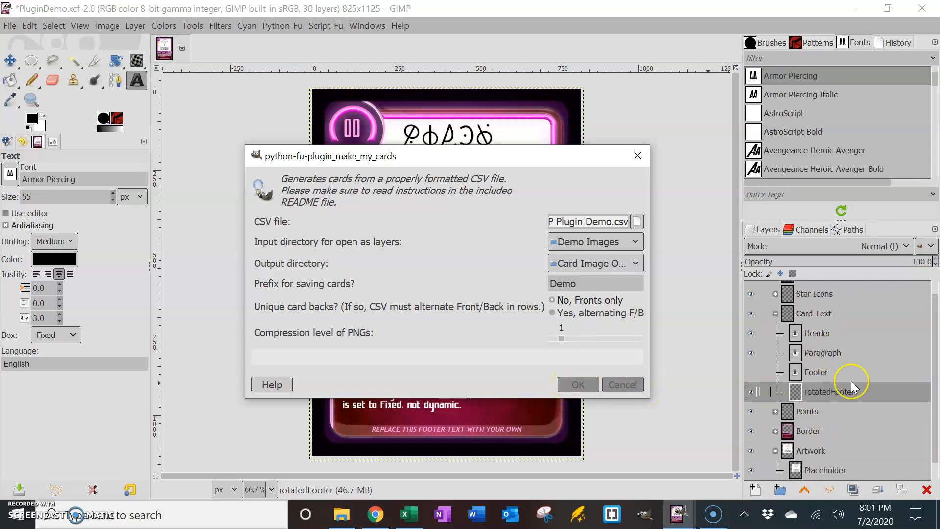
left_click(577, 384)
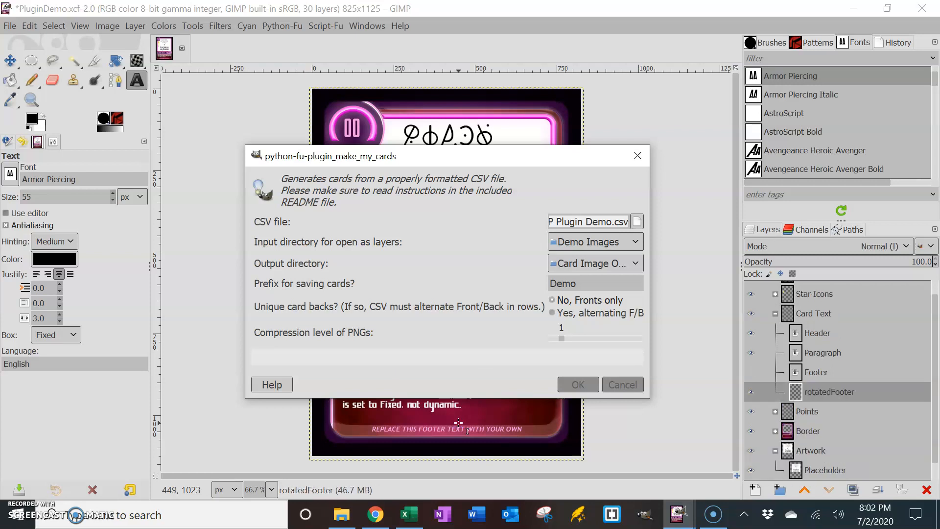
left_click(577, 384)
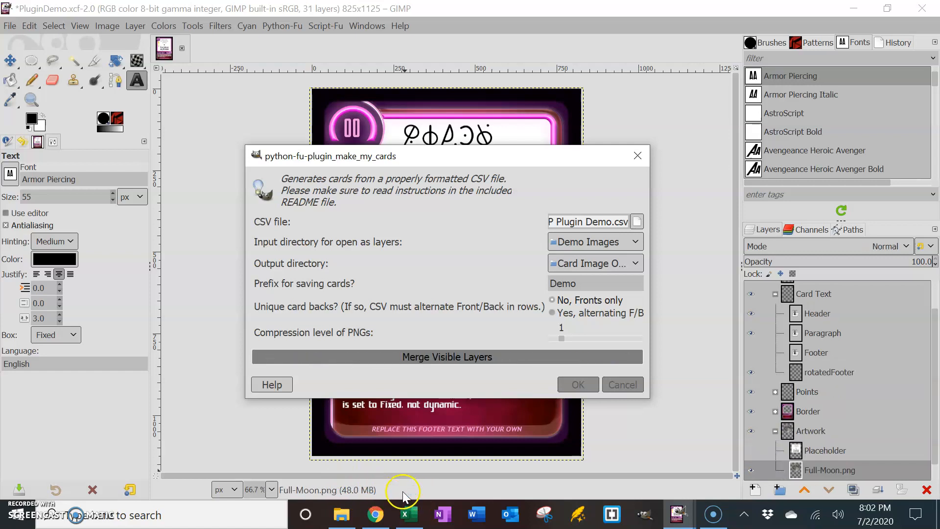
left_click(447, 357)
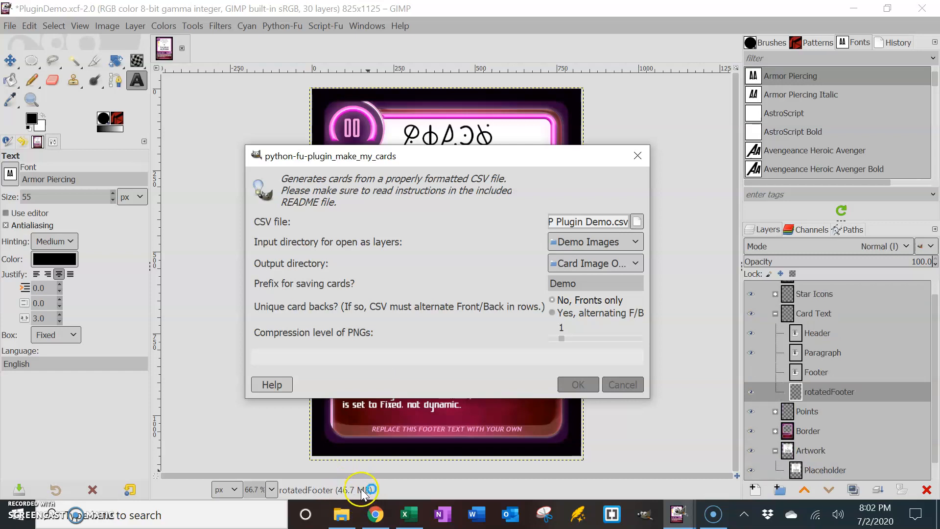
left_click(577, 384)
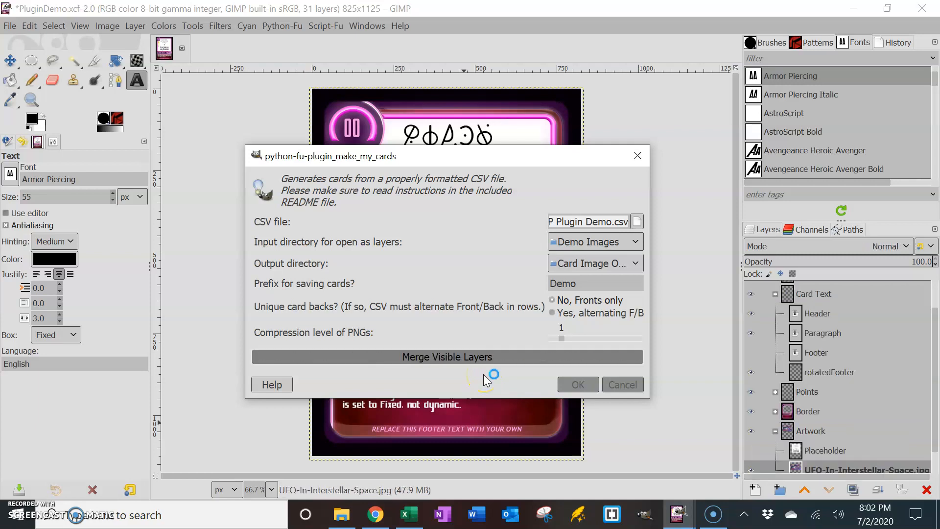
left_click(446, 357)
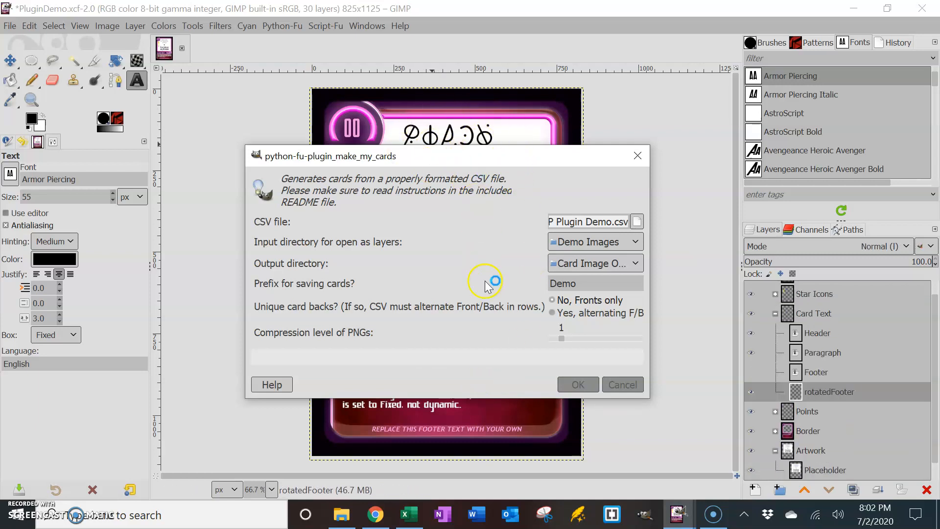
left_click(577, 384)
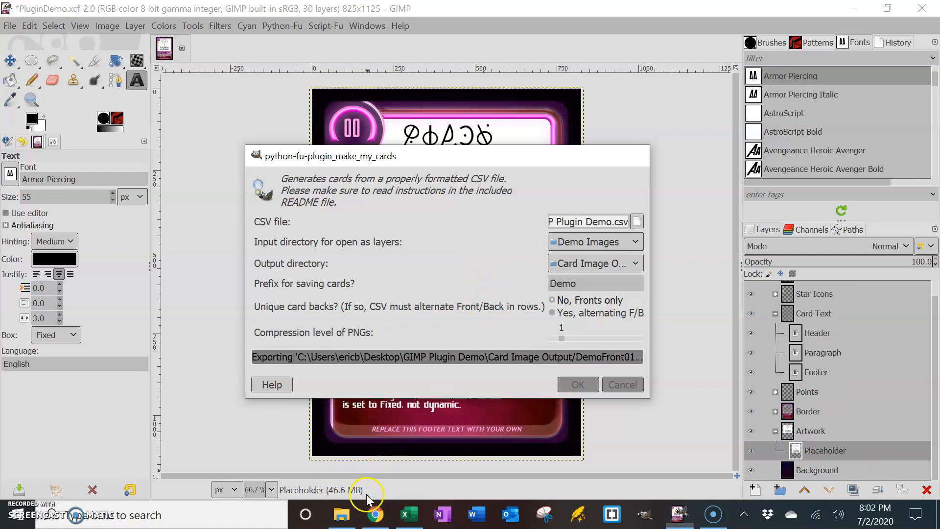
left_click(577, 384)
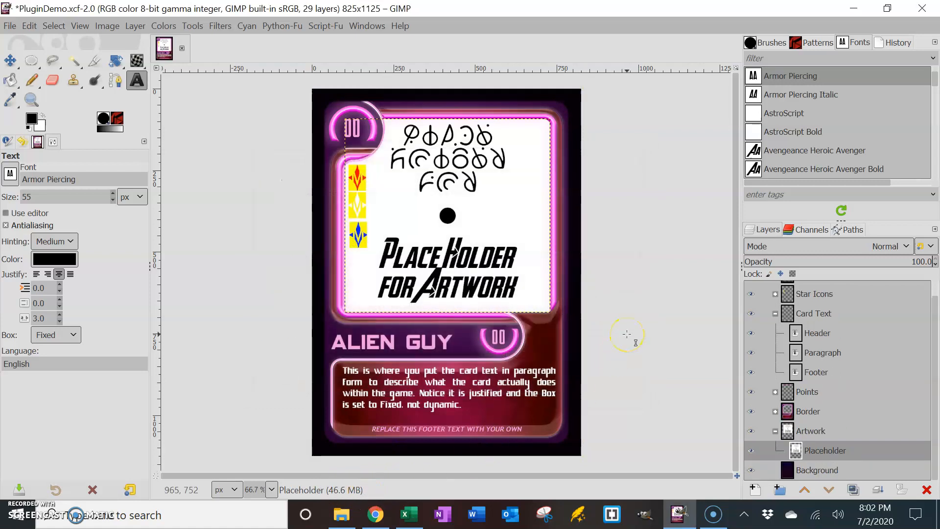
mouse_move(342, 514)
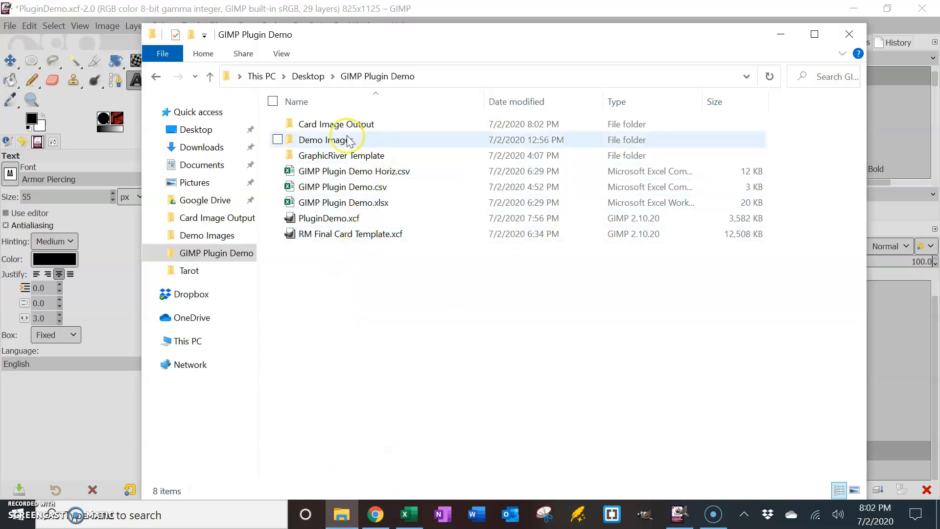
- Browse the Card Image Output folder holding DemoBack.png and DemoFront001 through DemoFront012
double_click(335, 124)
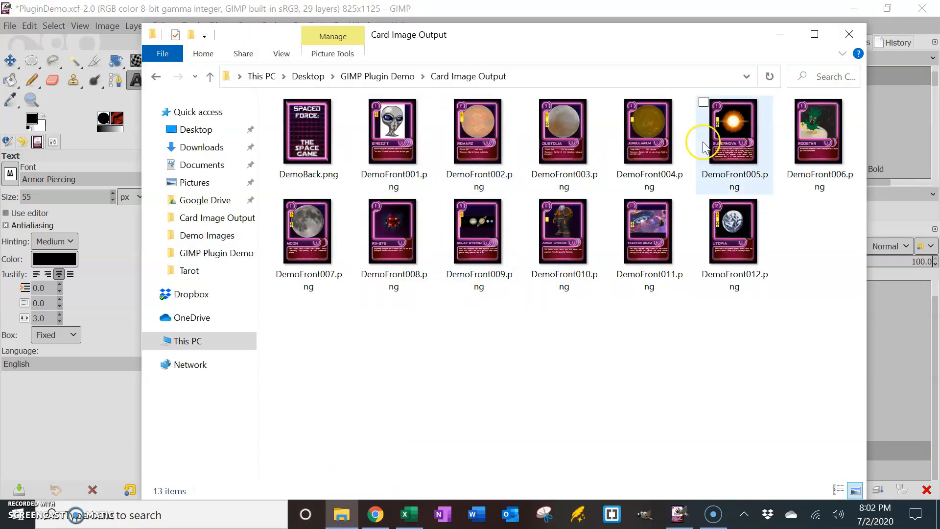
left_click(479, 232)
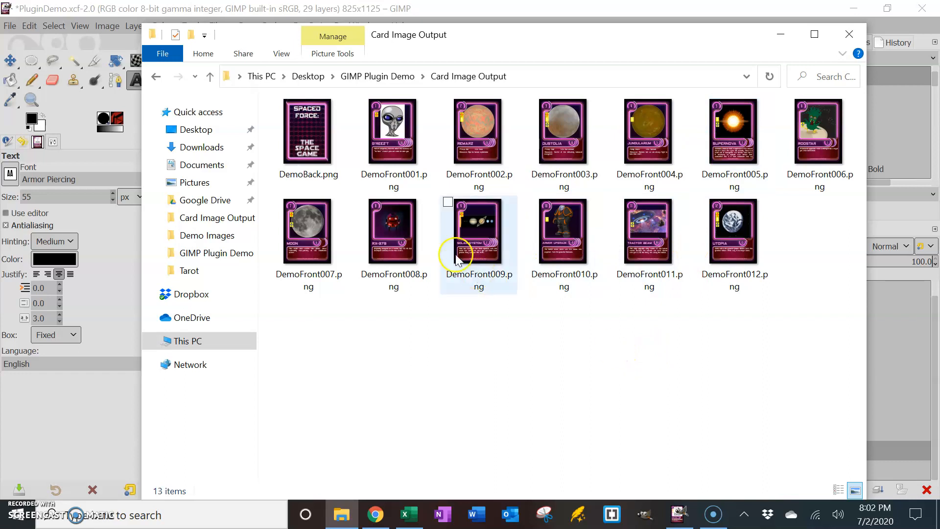
mouse_move(394, 130)
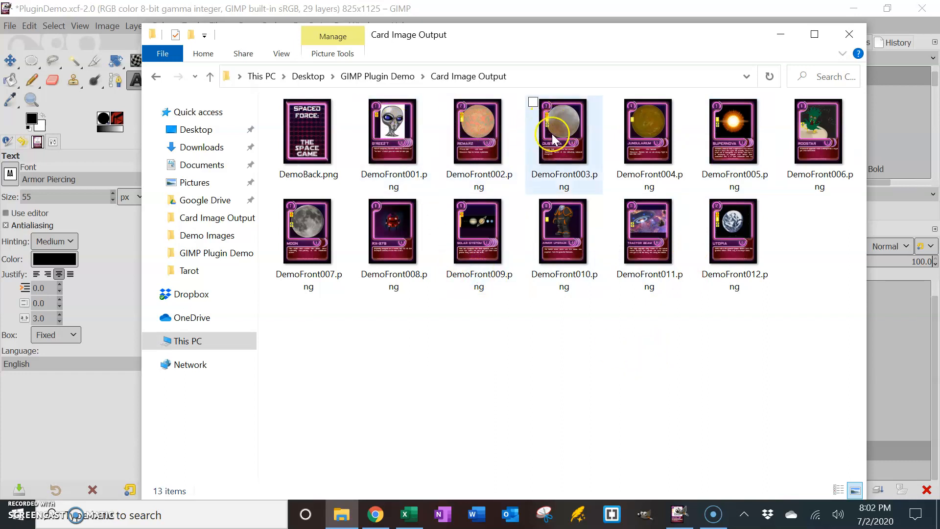
left_click(649, 138)
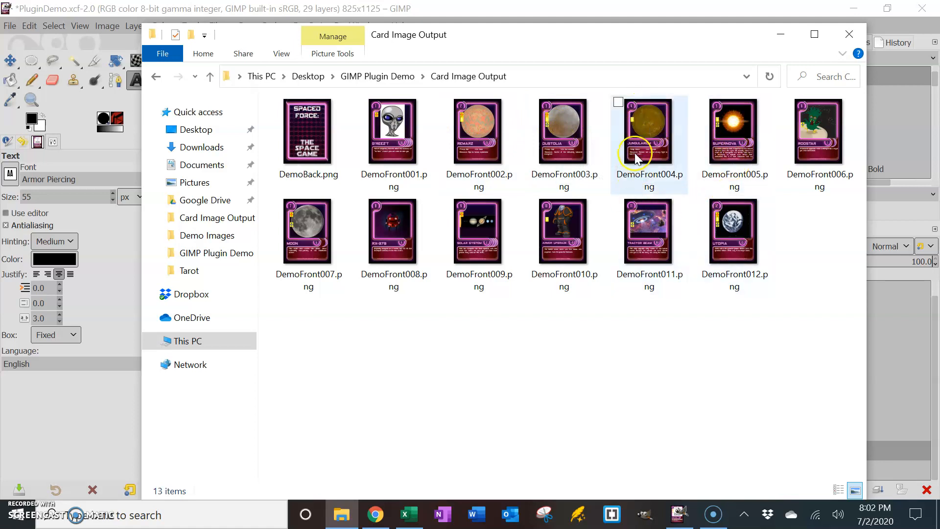
left_click(564, 130)
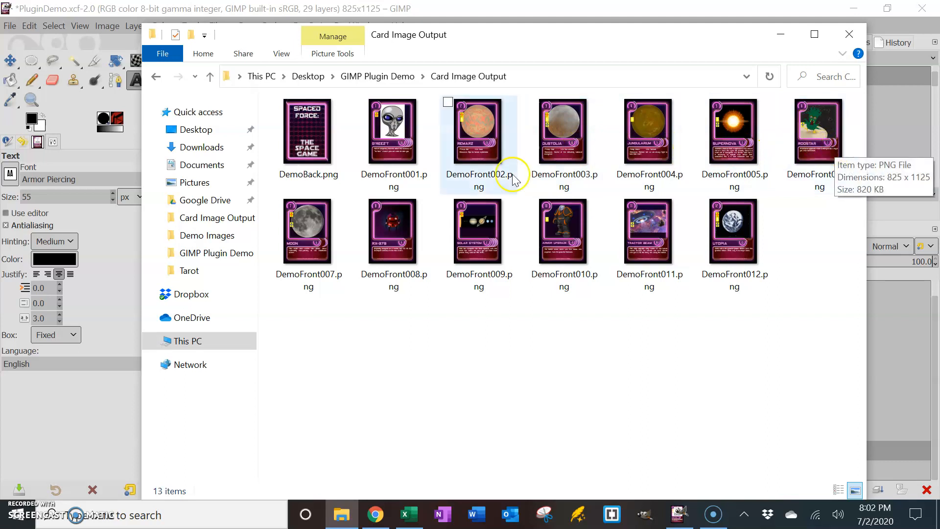
mouse_move(649, 230)
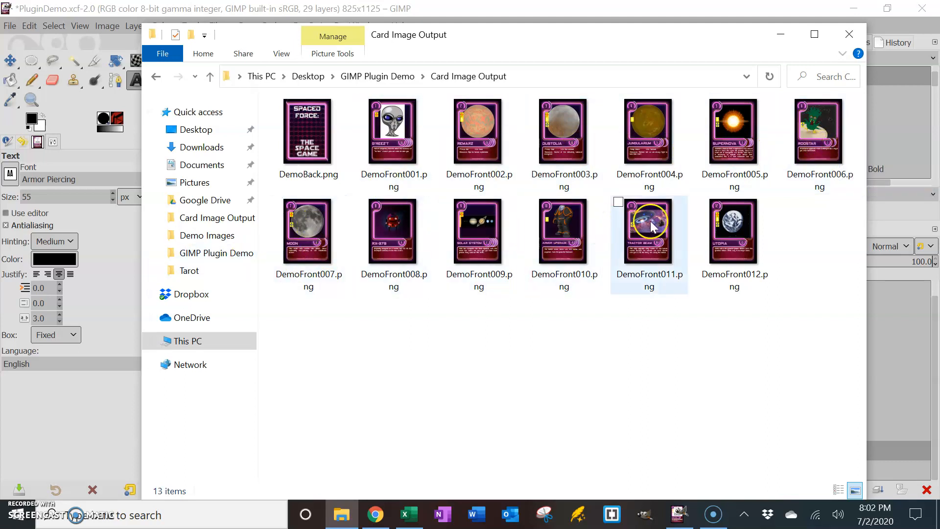
left_click(307, 231)
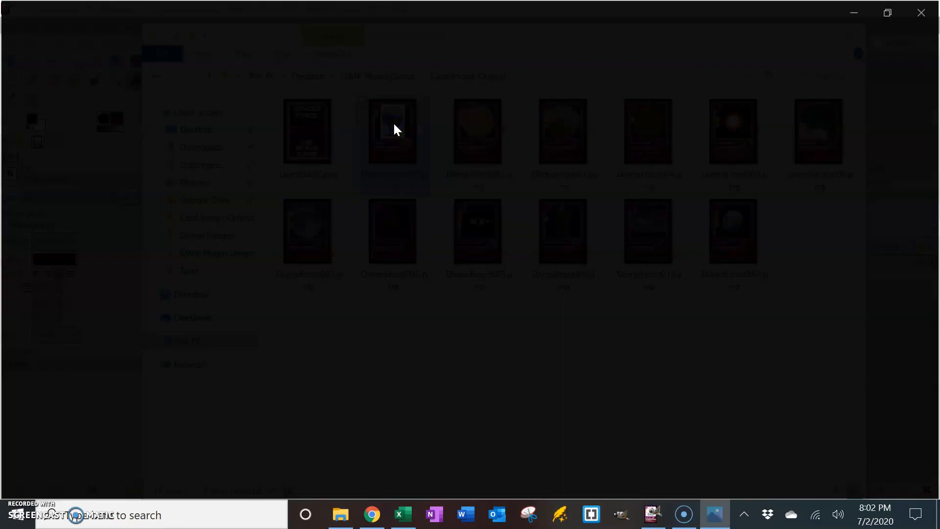
double_click(391, 130)
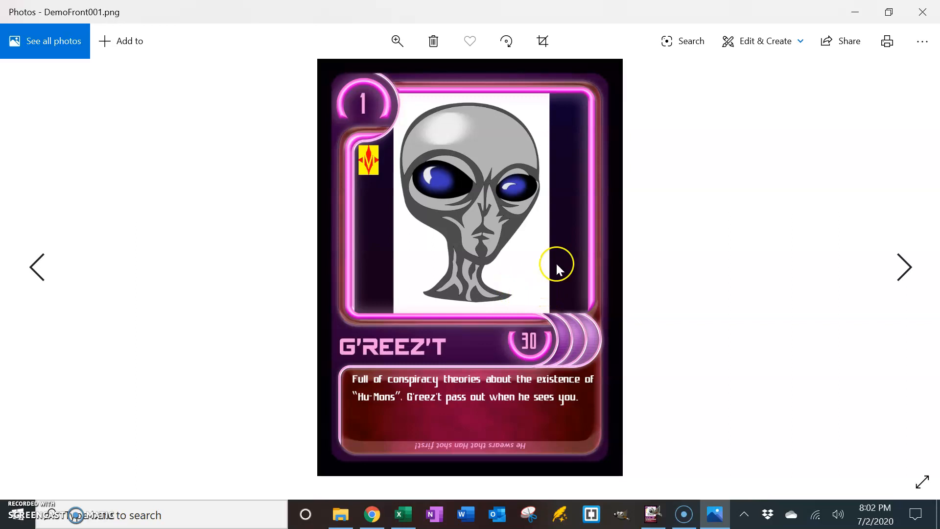
mouse_move(532, 294)
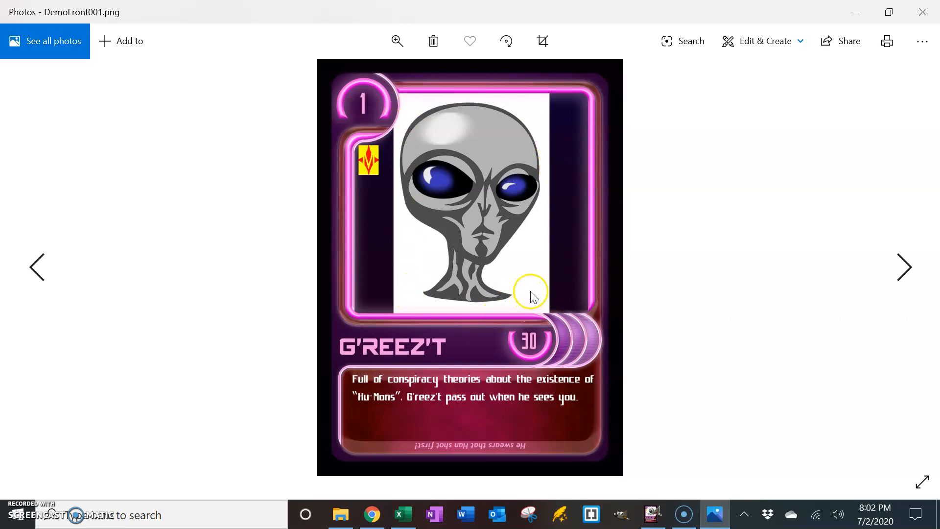
mouse_move(402, 263)
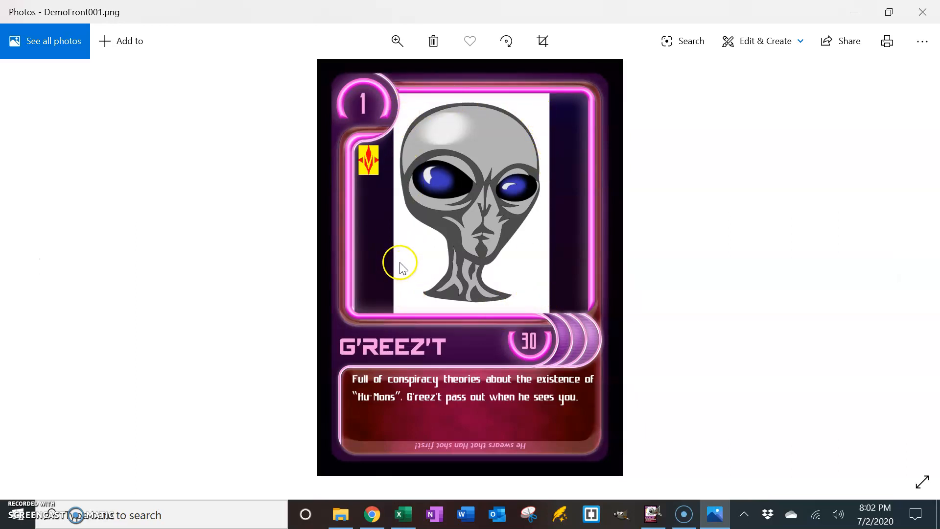
mouse_move(372, 267)
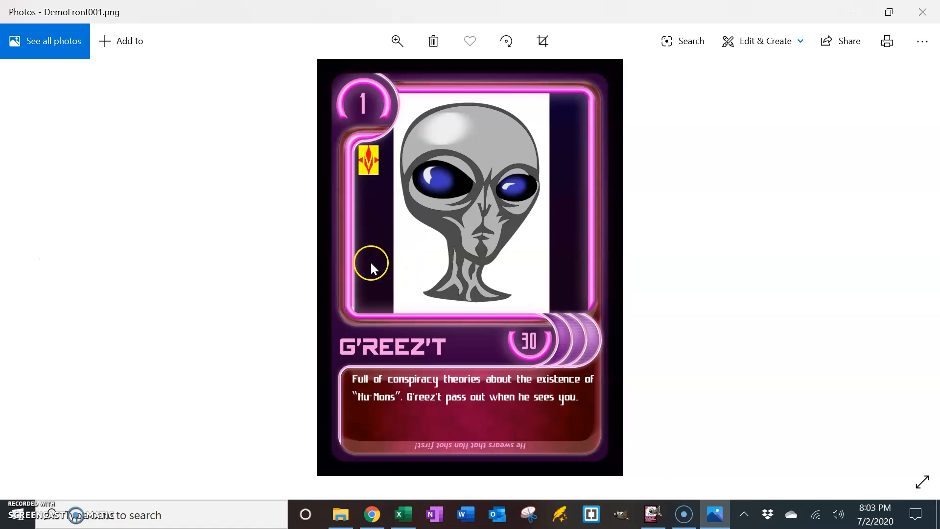
mouse_move(573, 249)
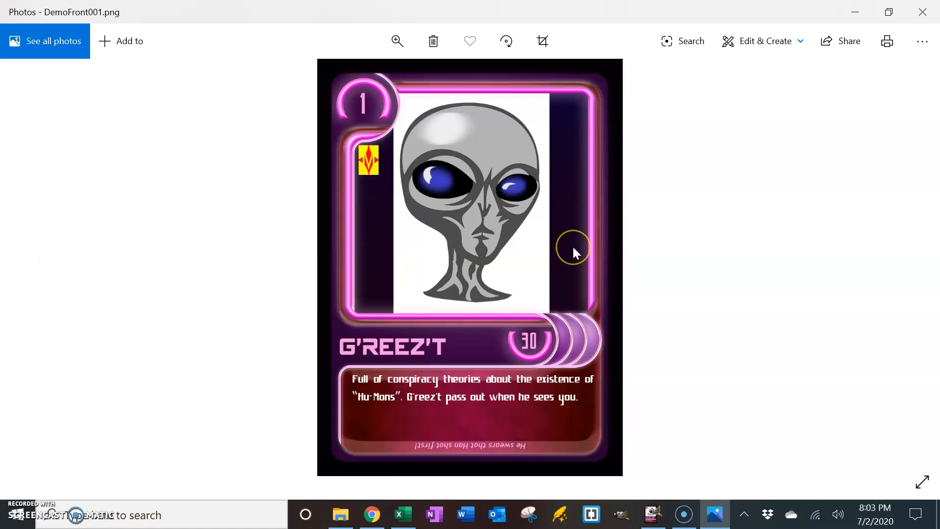
mouse_move(464, 266)
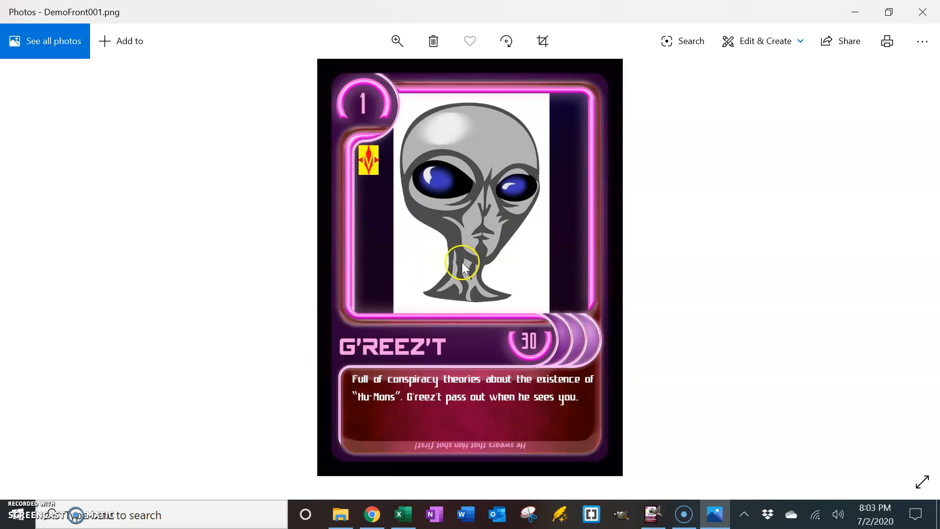
mouse_move(468, 224)
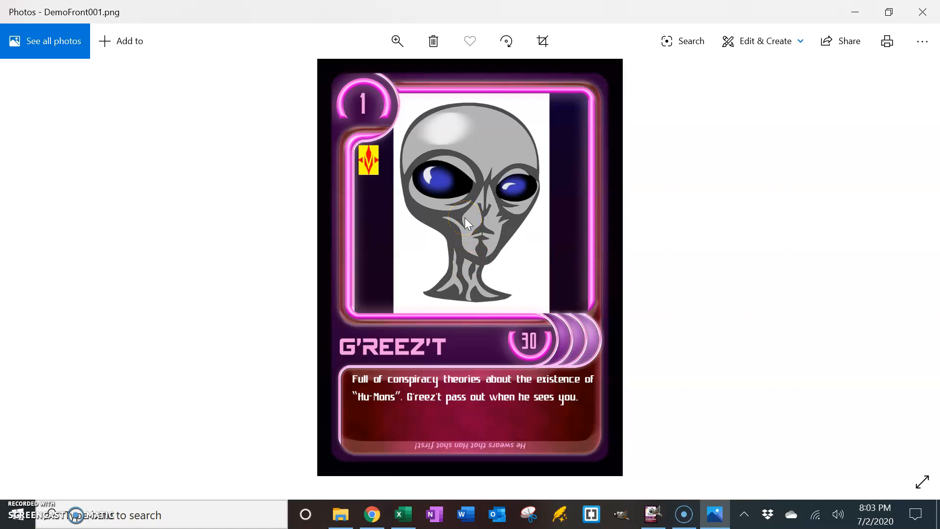
mouse_move(538, 255)
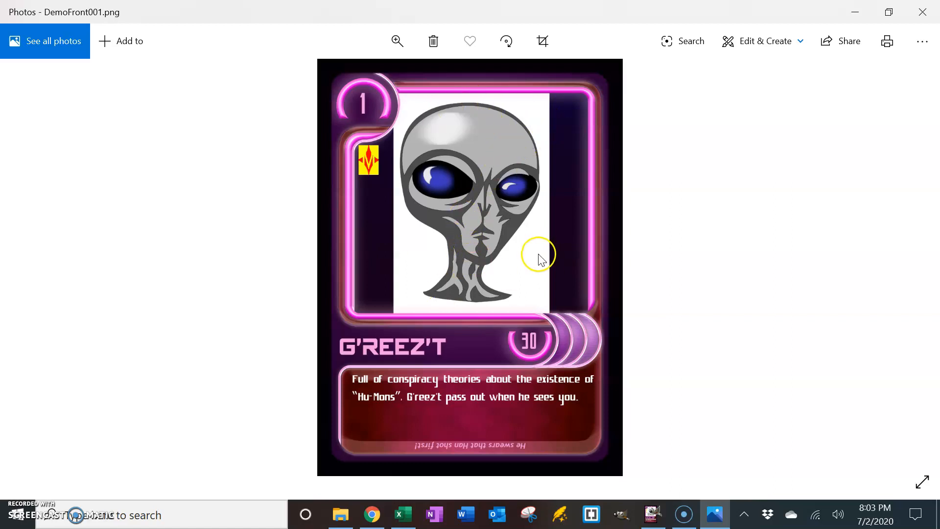
mouse_move(771, 257)
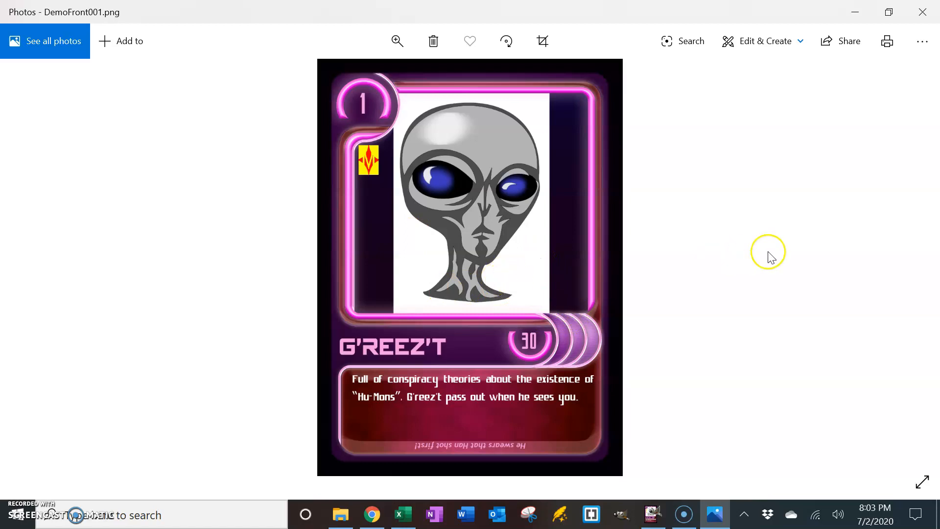
mouse_move(890, 12)
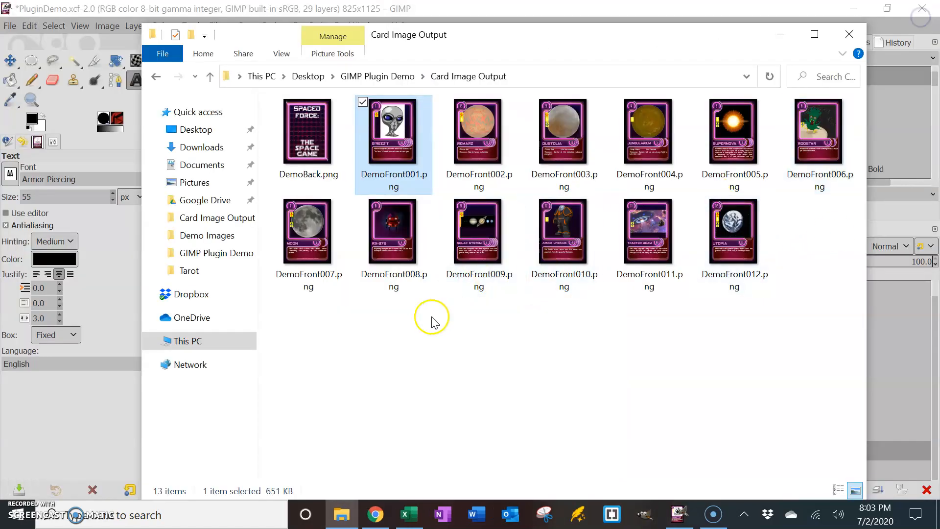
mouse_move(495, 12)
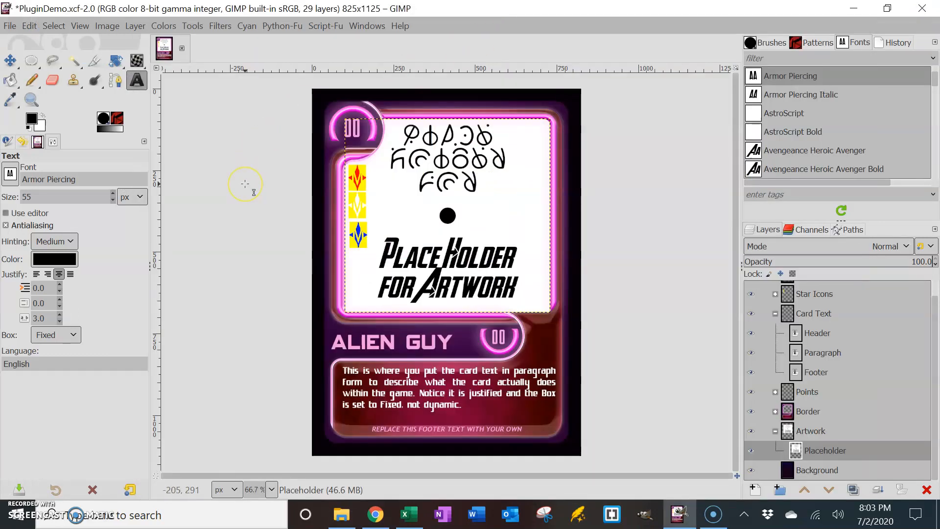
mouse_move(228, 192)
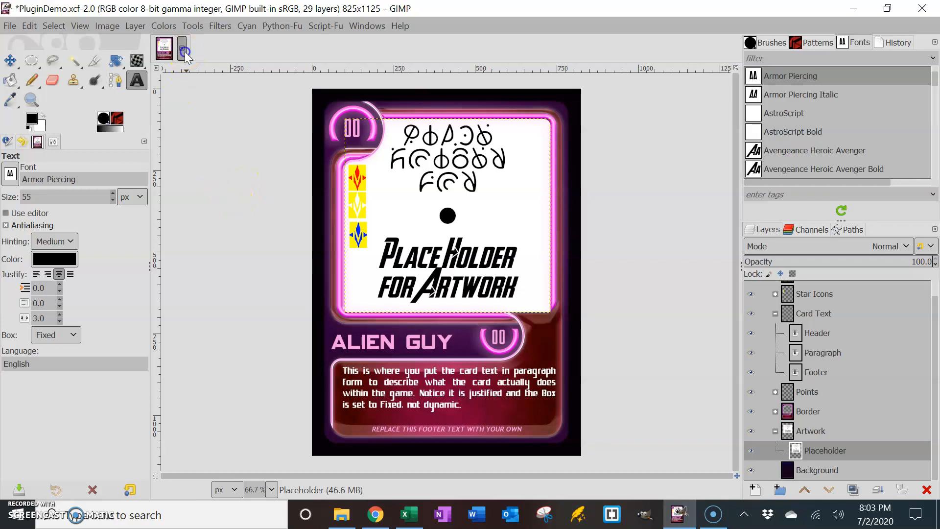
- Close the current image and load RM Final Card Template.xcf from GIMP Plugin Demo
left_click(182, 48)
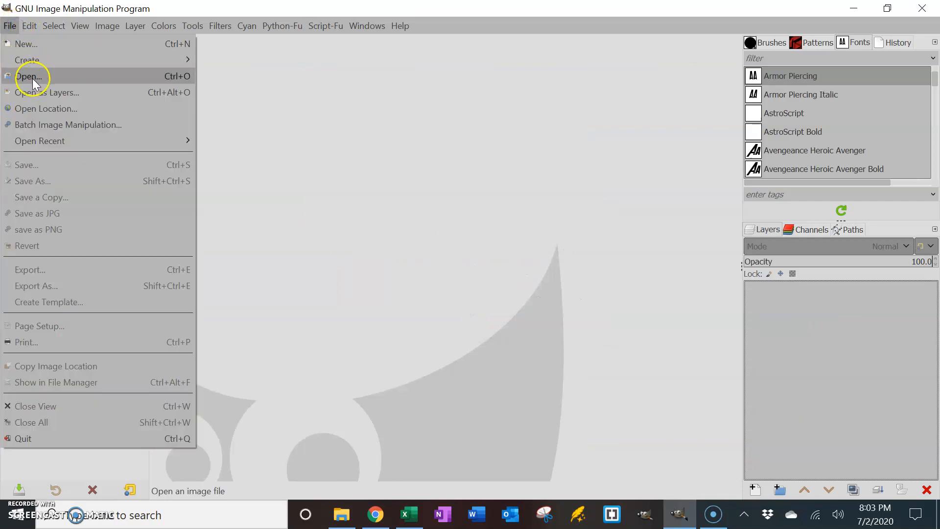
left_click(29, 77)
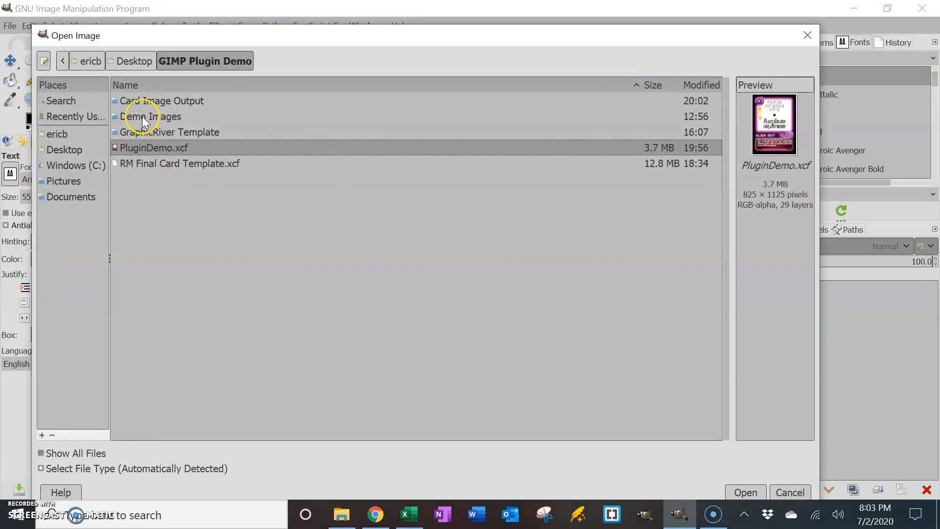
mouse_move(153, 148)
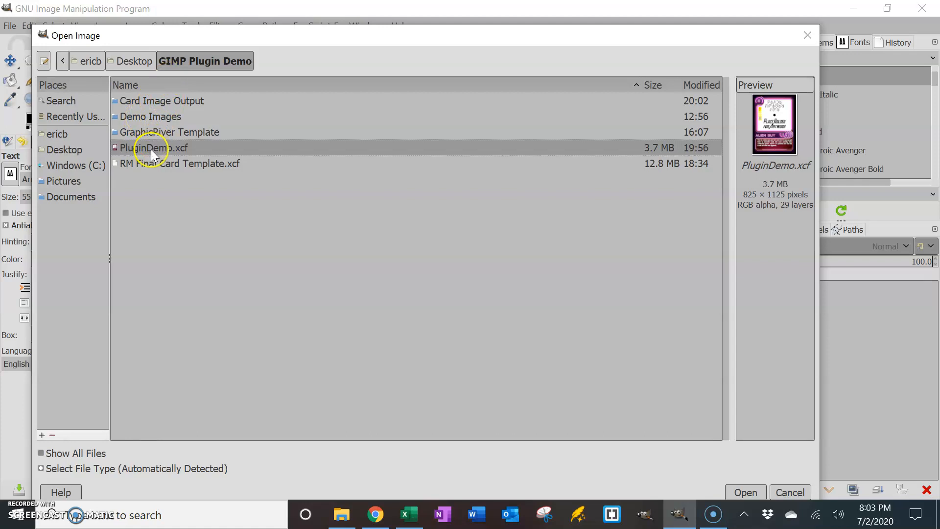
left_click(180, 164)
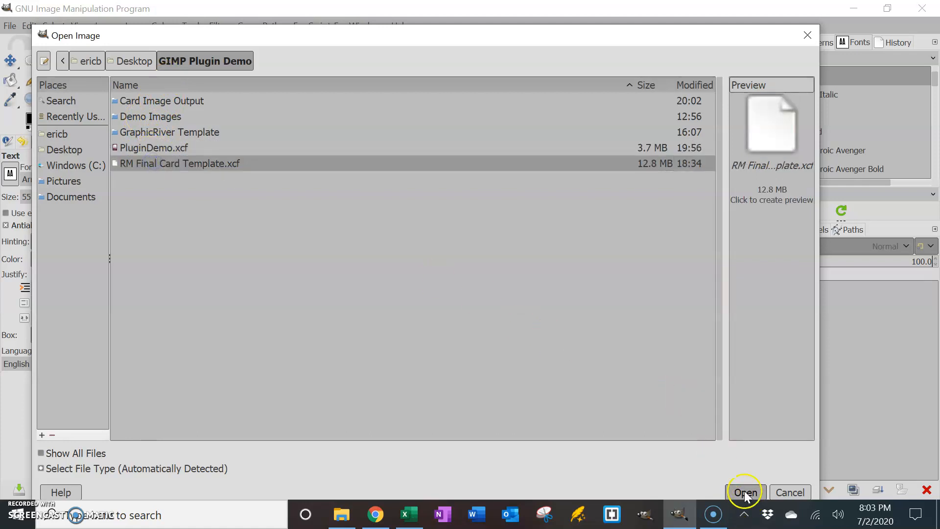
left_click(745, 492)
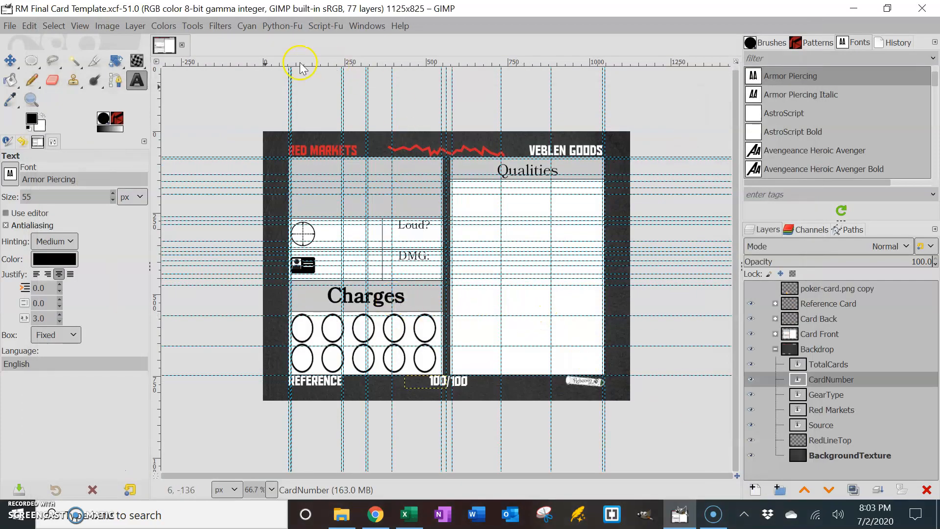
mouse_move(82, 26)
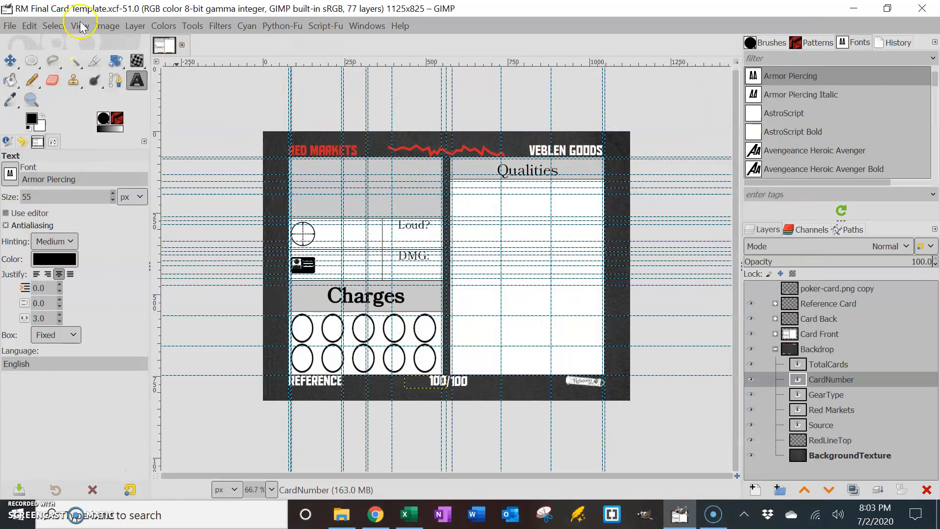
left_click(107, 25)
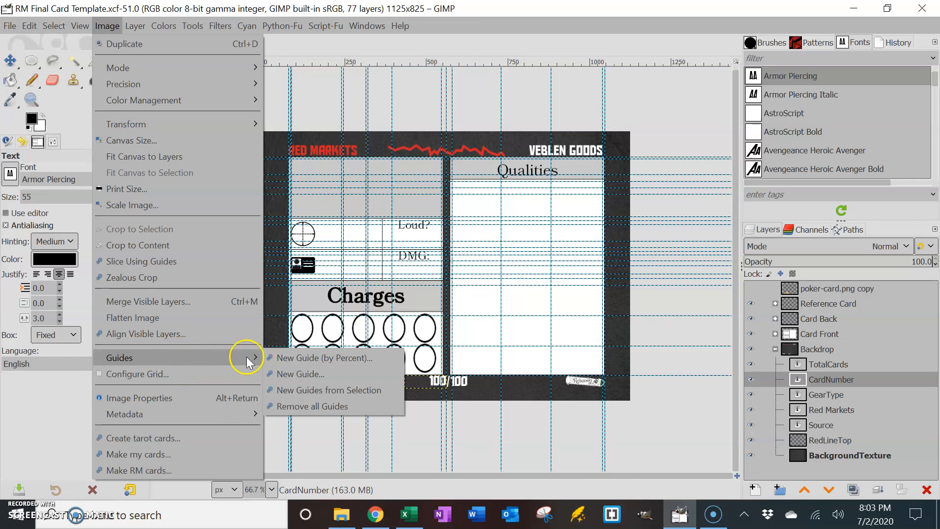
mouse_move(204, 43)
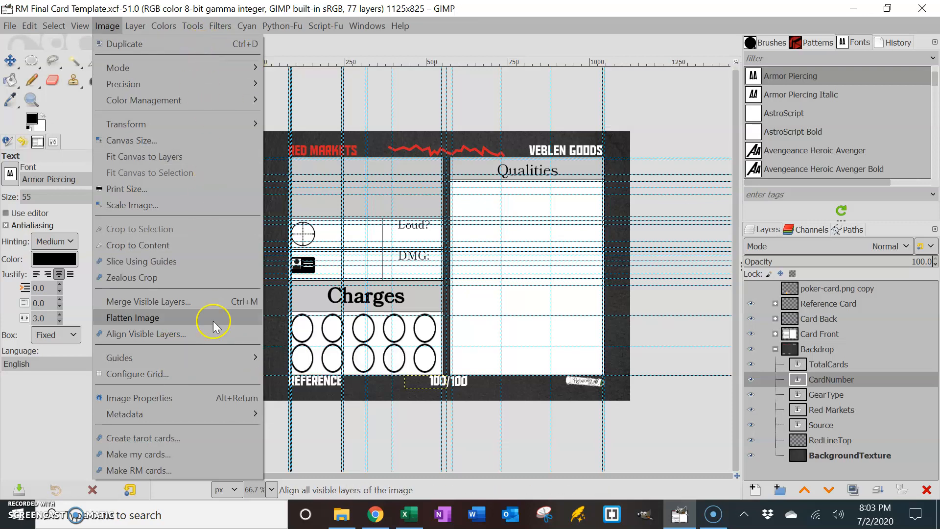
- Remove all guides from the template and expand the Card Back and Reference Card groups
left_click(131, 317)
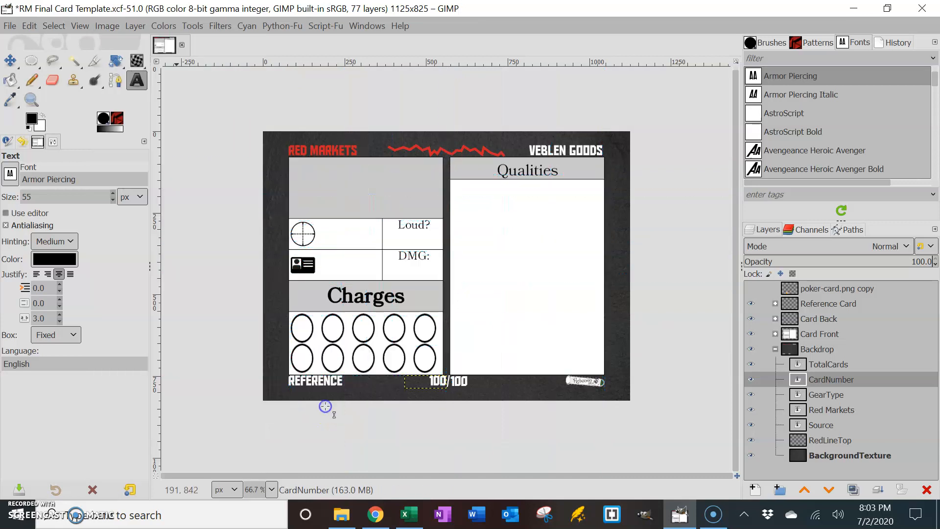
mouse_move(345, 294)
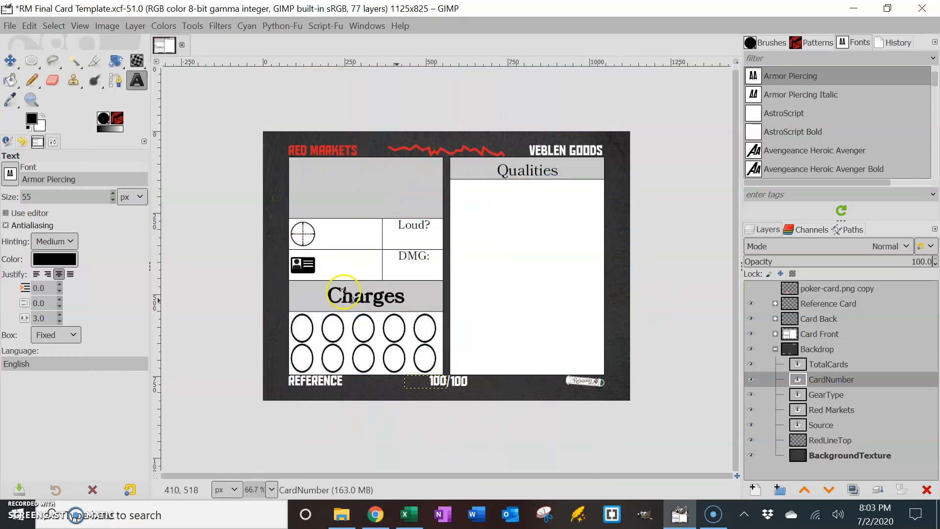
mouse_move(389, 208)
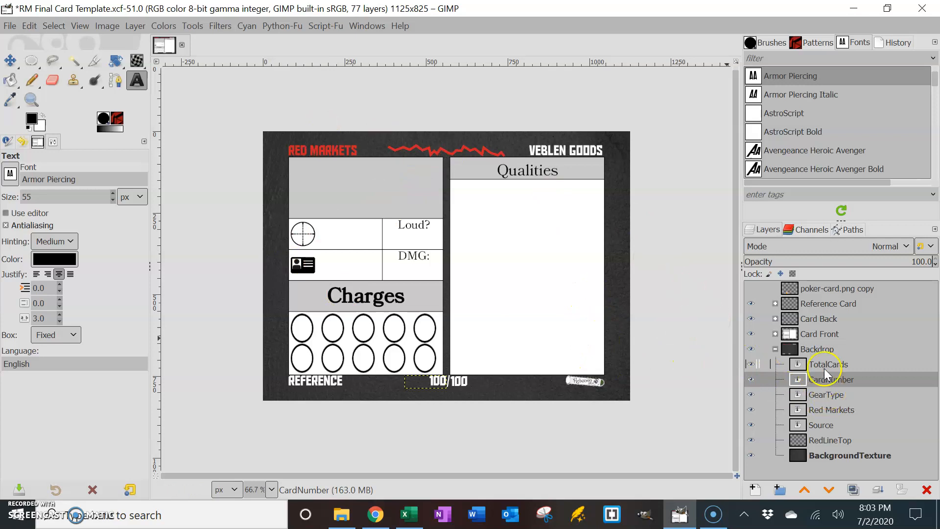
left_click(776, 319)
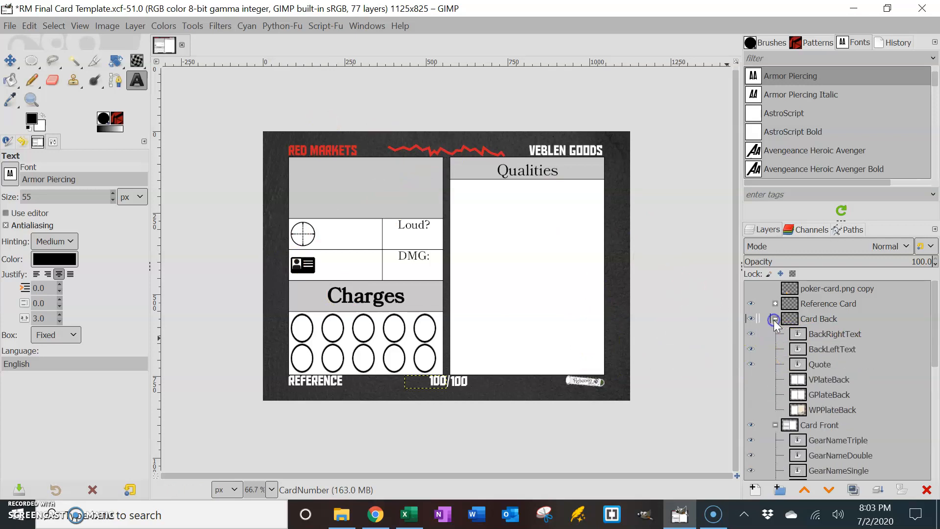
left_click(776, 319)
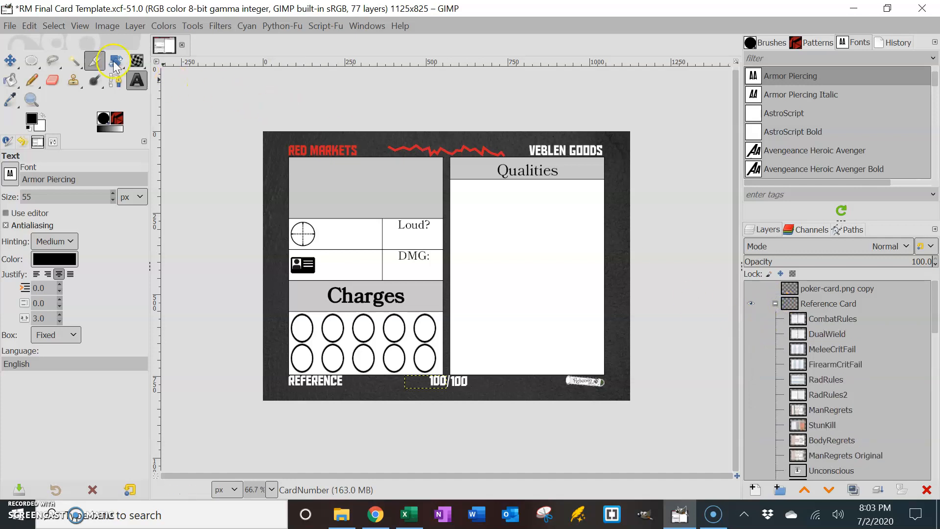
- Launch make_my_cards and choose GIMP Plugin Demo Horiz.csv as its CSV file
left_click(106, 26)
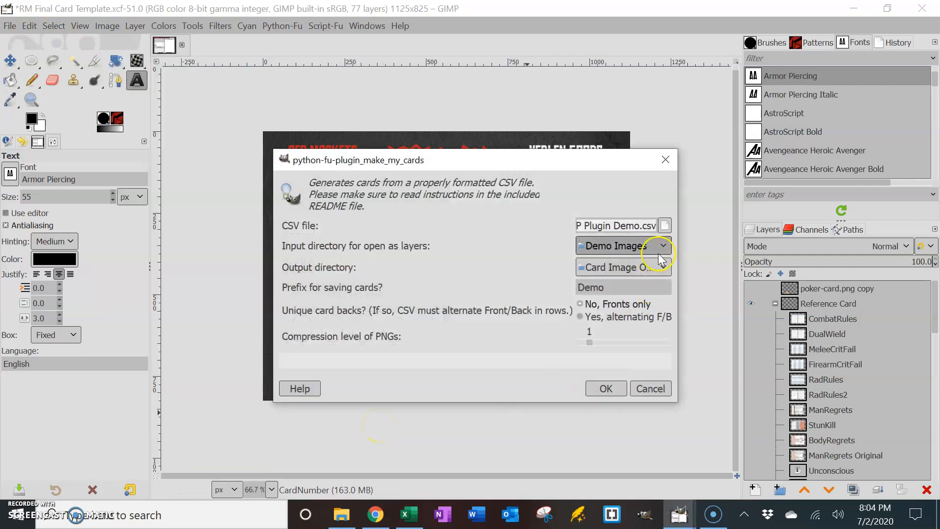
left_click(664, 225)
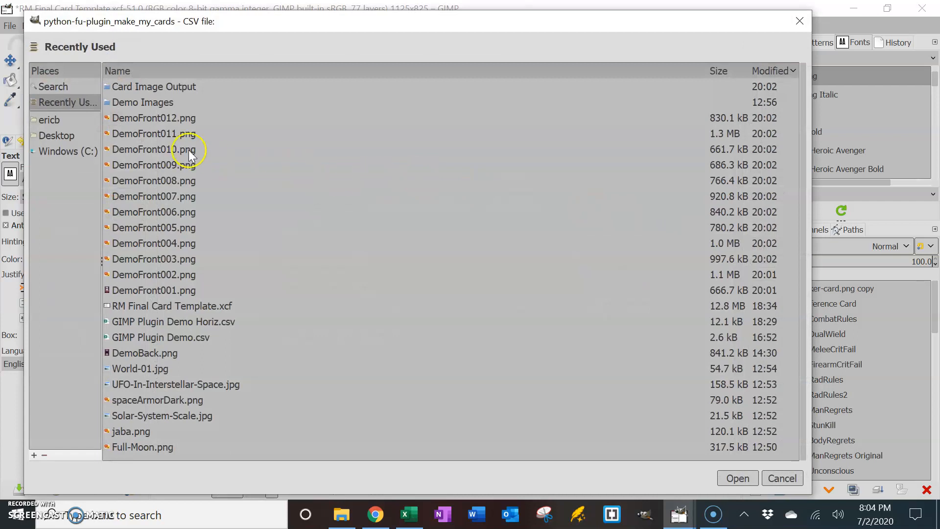
mouse_move(138, 99)
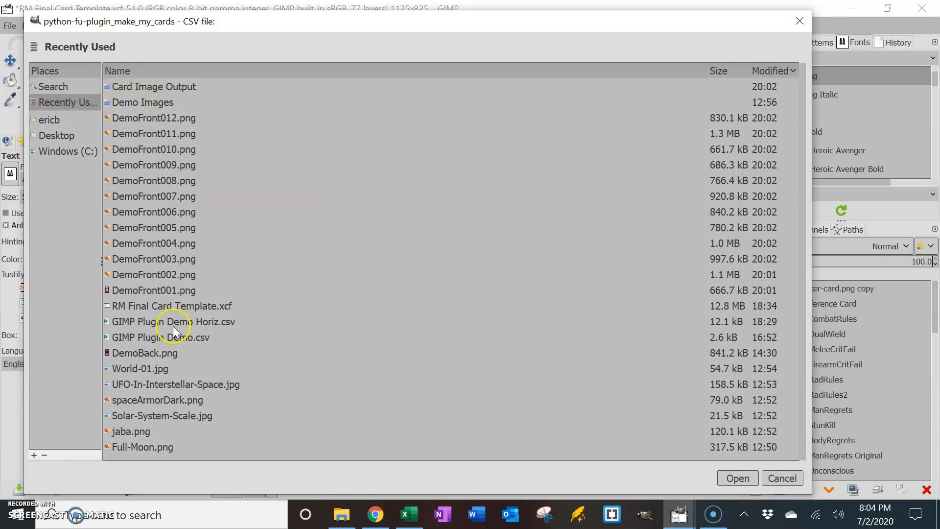
left_click(174, 323)
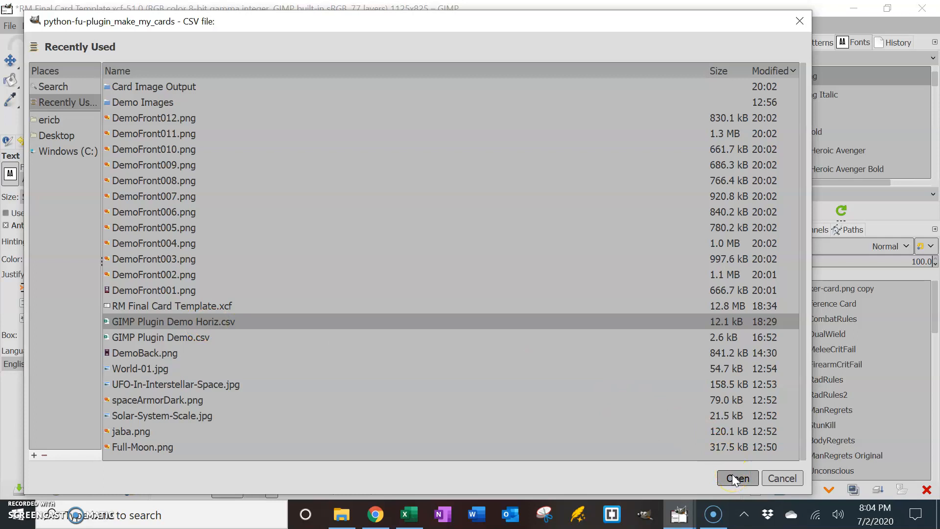
left_click(737, 479)
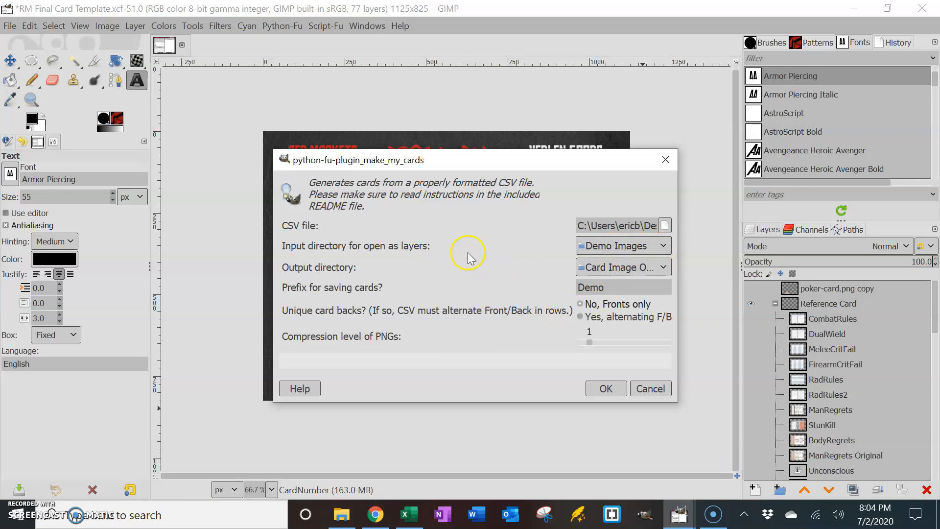
mouse_move(624, 245)
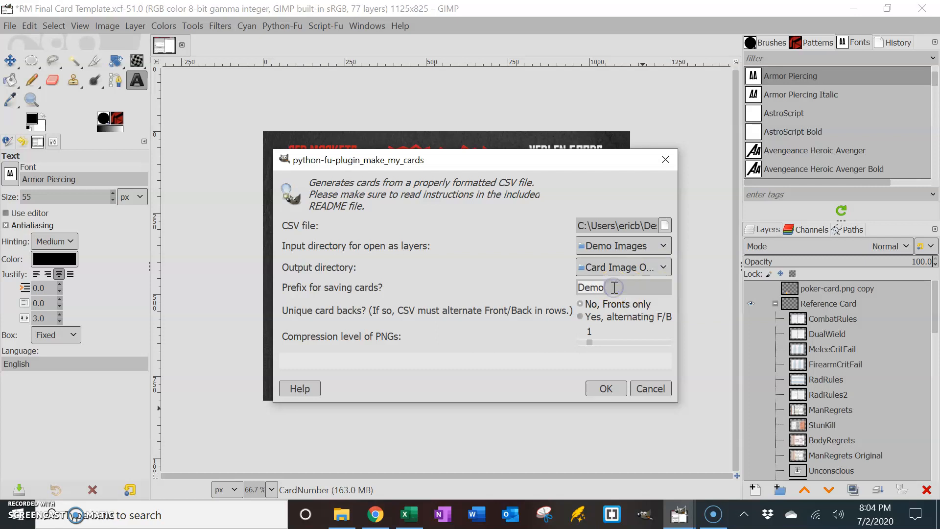
- Change the saved-card prefix from Demo to Horiz, keeping alternating F/B cards
type("Horiz")
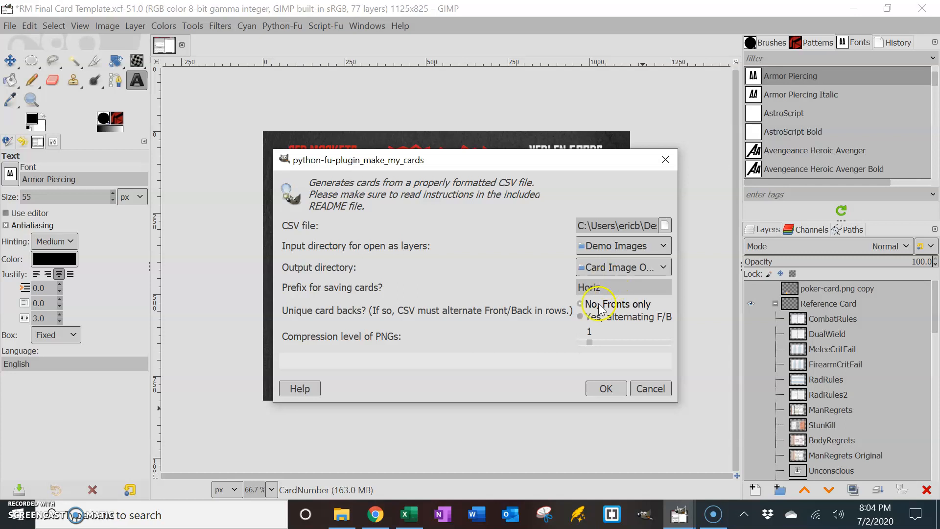
mouse_move(560, 330)
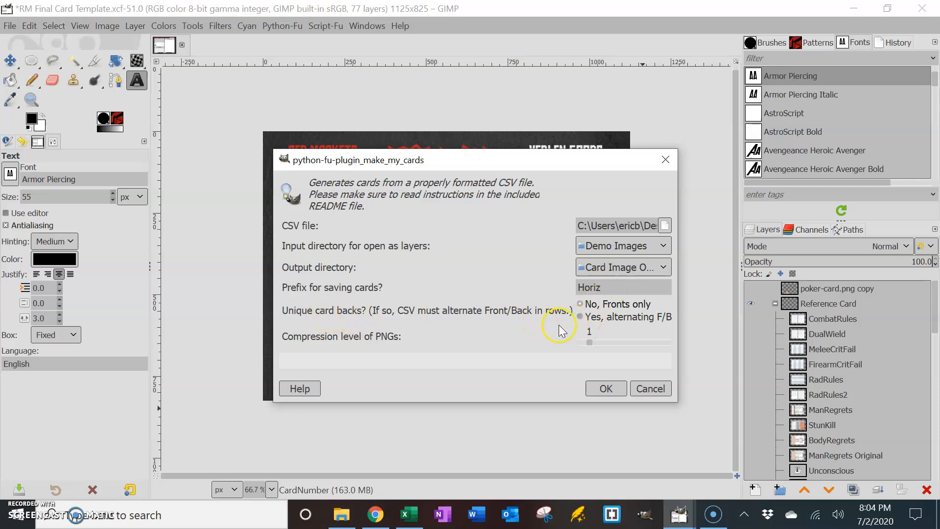
mouse_move(609, 327)
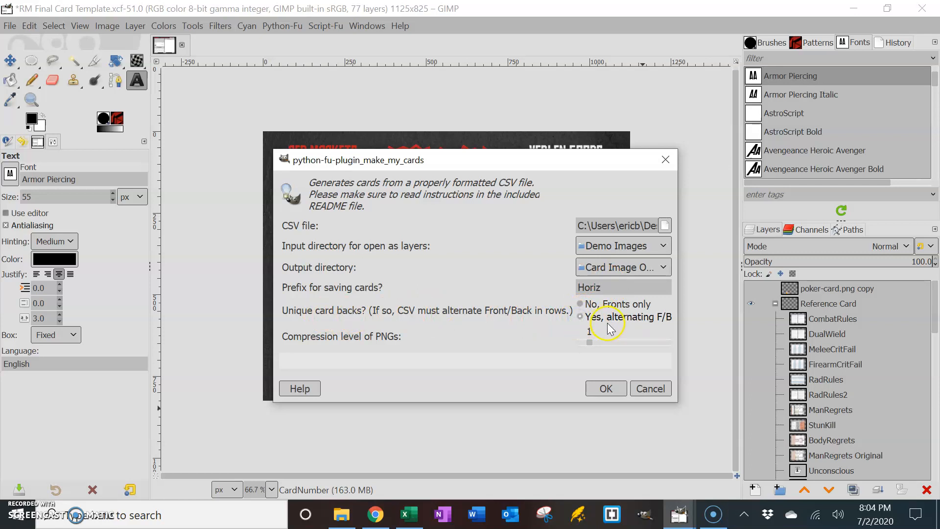
mouse_move(611, 316)
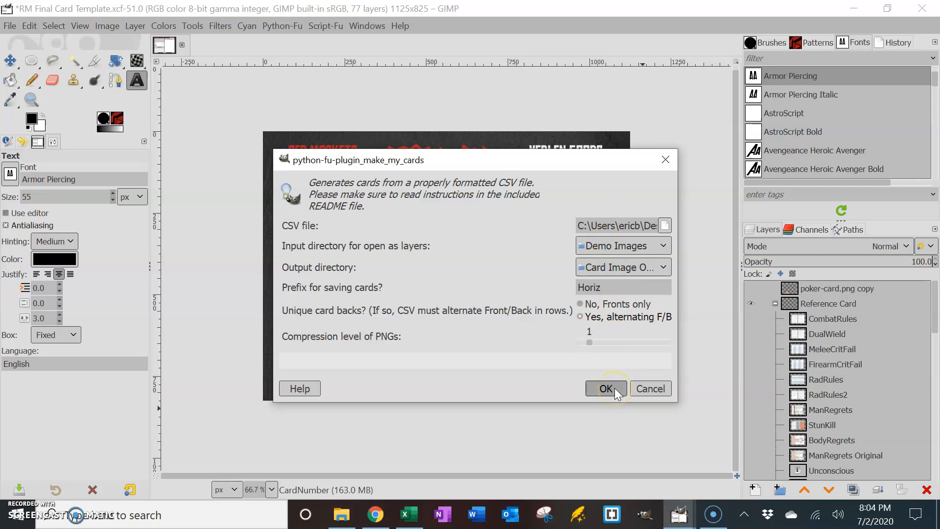
- Collapse the Reference Card group, restore the plugin dialog and run it to generate the Horiz cards
left_click(605, 389)
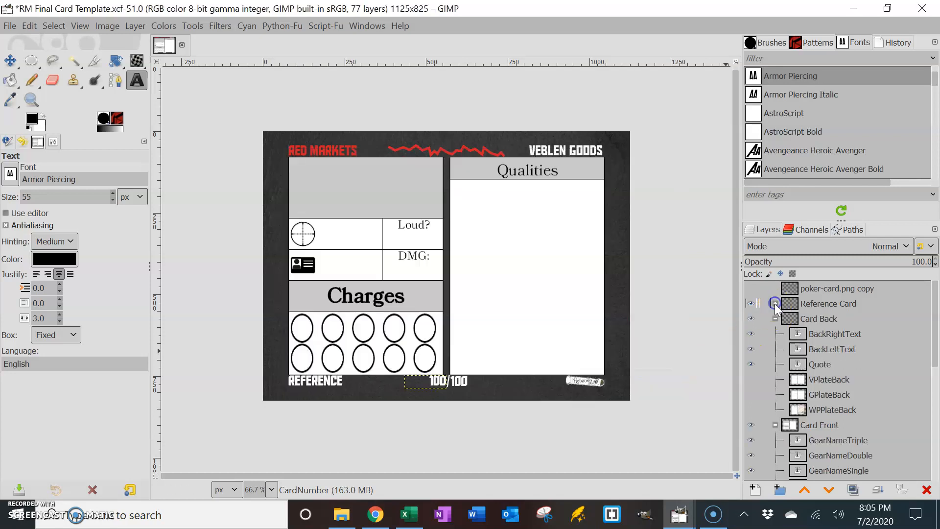
left_click(776, 425)
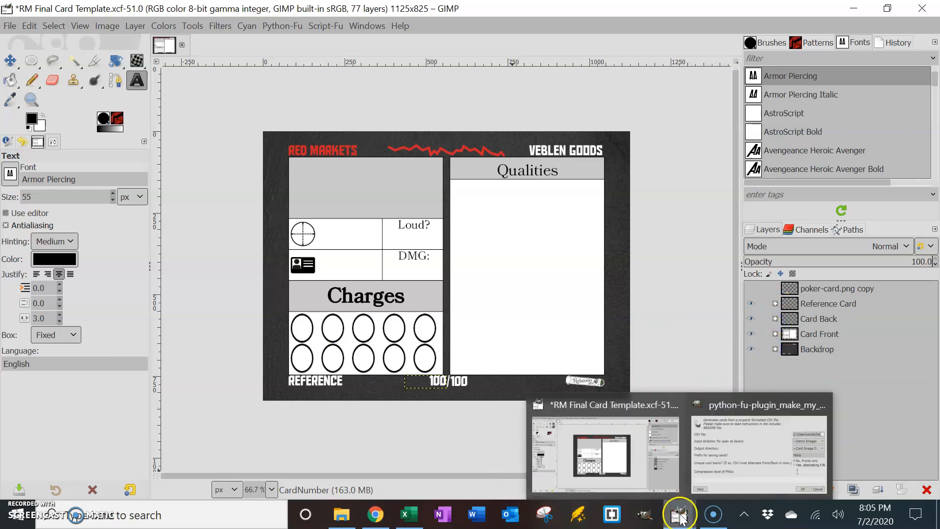
left_click(760, 453)
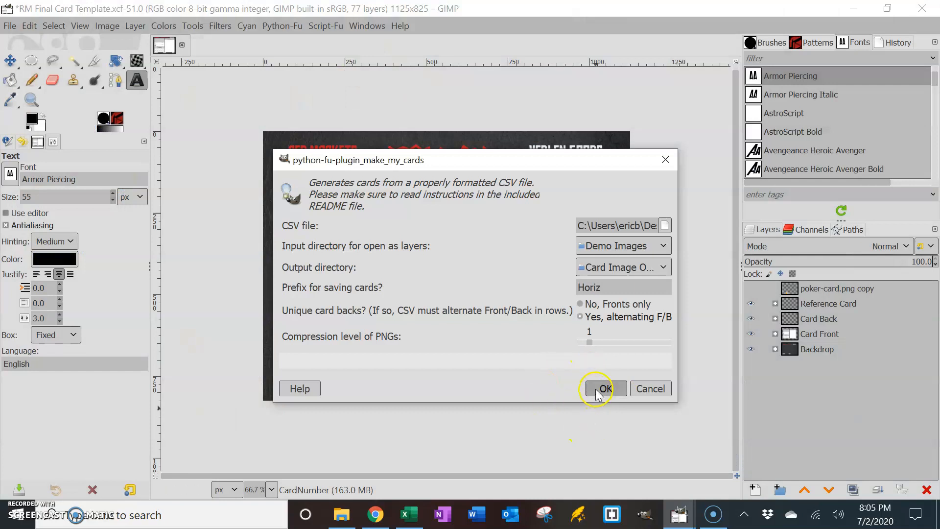
left_click(605, 388)
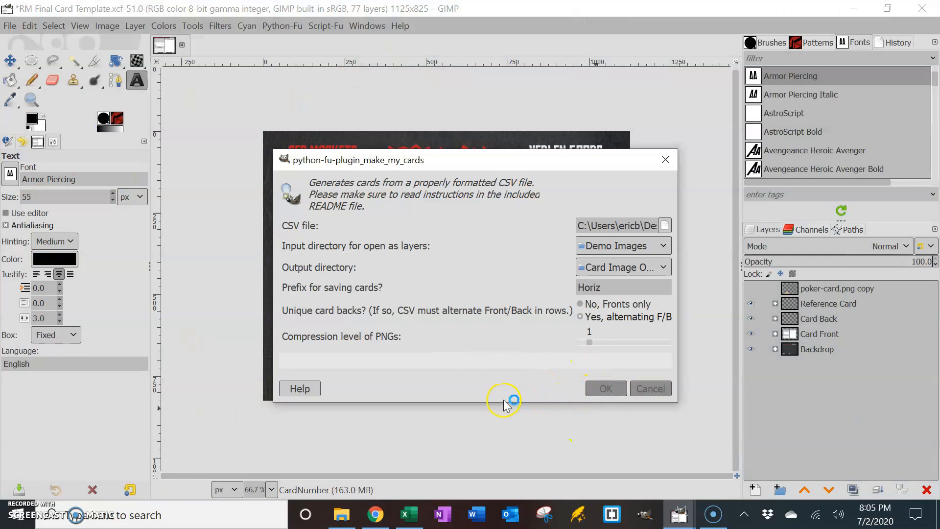
- Let the plugin continue through its Merge Visible Layers stage for the Horiz cards
left_click(605, 388)
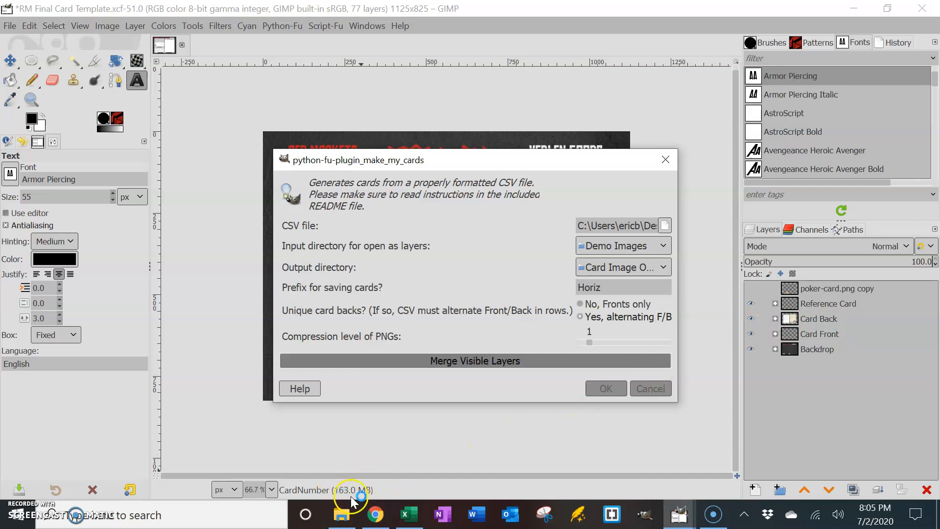
mouse_move(375, 493)
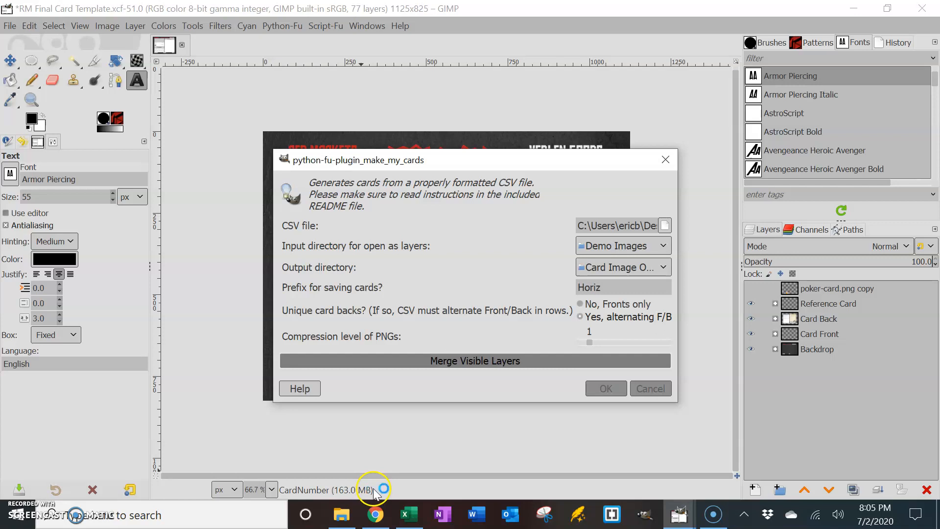
mouse_move(573, 412)
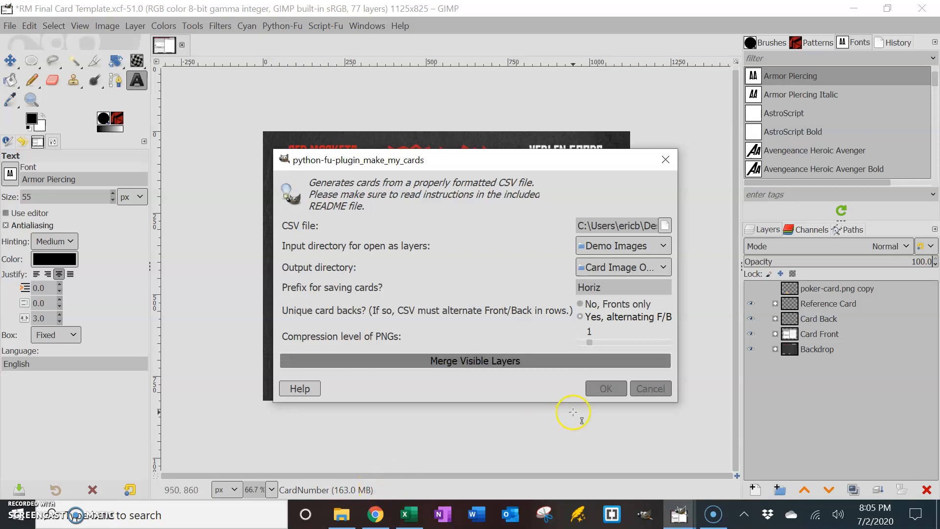
mouse_move(573, 412)
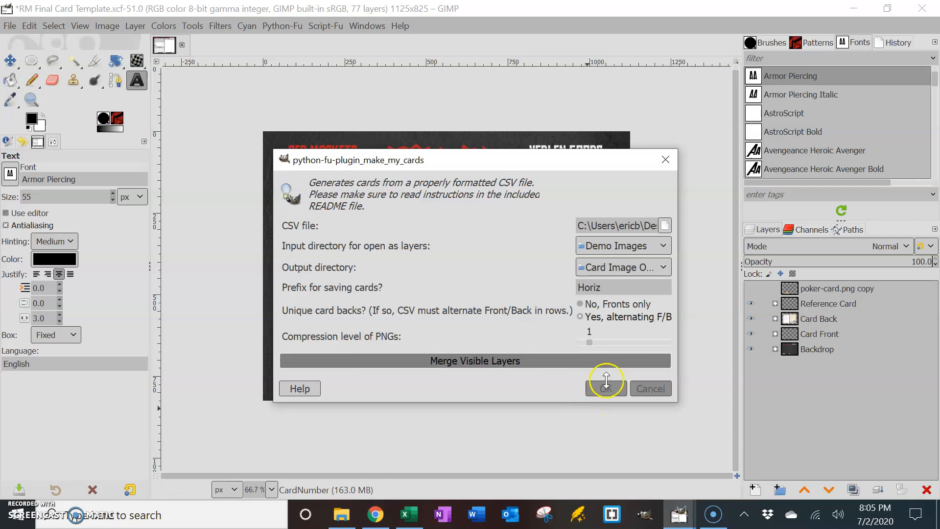
mouse_move(474, 371)
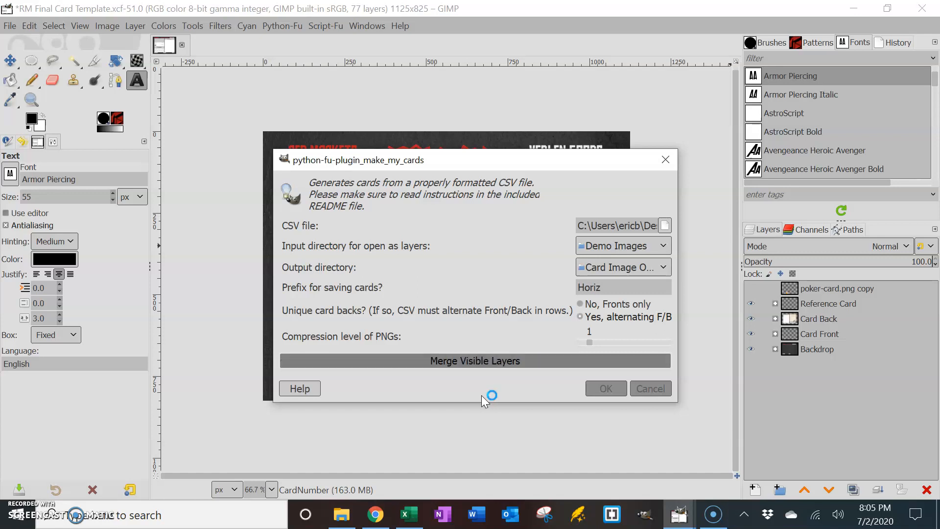
left_click(605, 389)
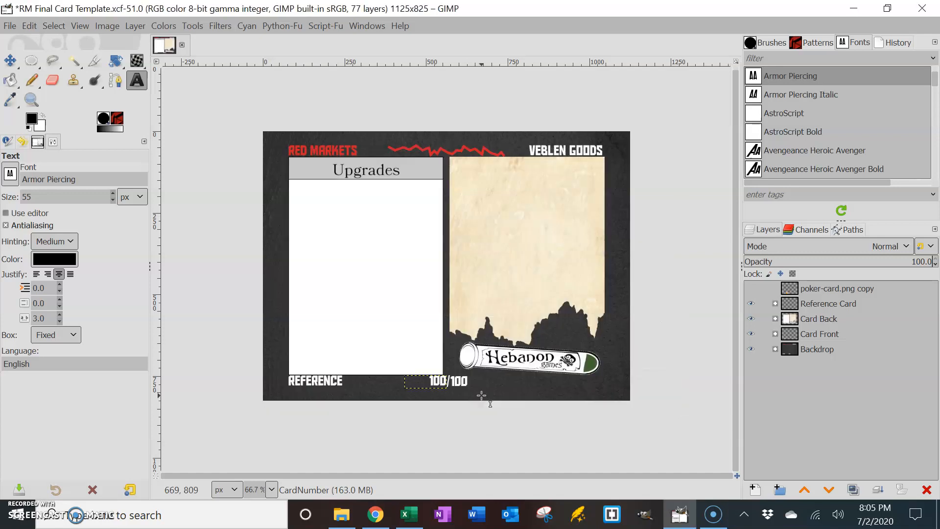
mouse_move(394, 396)
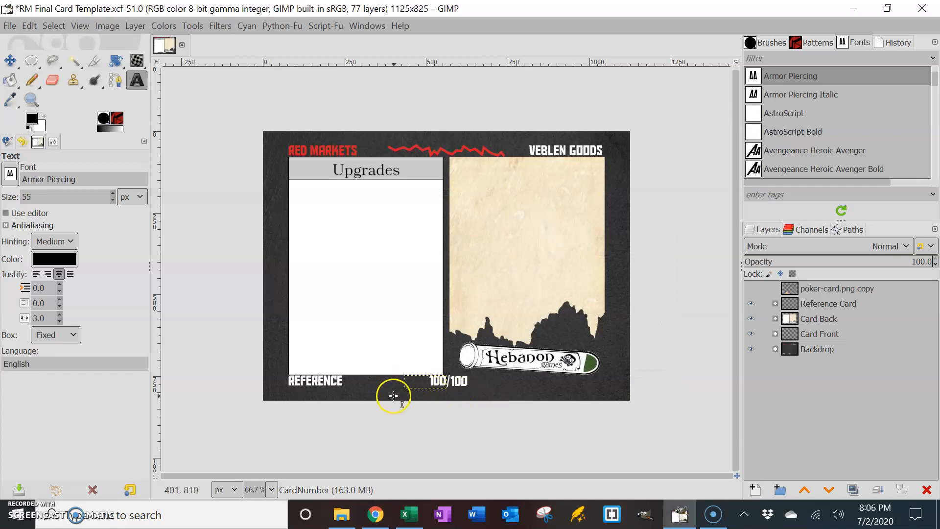
mouse_move(487, 193)
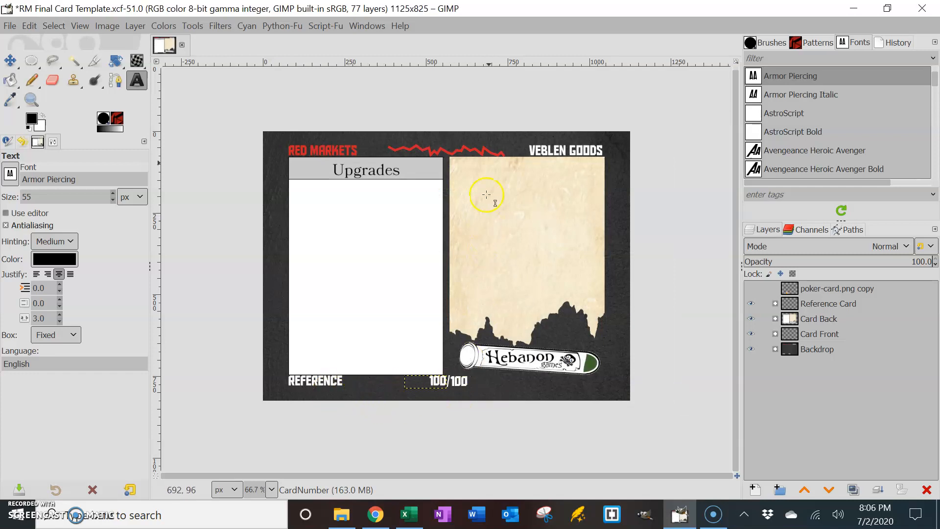
mouse_move(511, 298)
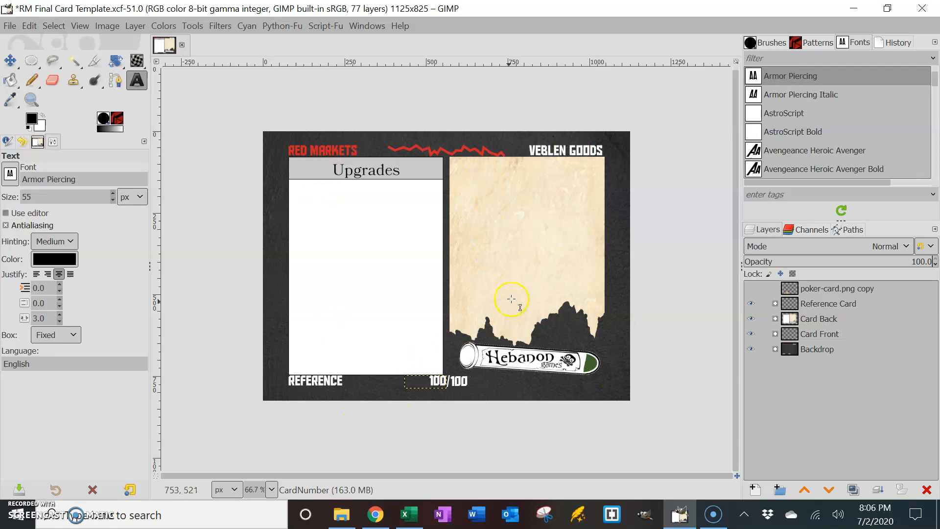
mouse_move(512, 303)
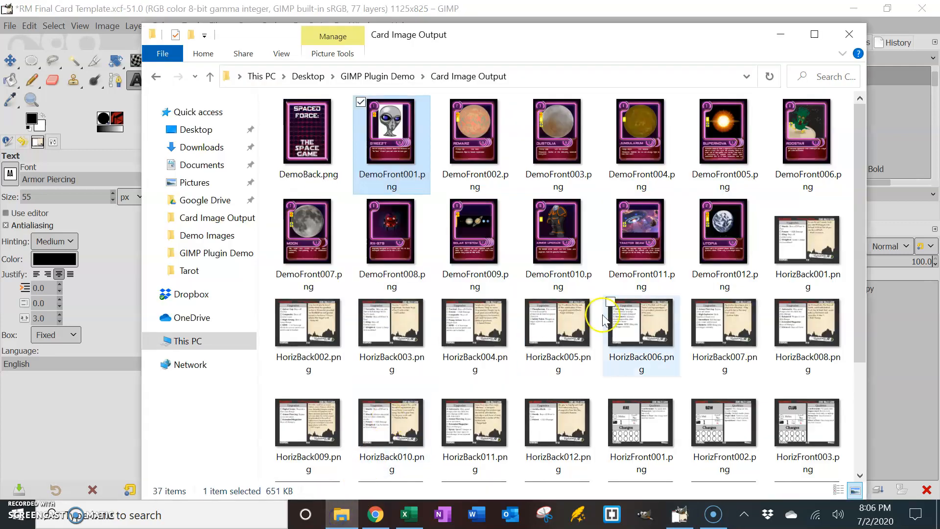
mouse_move(830, 251)
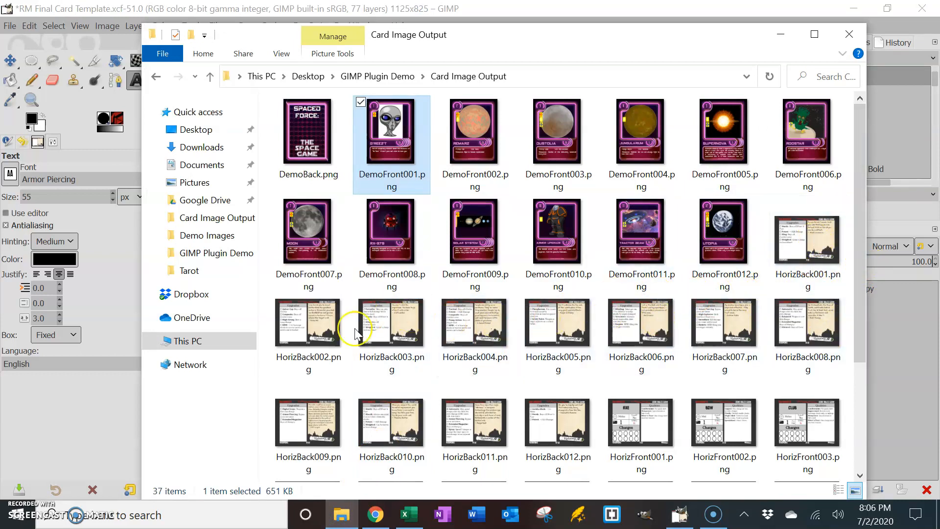
mouse_move(549, 444)
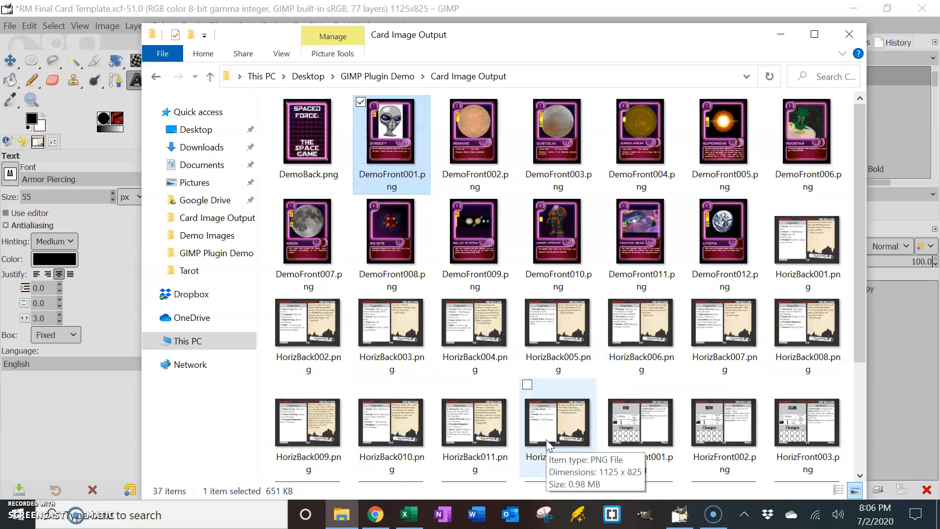
mouse_move(336, 420)
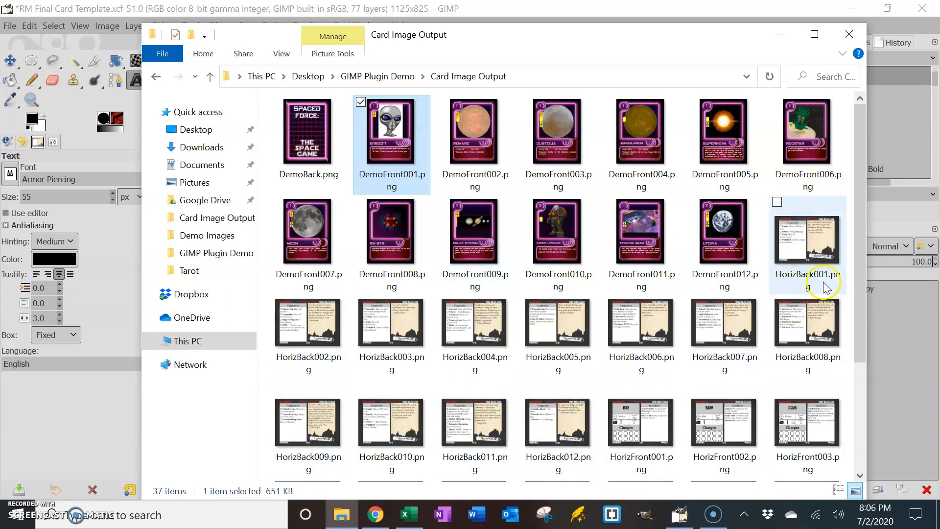
mouse_move(828, 283)
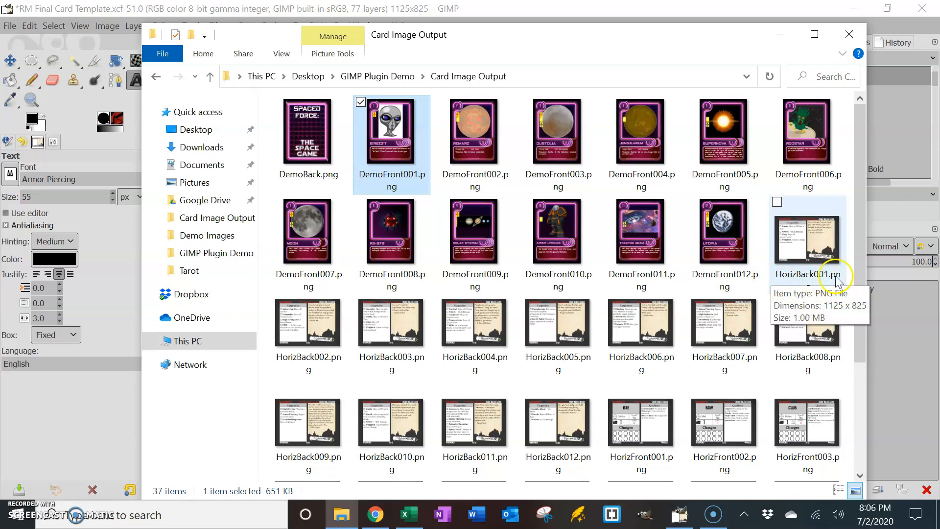
mouse_move(641, 458)
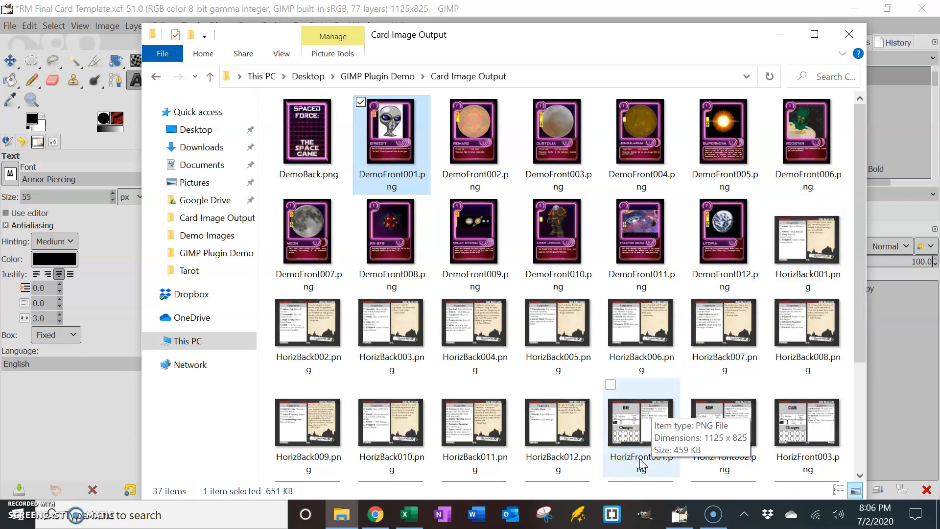
mouse_move(797, 271)
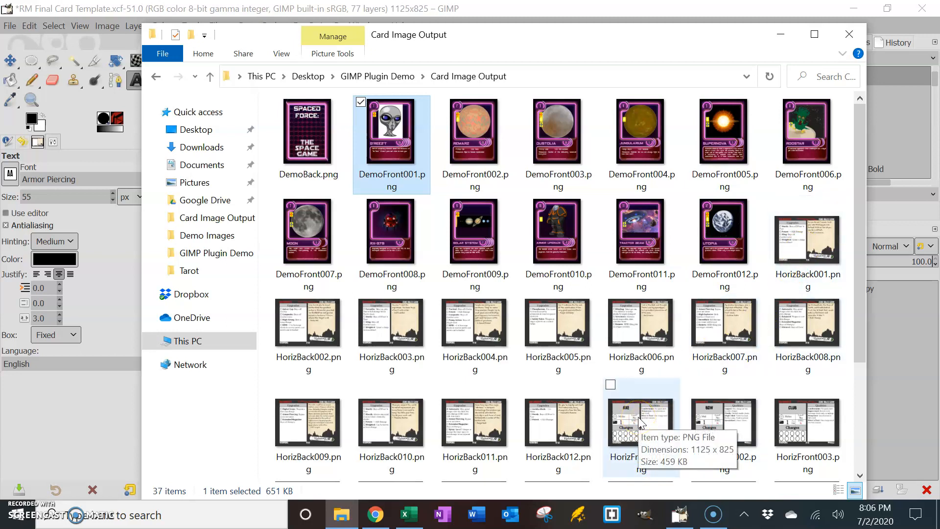
mouse_move(611, 386)
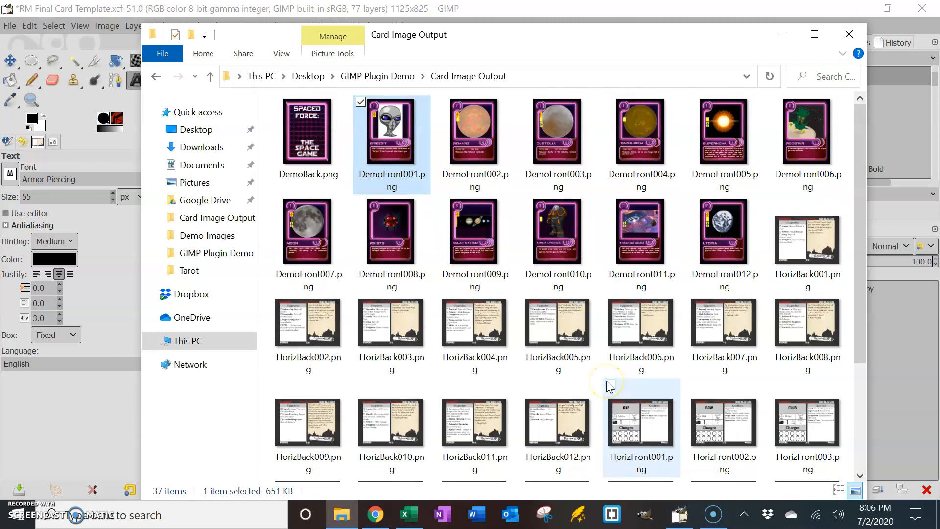
mouse_move(609, 385)
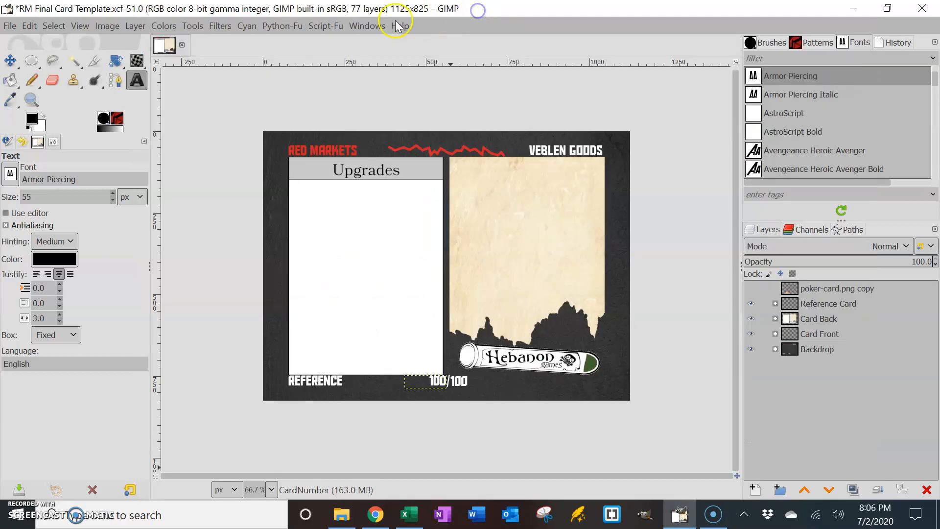
mouse_move(427, 21)
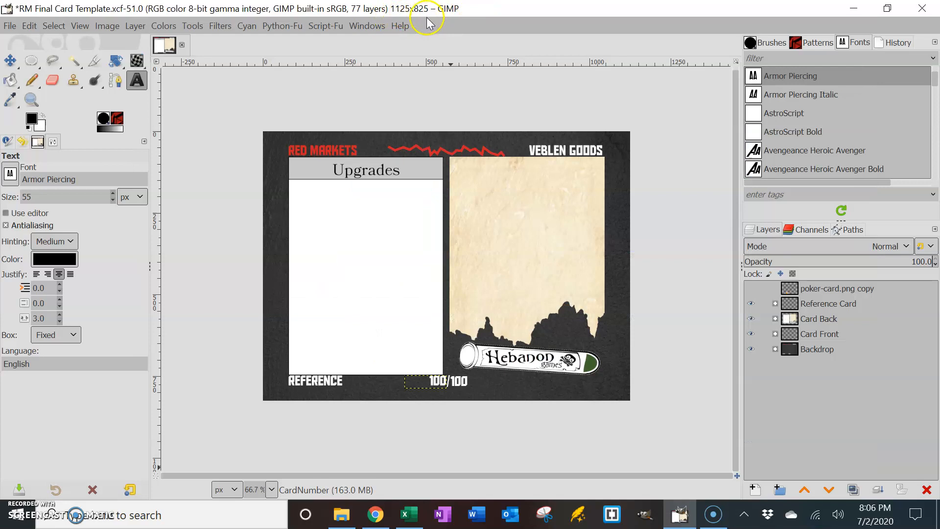
mouse_move(307, 422)
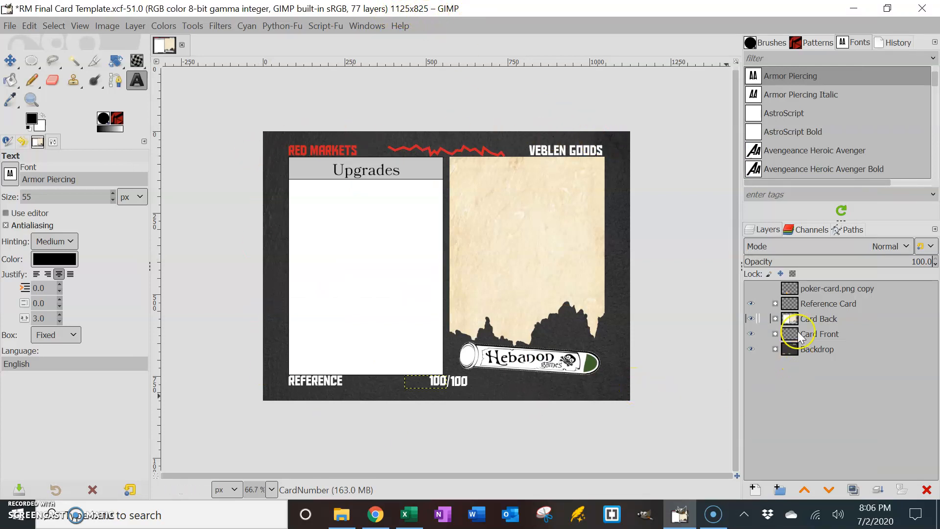
left_click(752, 303)
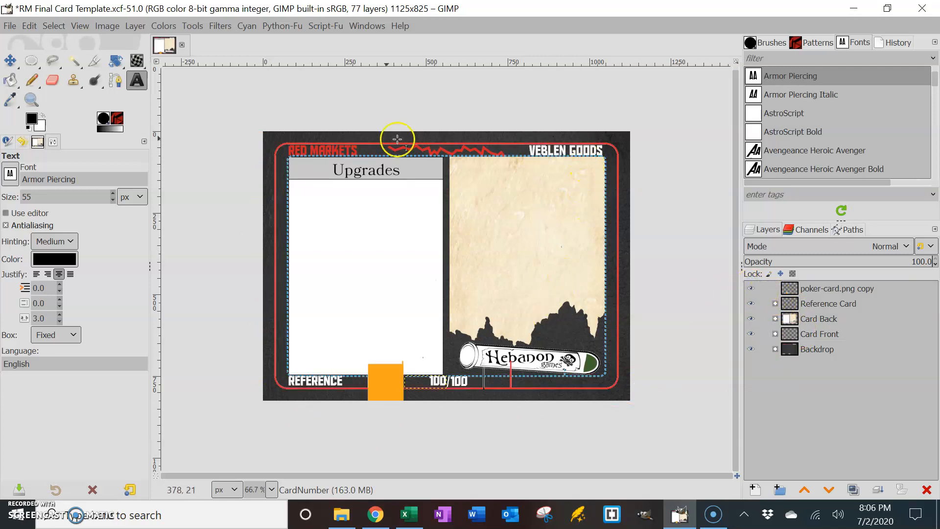
mouse_move(401, 127)
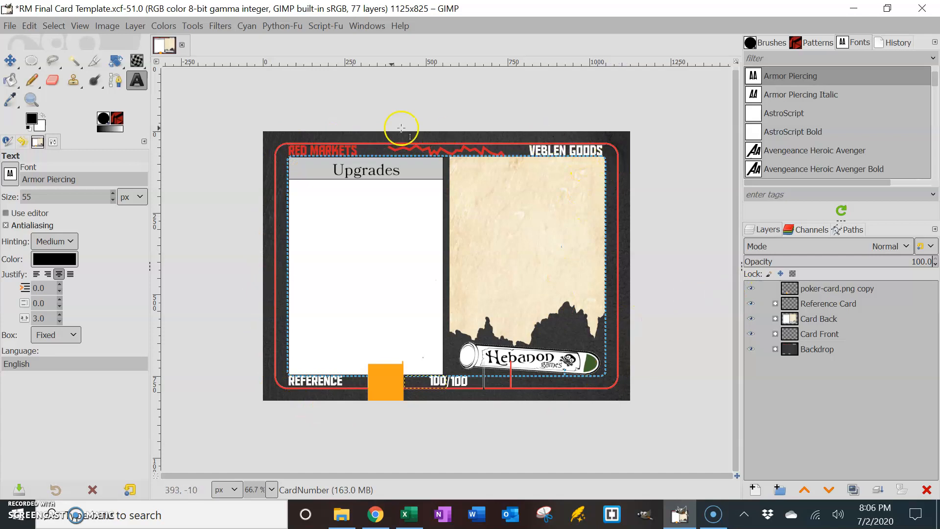
mouse_move(663, 403)
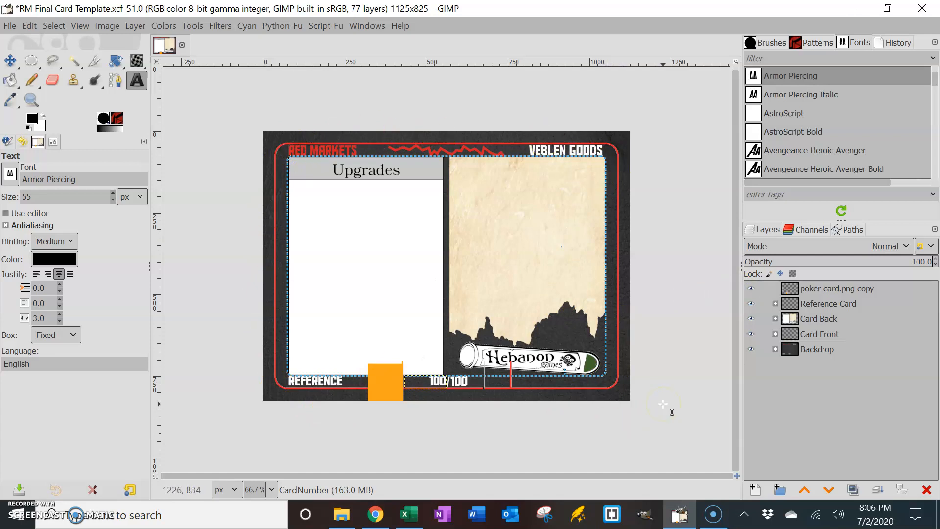
left_click(751, 288)
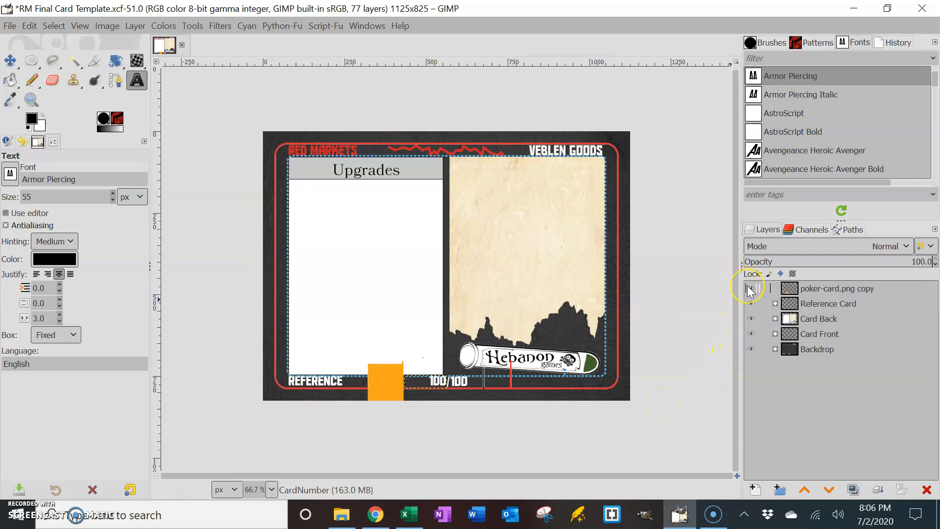
left_click(751, 288)
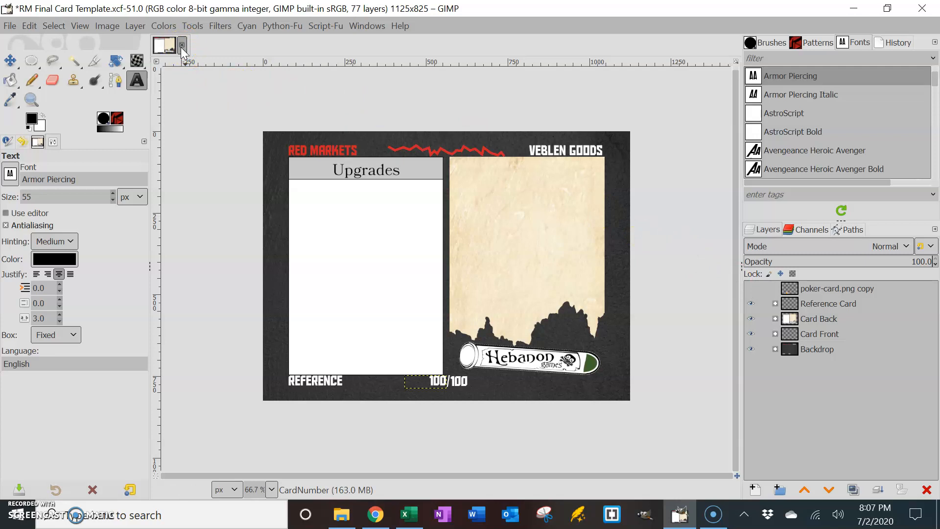
- Close the Red Markets template discarding changes and bring up the File menu
left_click(182, 45)
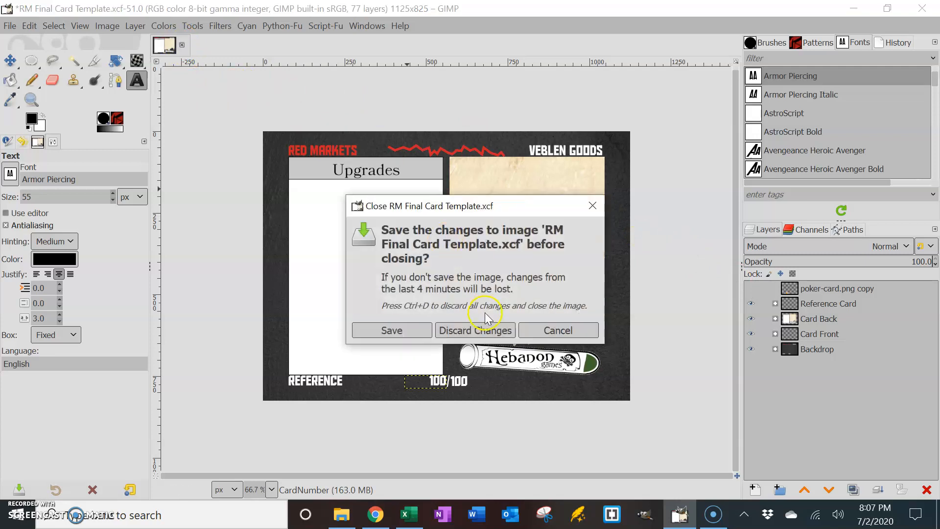
left_click(474, 330)
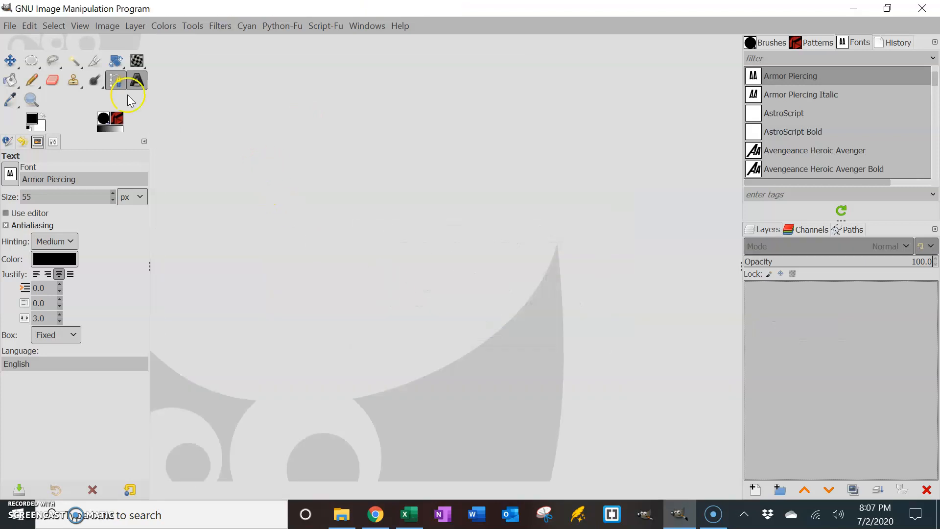
left_click(10, 25)
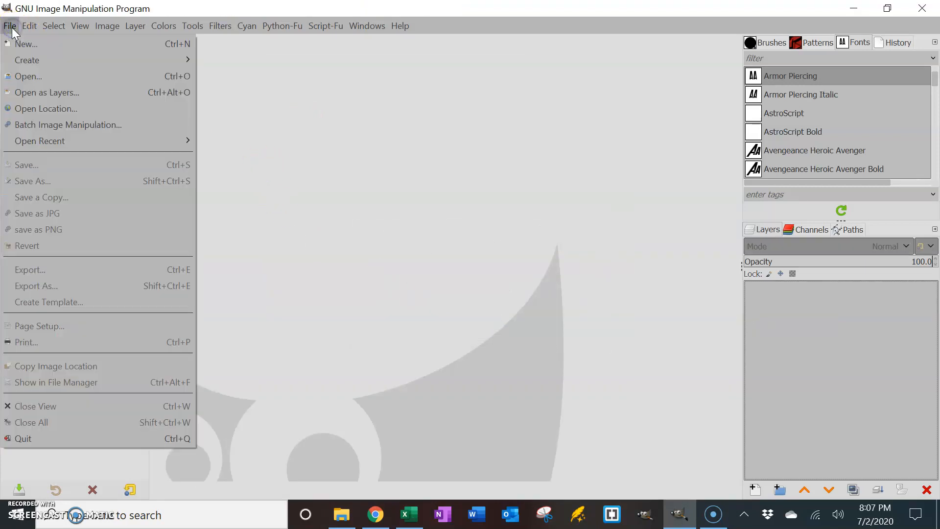
mouse_move(27, 60)
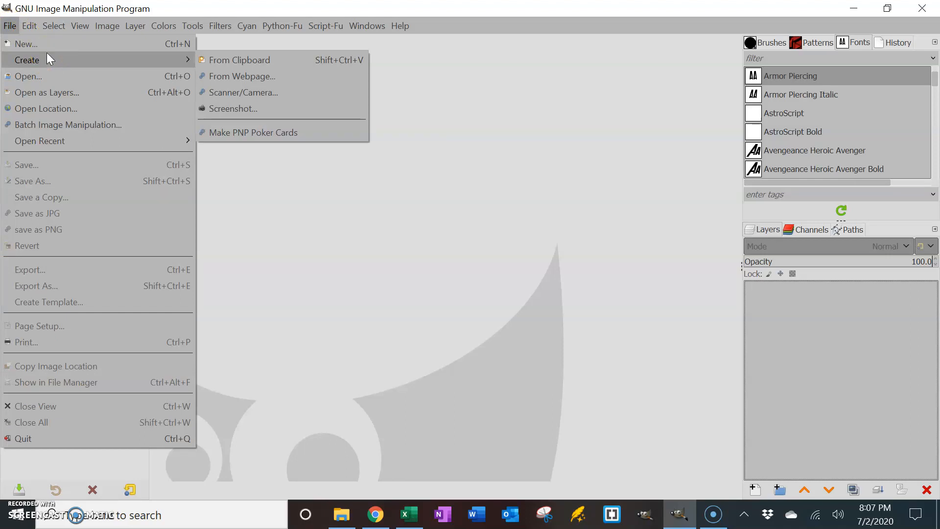
mouse_move(252, 132)
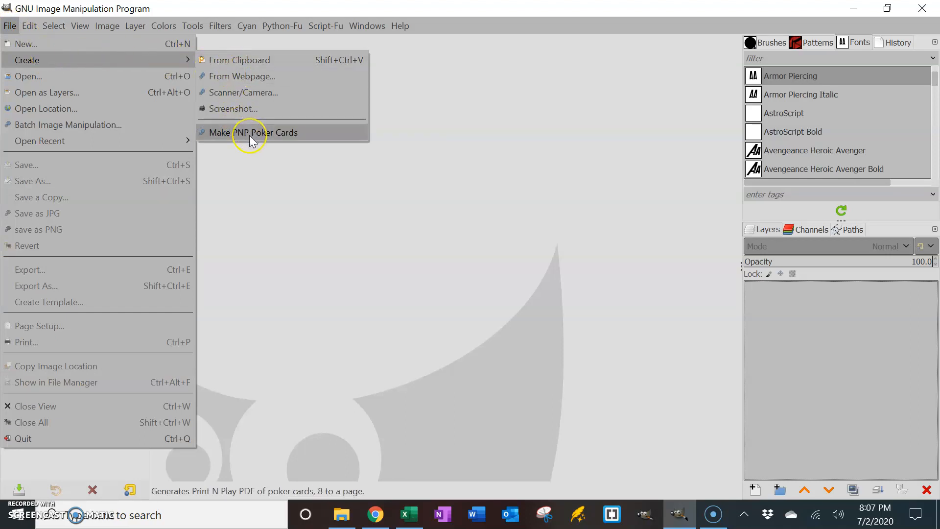
mouse_move(253, 132)
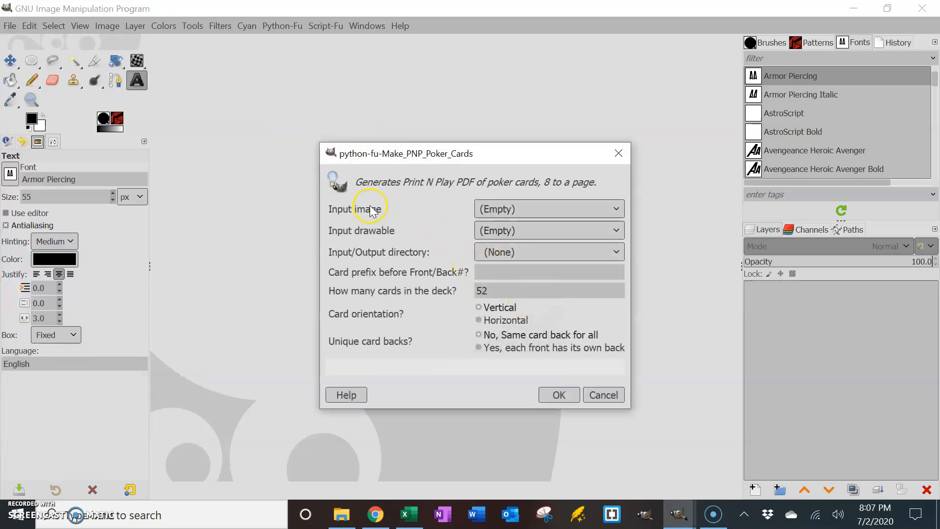
mouse_move(525, 234)
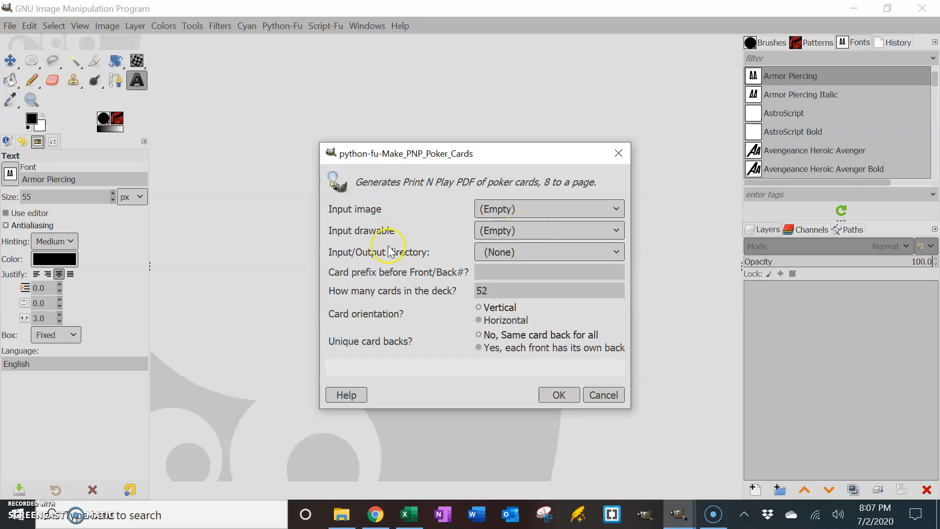
- Navigate the folder chooser to Desktop > GIMP Plugin Demo > Card Image Output
left_click(614, 251)
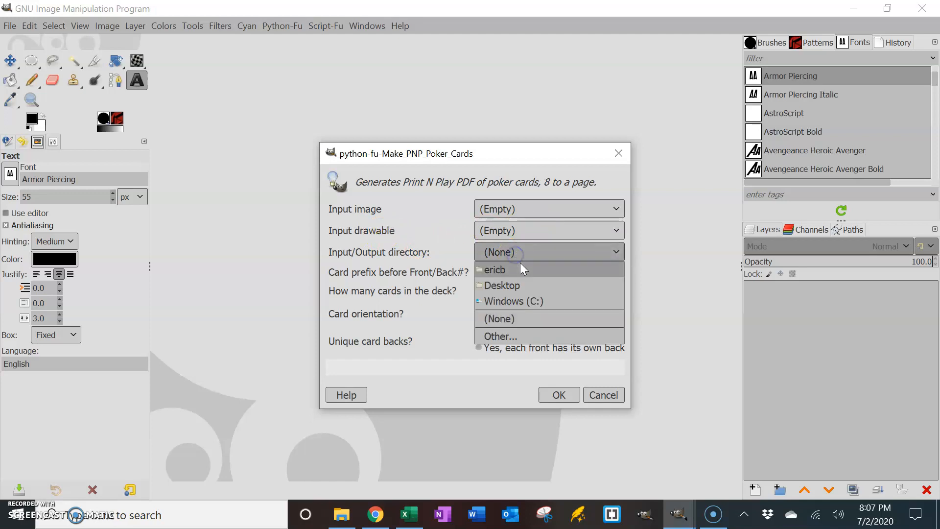
mouse_move(520, 336)
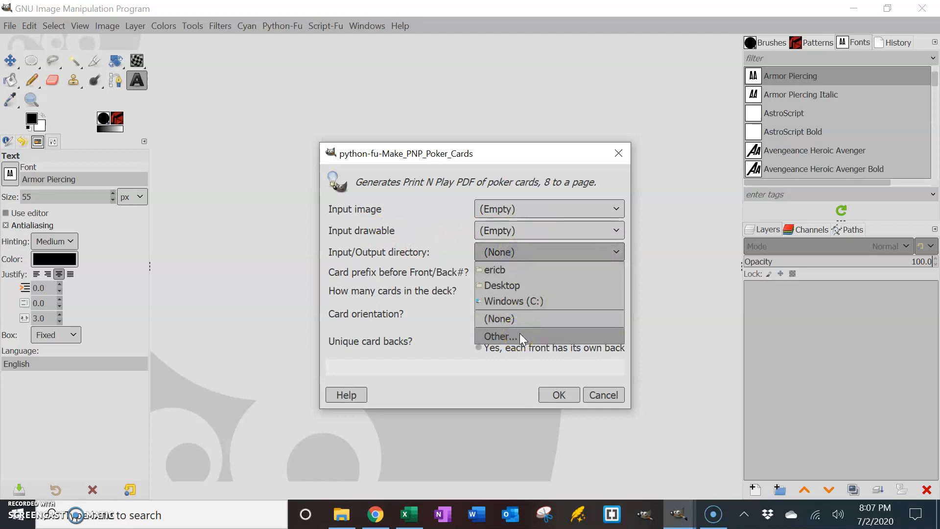
left_click(499, 336)
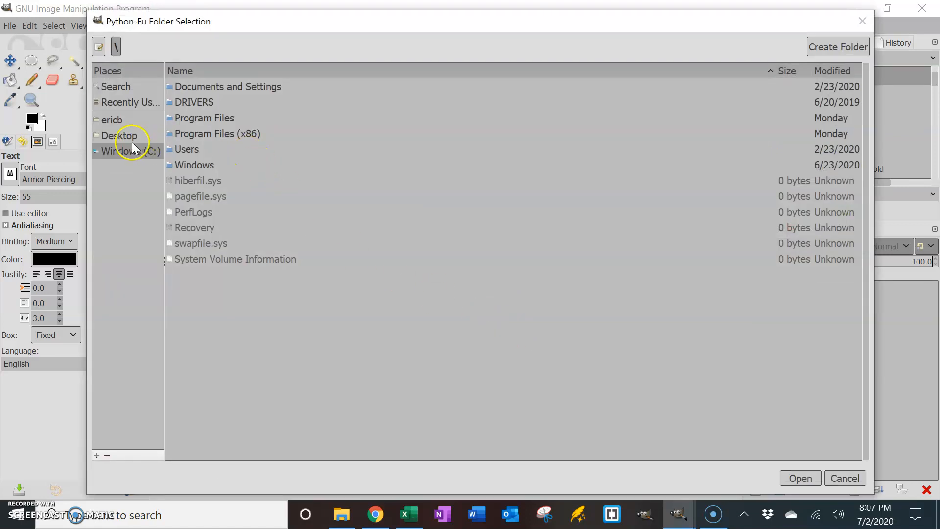
left_click(129, 102)
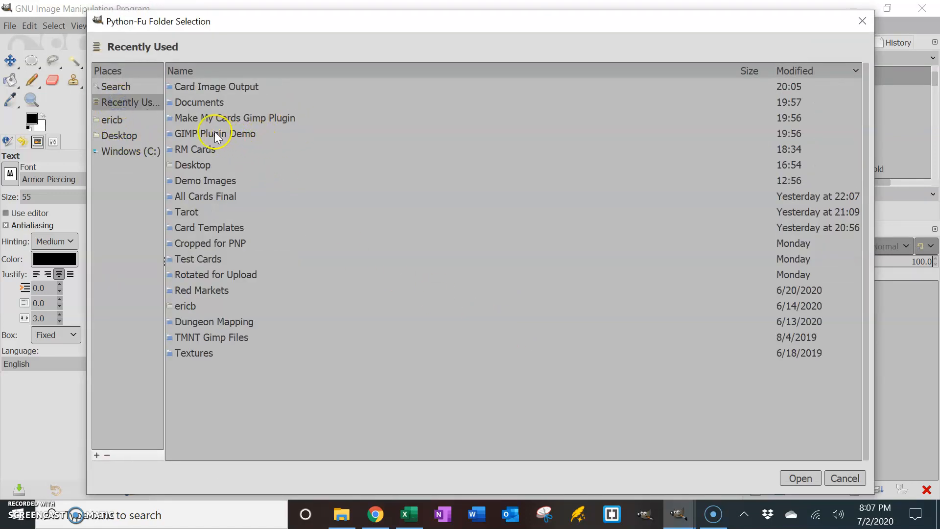
double_click(214, 133)
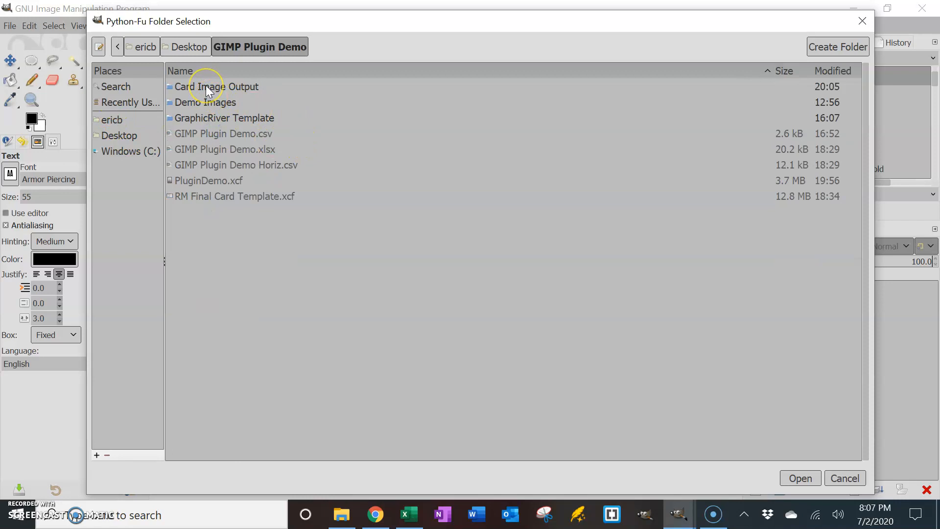
double_click(217, 86)
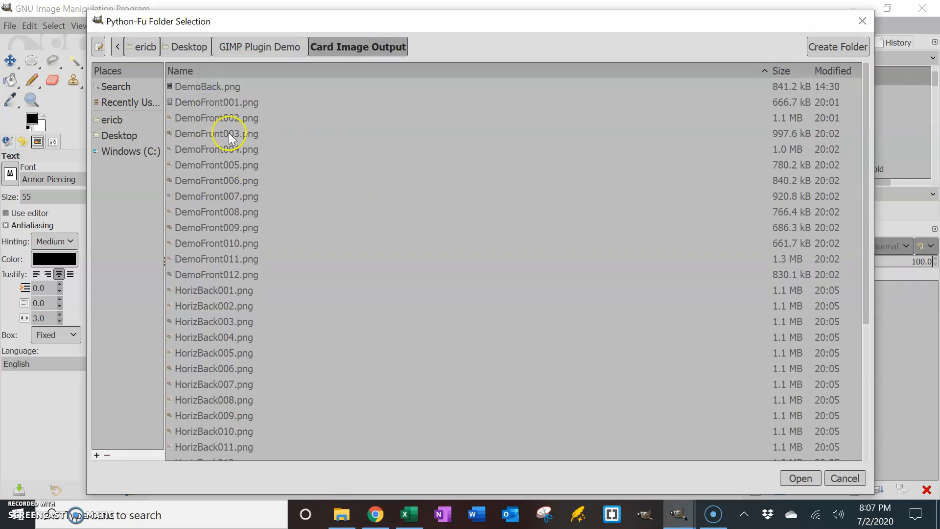
mouse_move(197, 243)
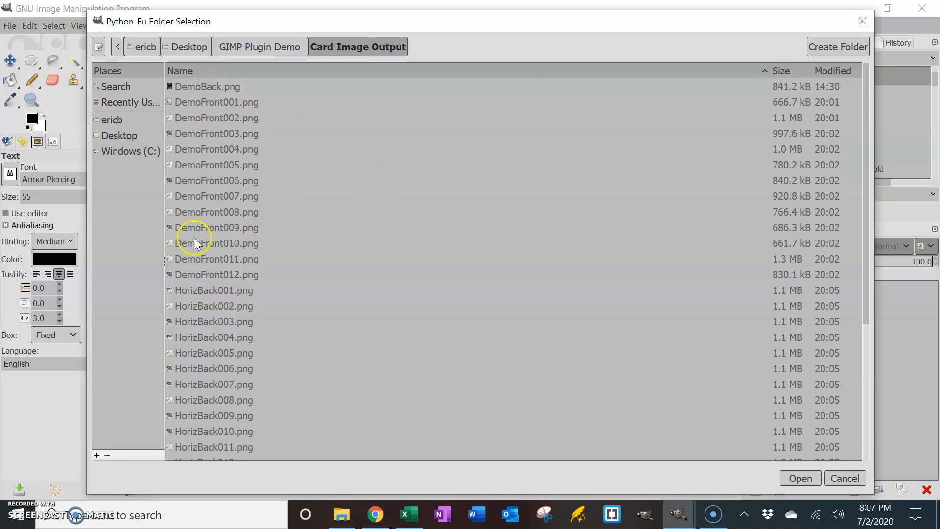
scroll("down", 3)
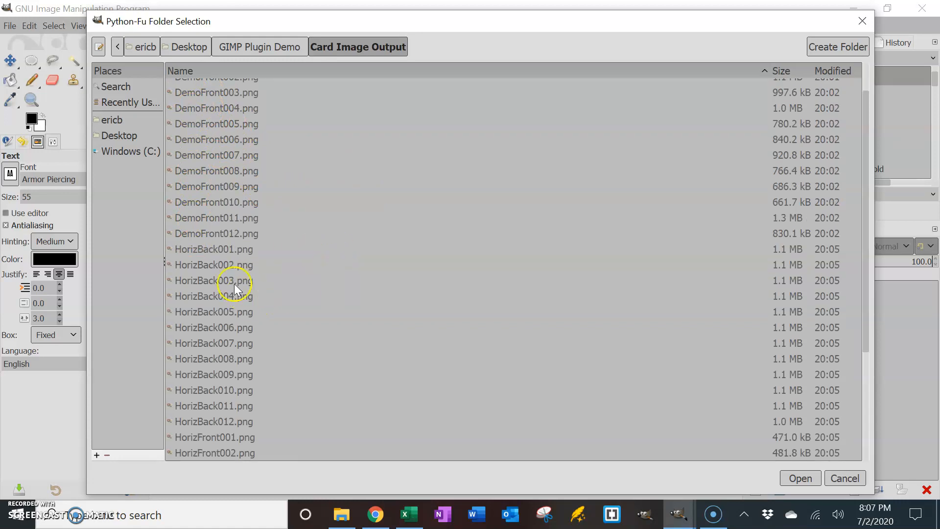
mouse_move(458, 238)
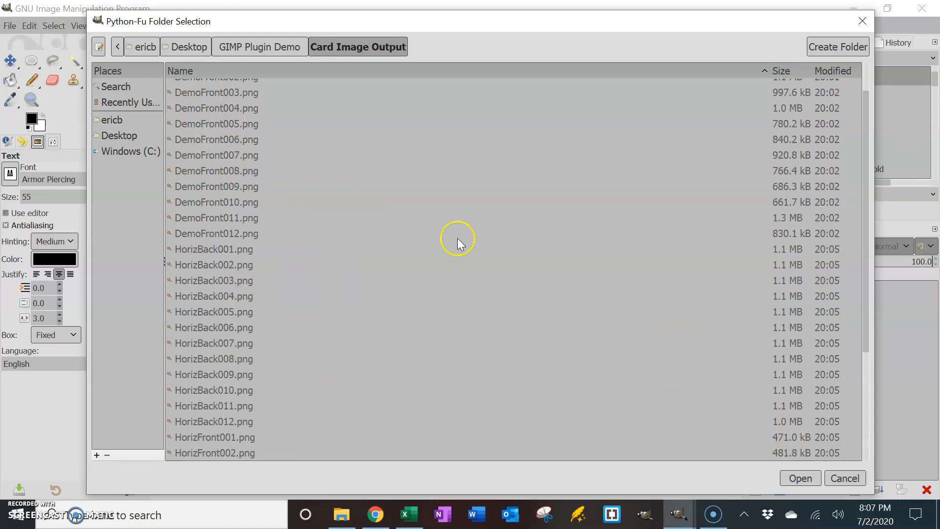
- Confirm Card Image Output as the directory, with card prefix Demo and deck size 12
left_click(799, 478)
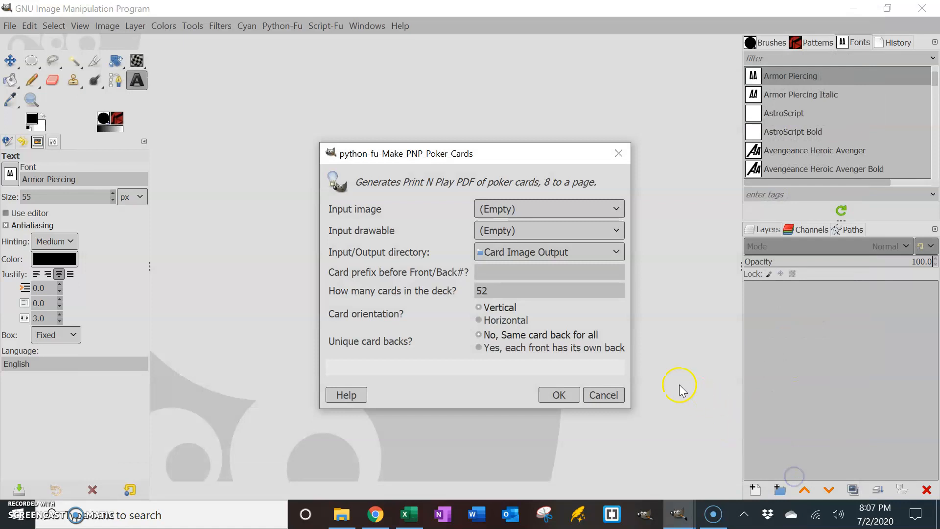
left_click(540, 272)
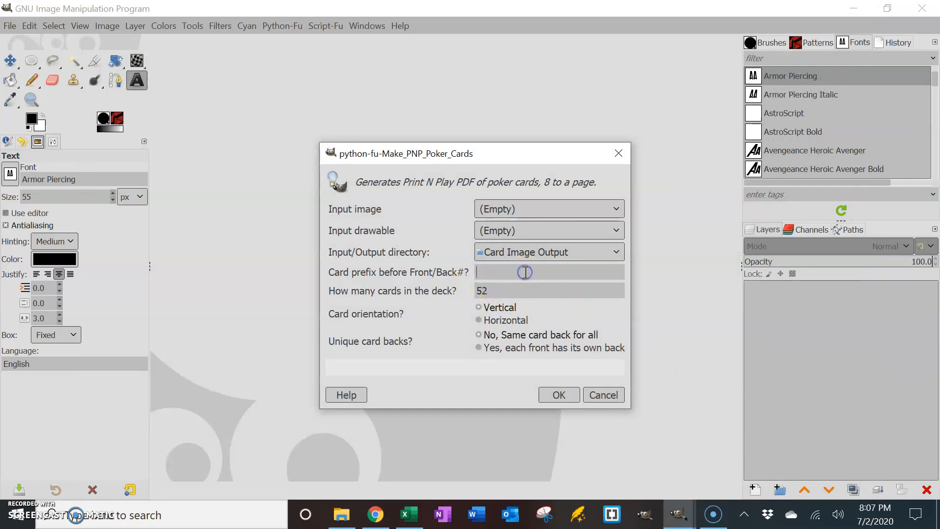
type("Dem")
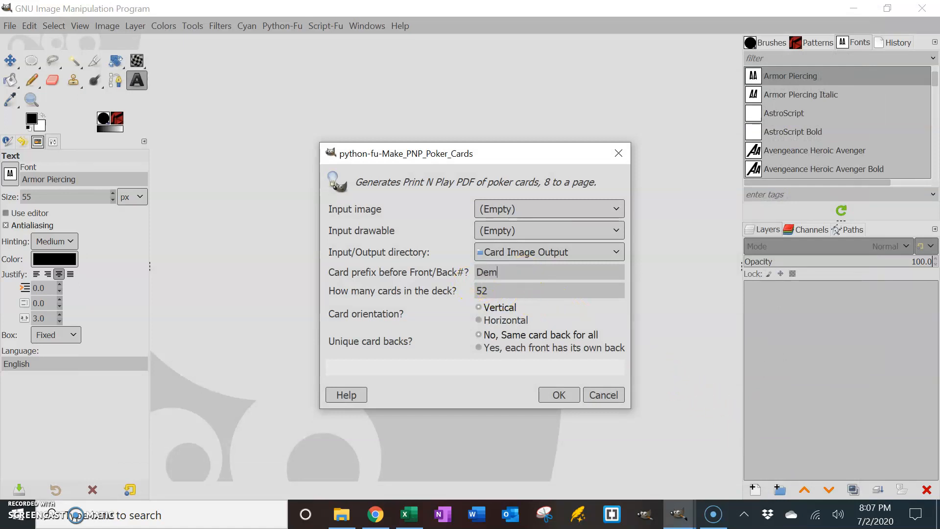
type("o")
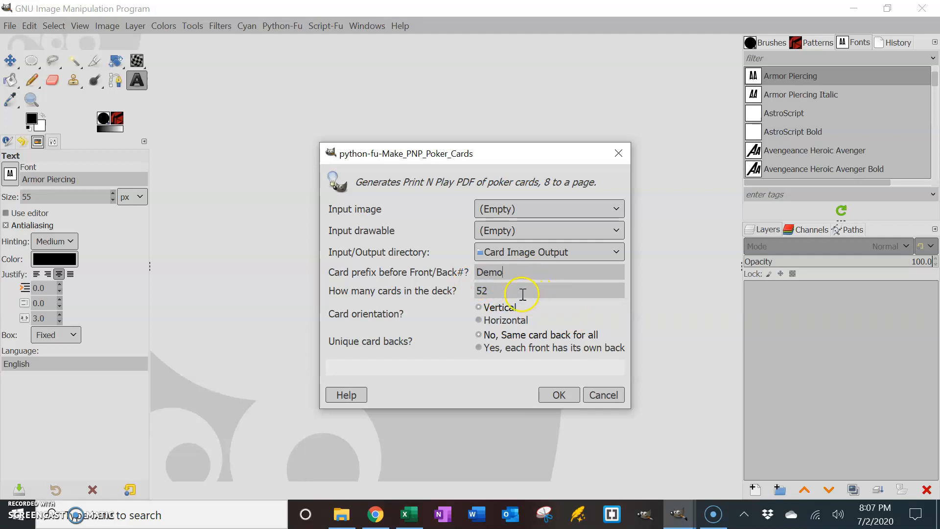
type("12")
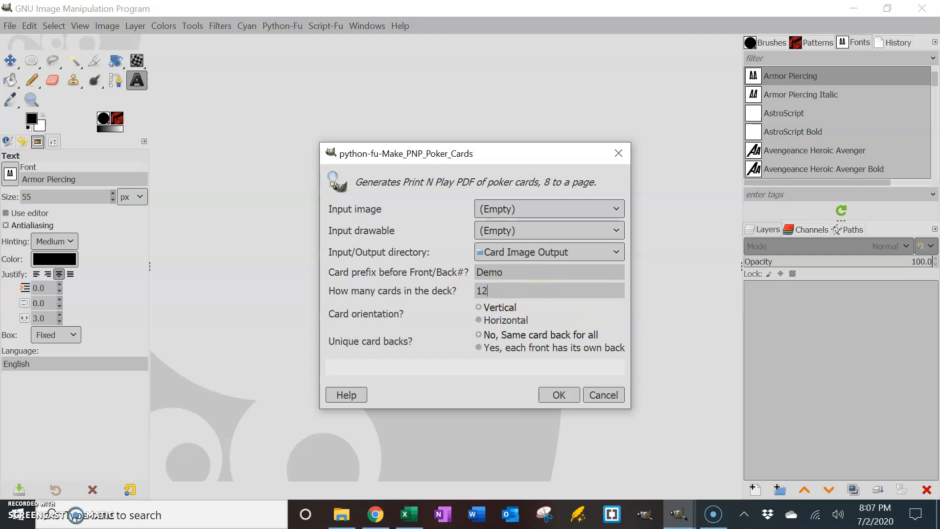
mouse_move(498, 307)
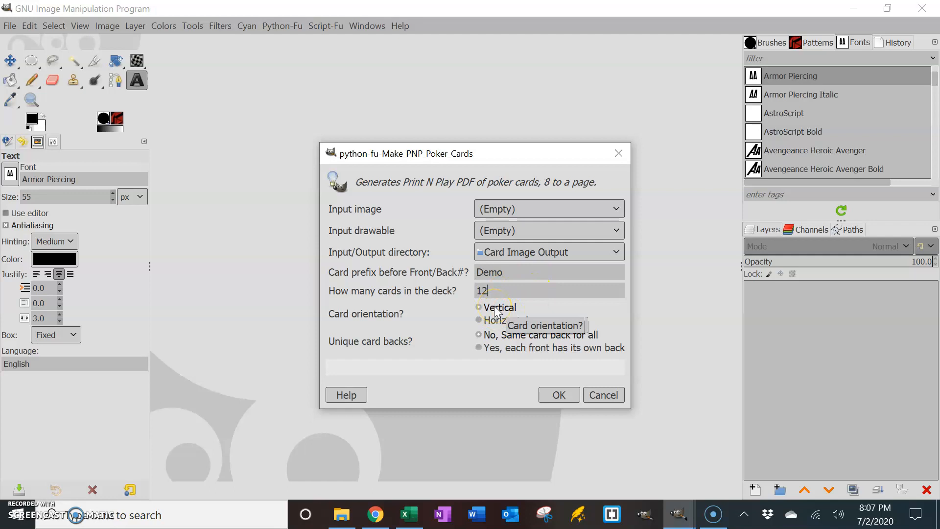
mouse_move(535, 345)
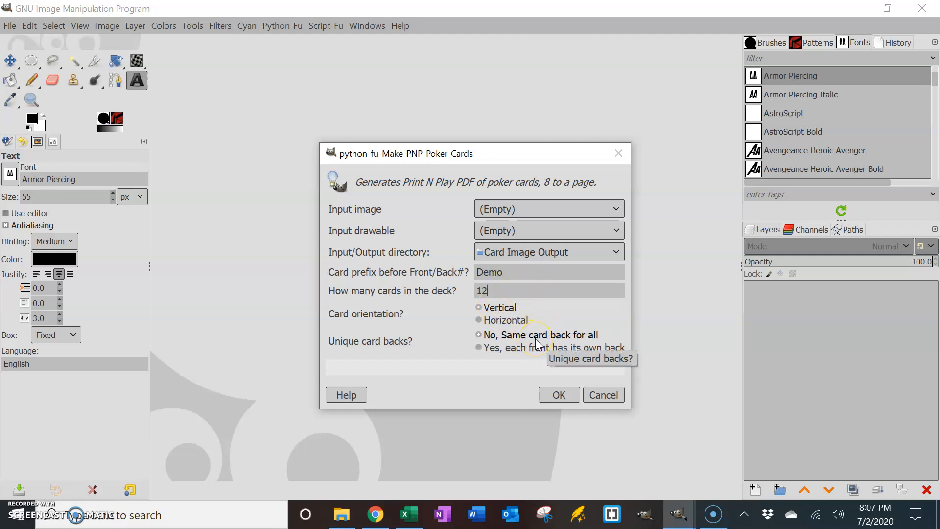
mouse_move(439, 209)
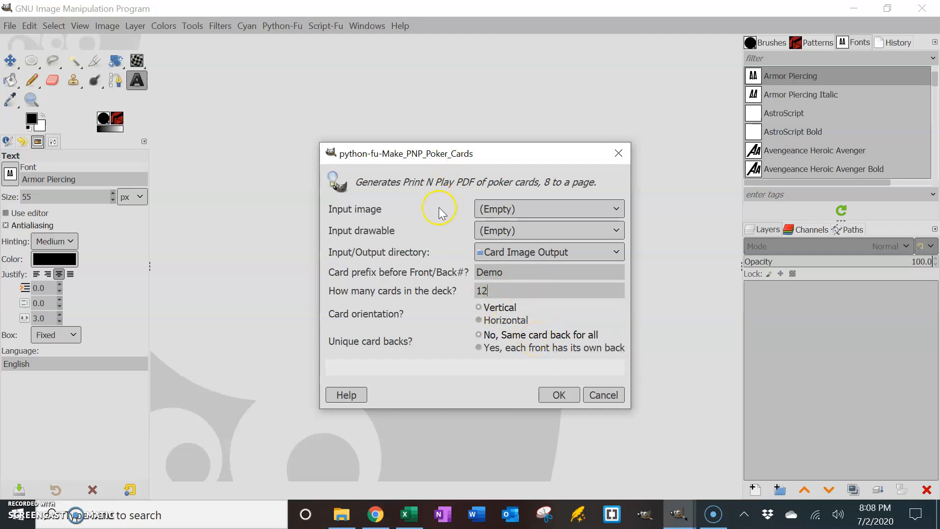
mouse_move(534, 333)
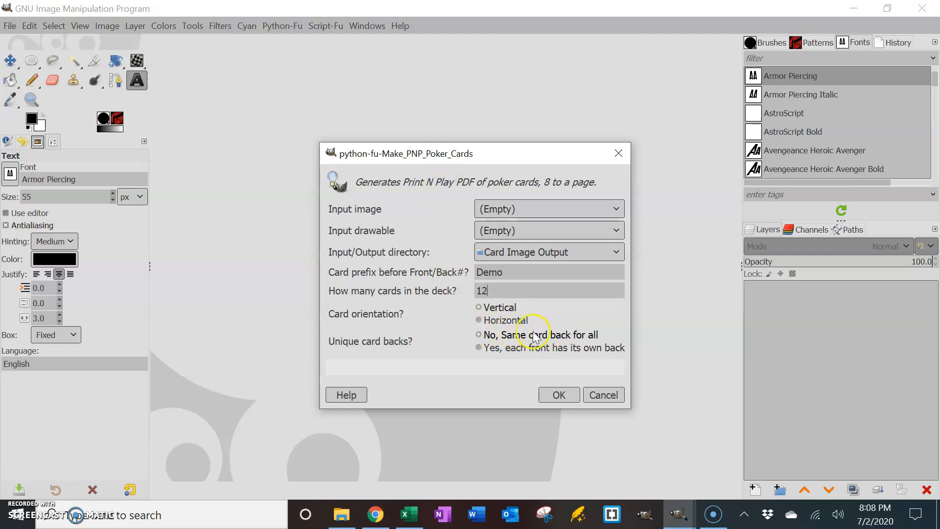
mouse_move(373, 489)
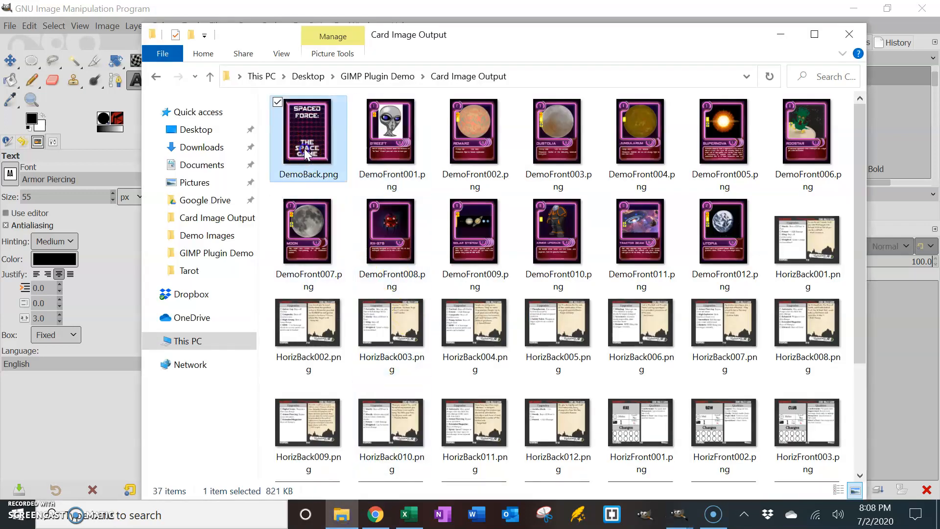
mouse_move(317, 183)
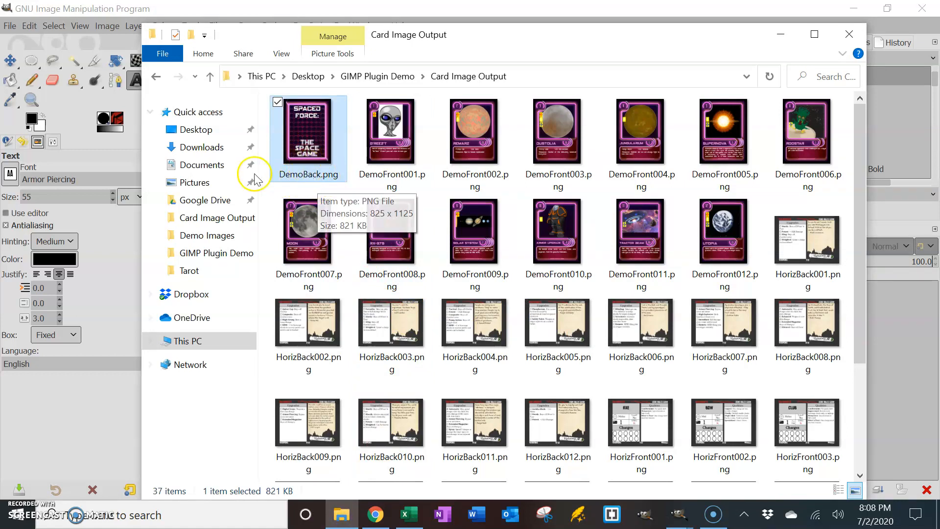
mouse_move(329, 176)
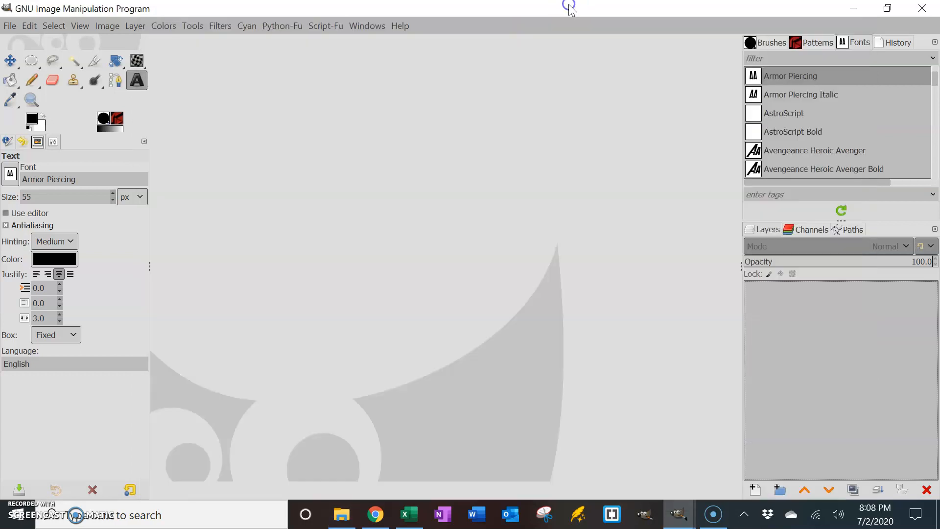
mouse_move(549, 234)
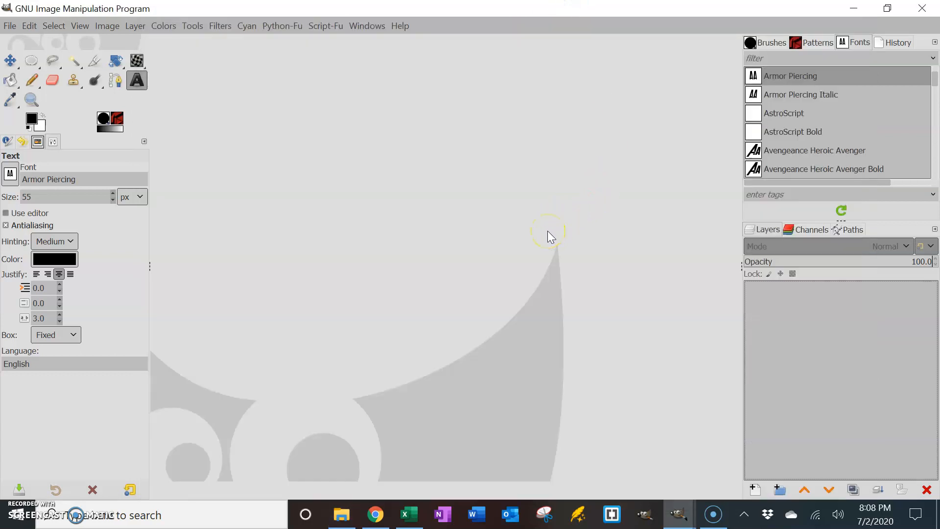
mouse_move(678, 515)
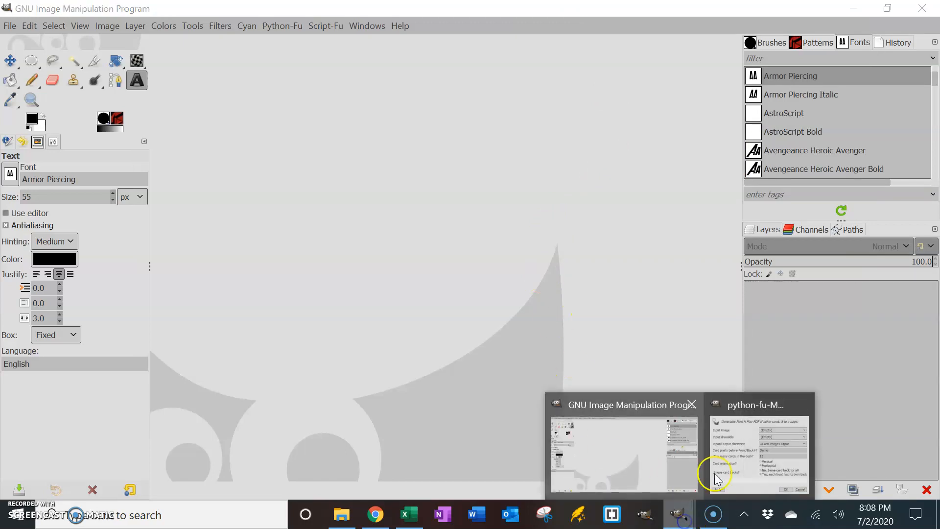
- Bring the Make_PNP_Poker_Cards settings dialog back to the front from the taskbar
left_click(760, 453)
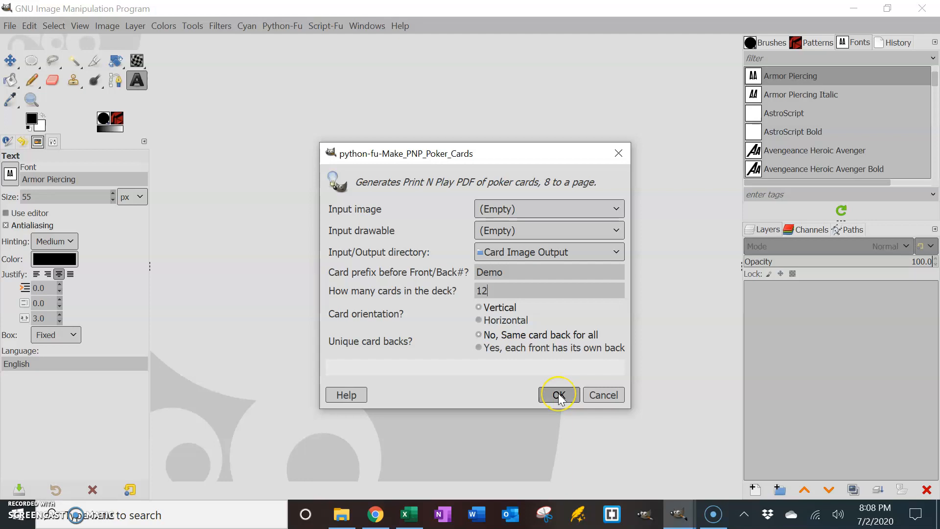
- Run Make_PNP_Poker_Cards to build the six-layer Demo sheet and write DemoPNP.pdf to Card Image Output
left_click(557, 395)
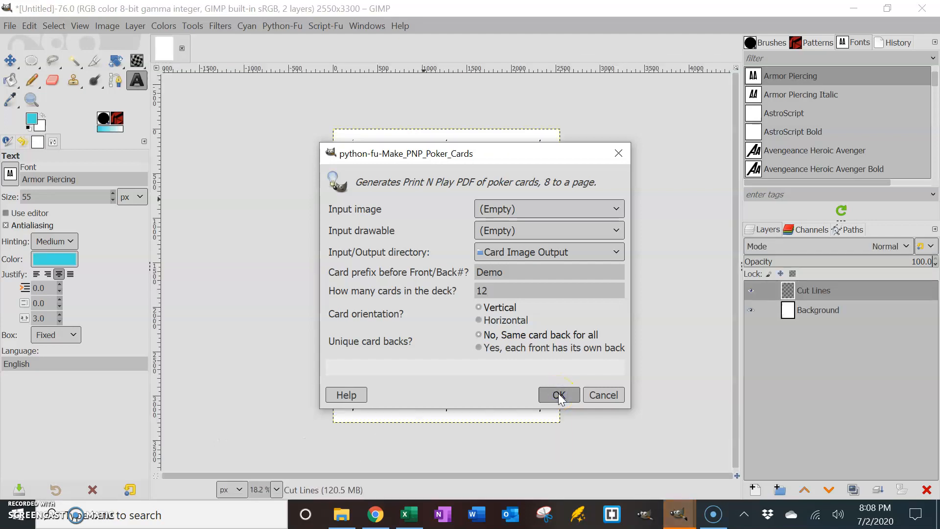
left_click(558, 395)
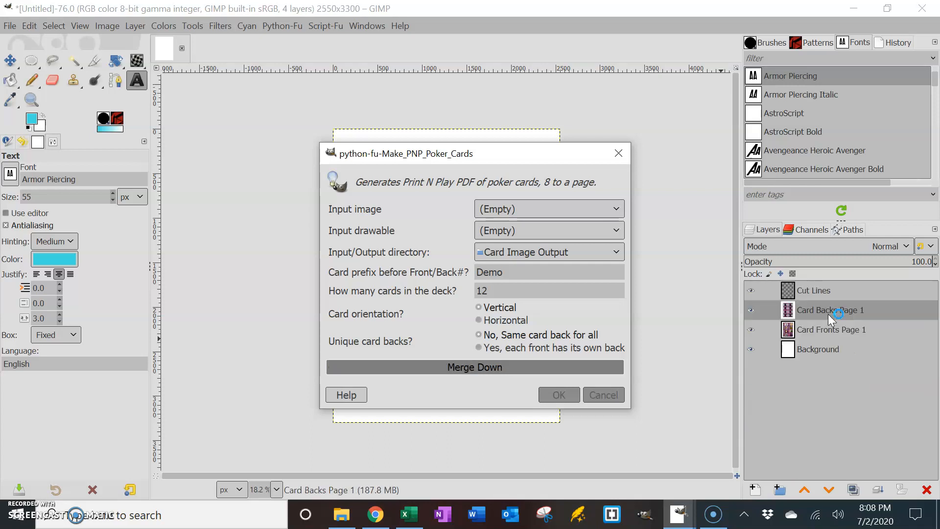
left_click(558, 395)
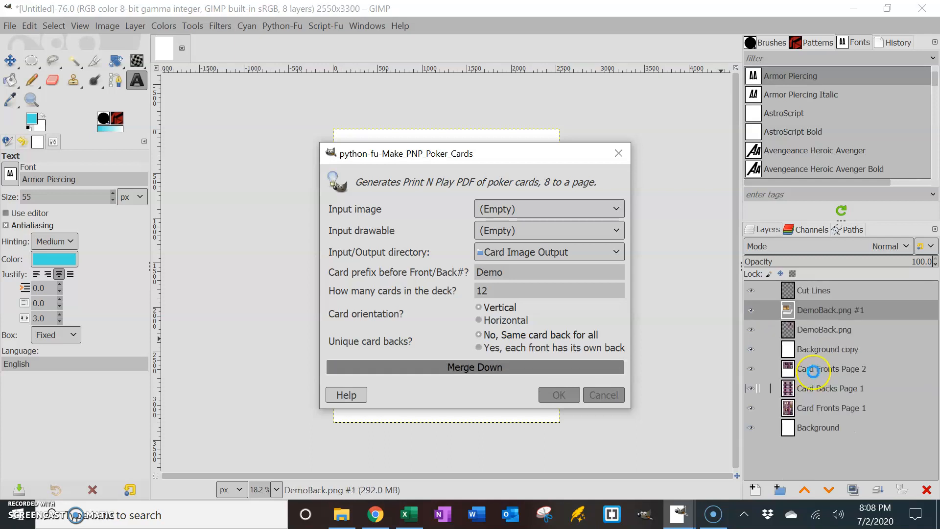
left_click(474, 367)
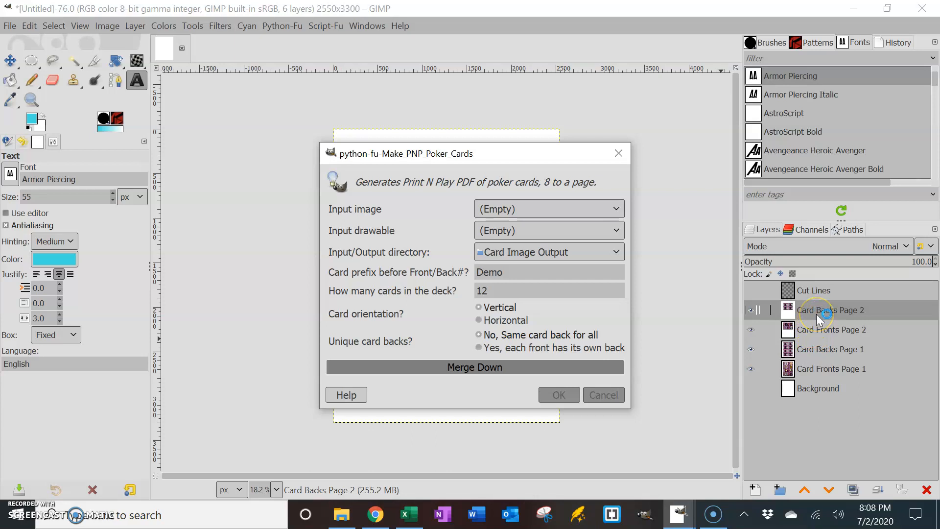
left_click(558, 395)
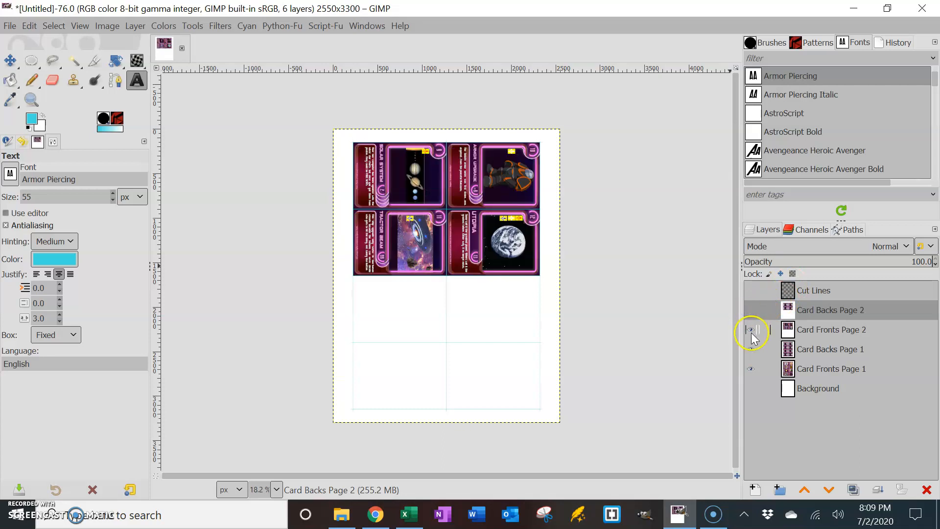
- Toggle the Page 2 layers to reveal the Card Backs Page 2 over the cut lines
left_click(750, 311)
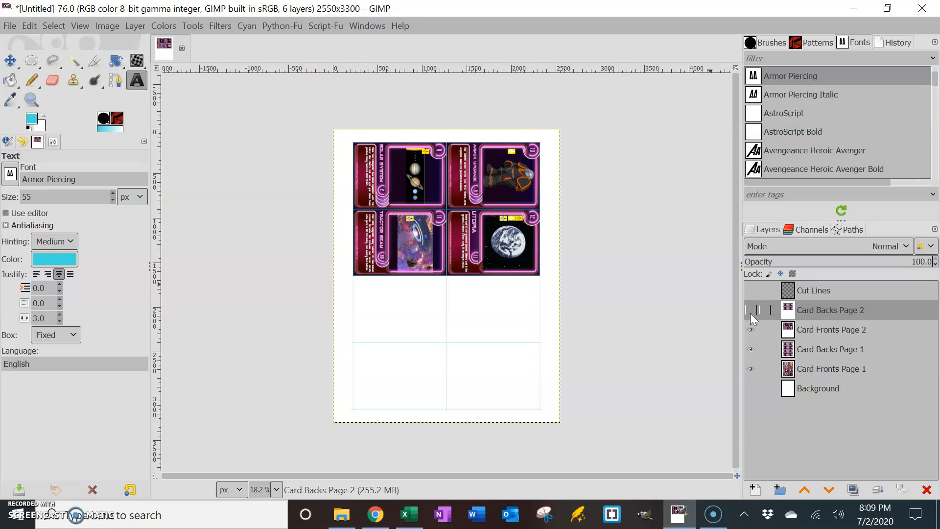
left_click(751, 310)
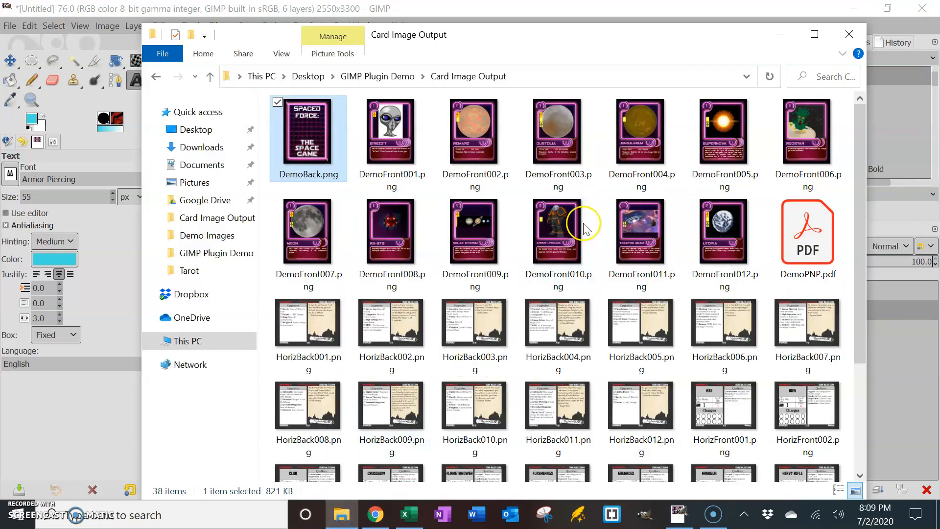
mouse_move(803, 248)
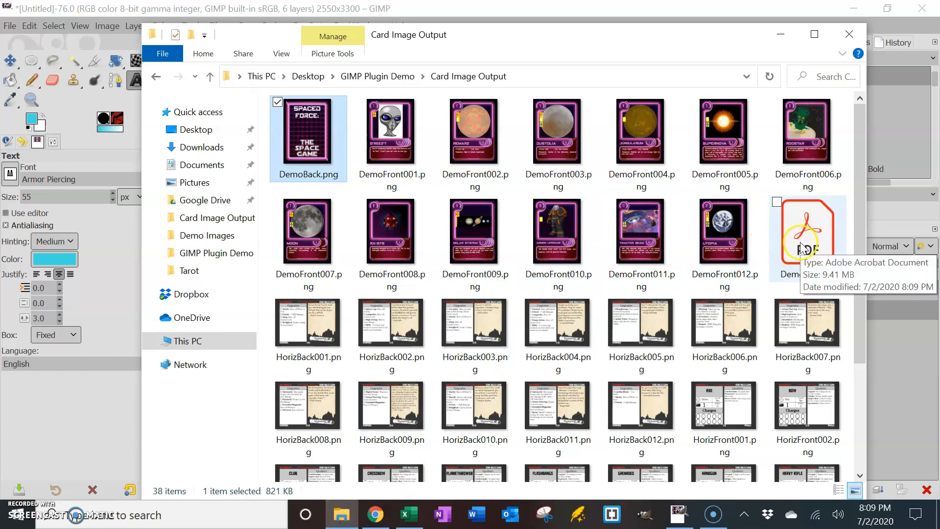
- View DemoPNP.pdf in Acrobat Reader and advance to page 2 showing the Spaced Force backs
double_click(806, 231)
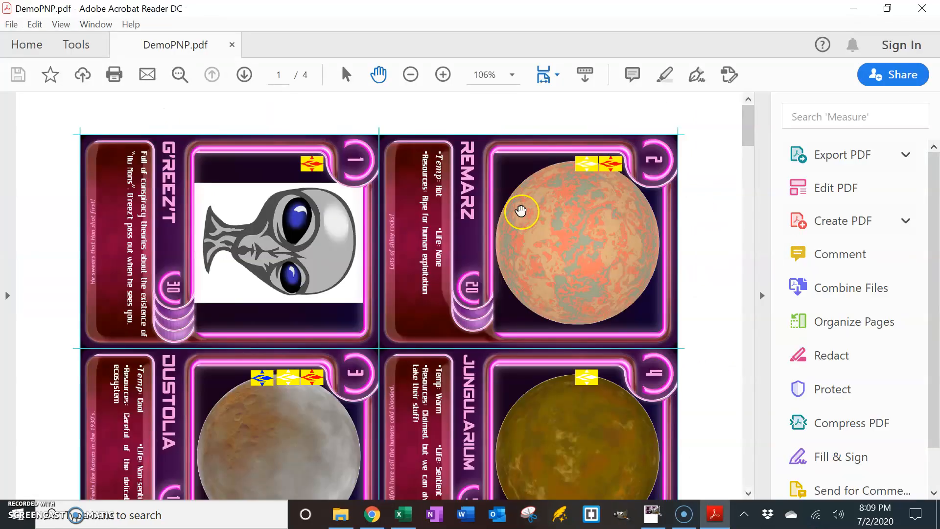
mouse_move(591, 220)
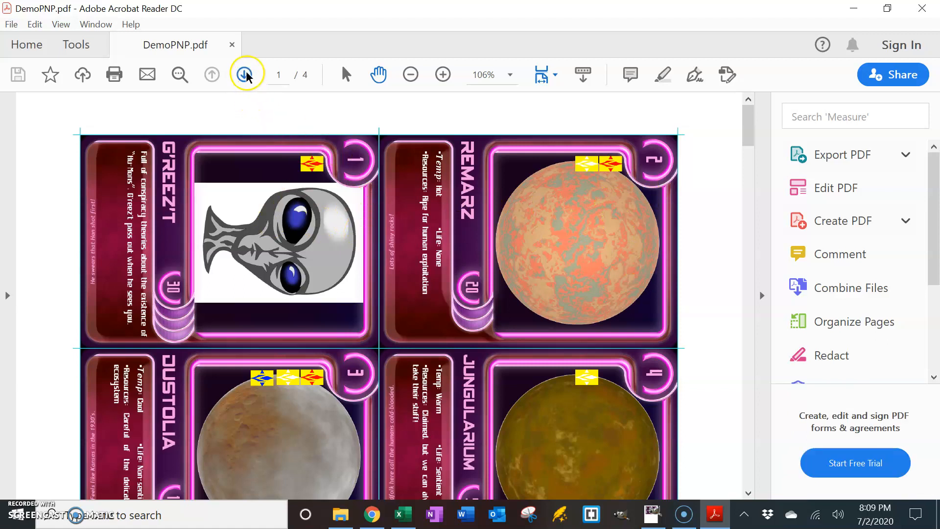
left_click(245, 75)
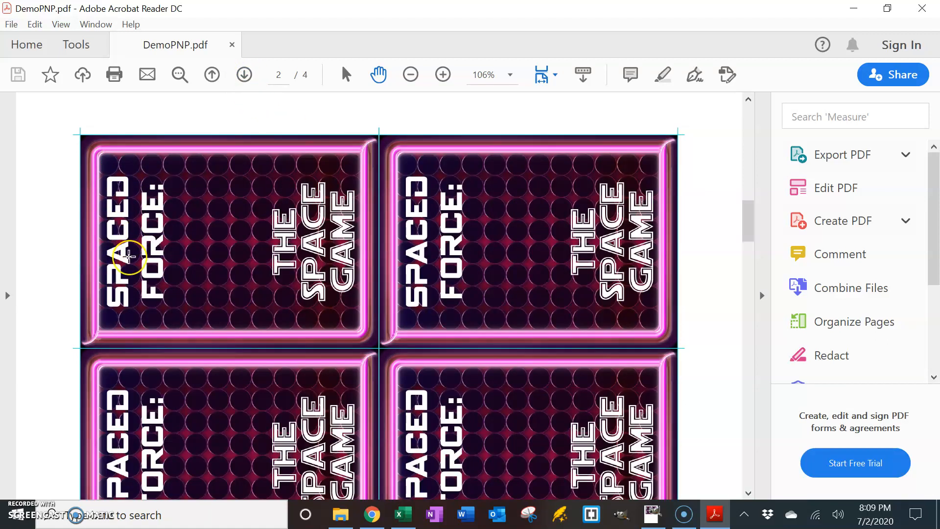
mouse_move(209, 190)
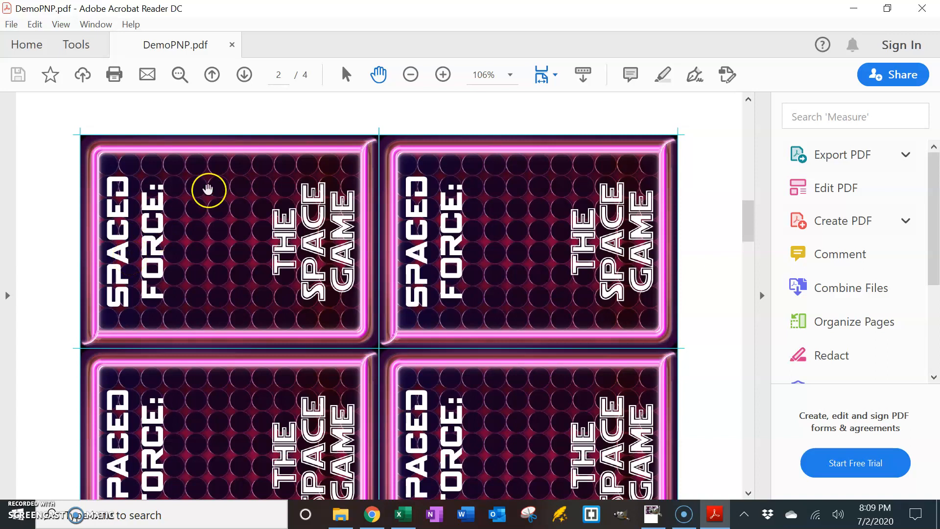
mouse_move(654, 515)
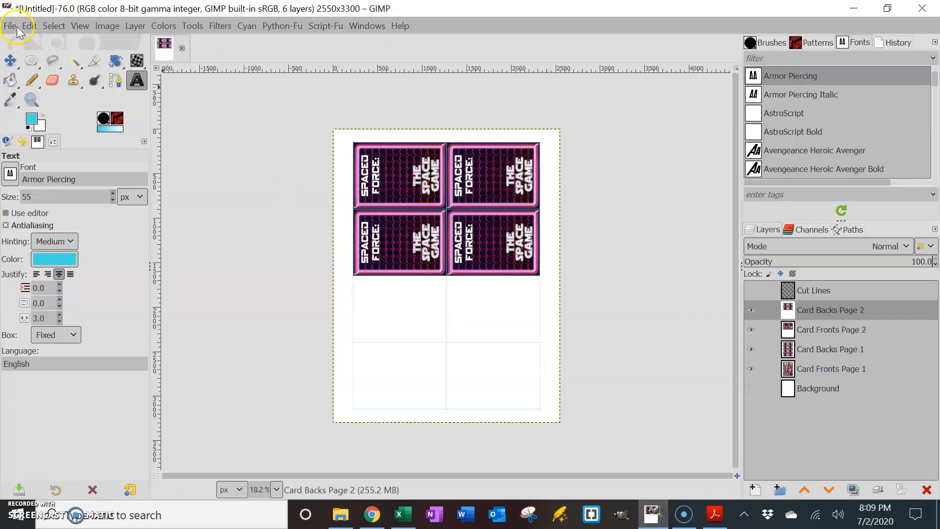
- Rerun the generator with prefix Horiz, 12 cards, Horizontal orientation and shared back
left_click(9, 26)
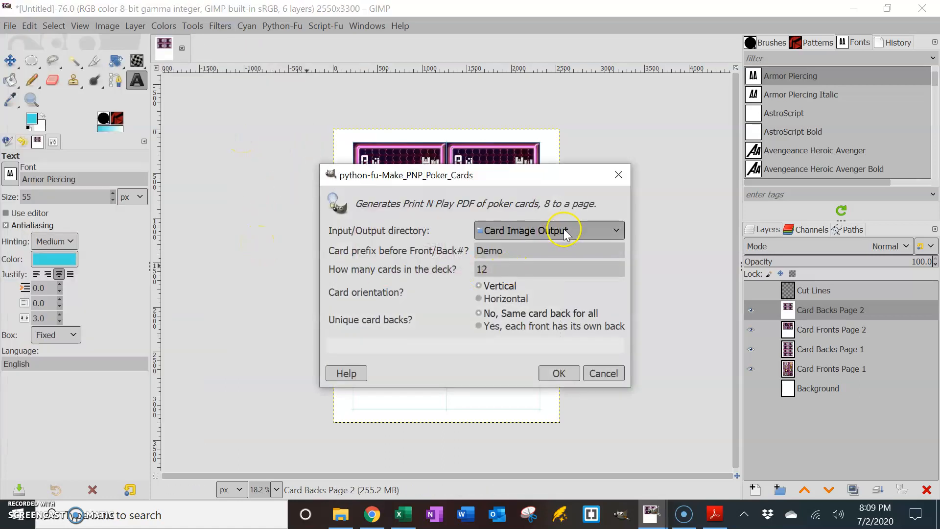
mouse_move(557, 245)
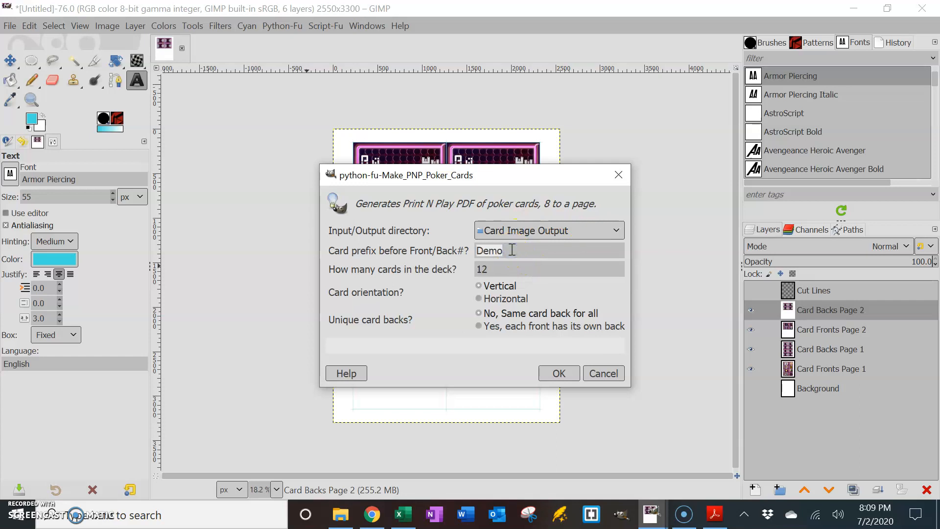
type("Horiz")
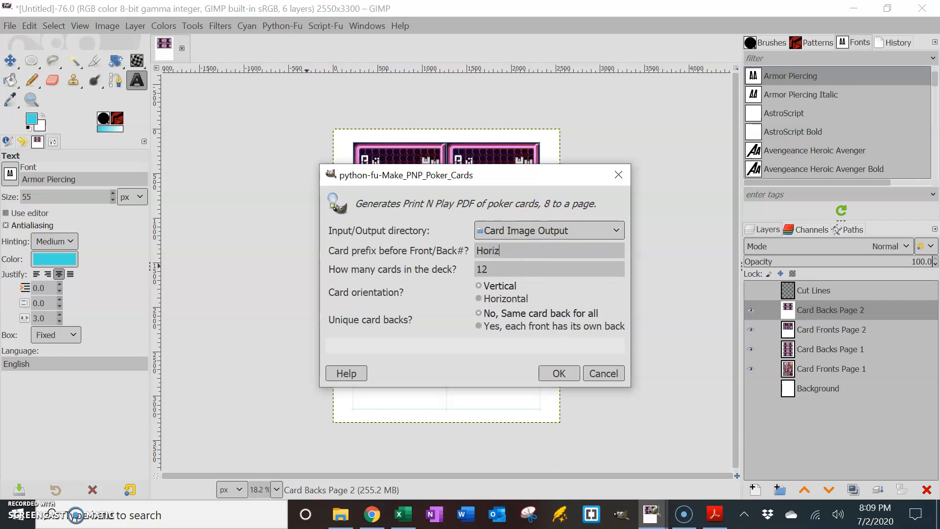
left_click(479, 299)
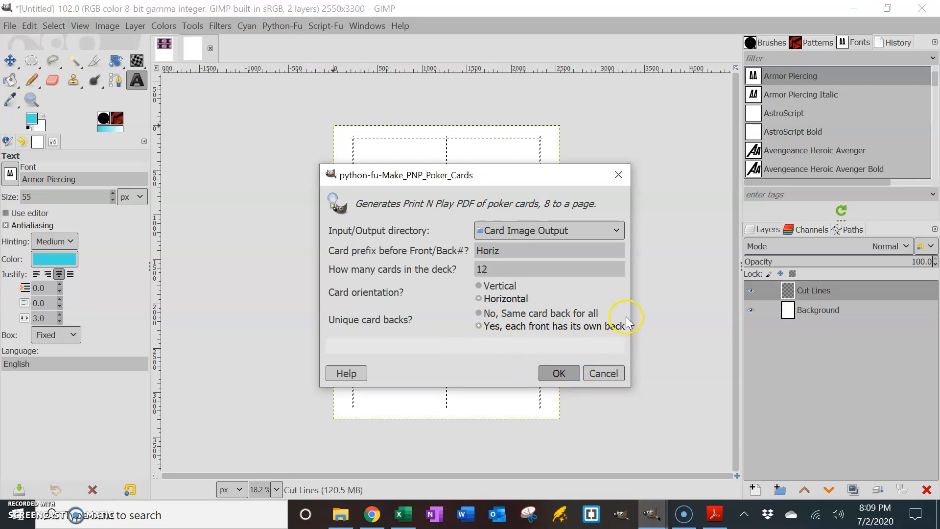
- Let the script finish the six-layer Horiz sheet of Upgrades cards with backs over cyan cut lines
left_click(557, 374)
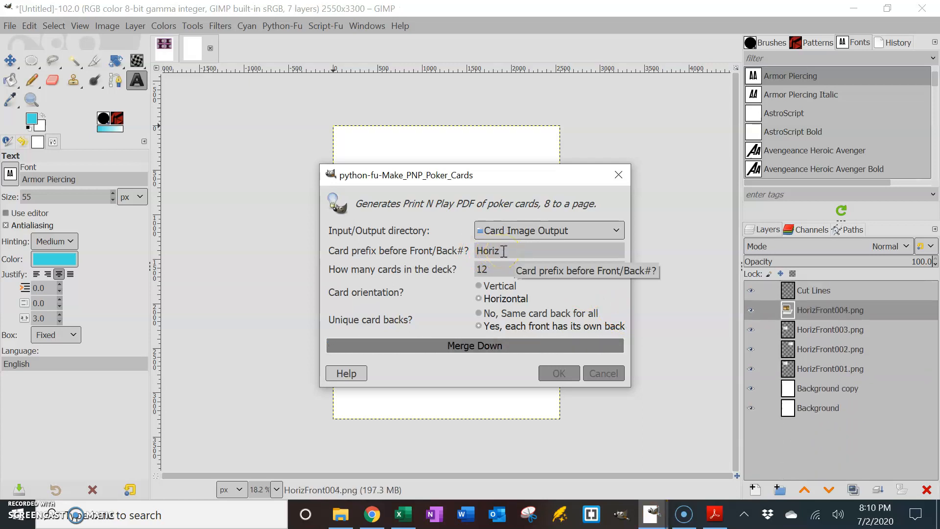
left_click(557, 373)
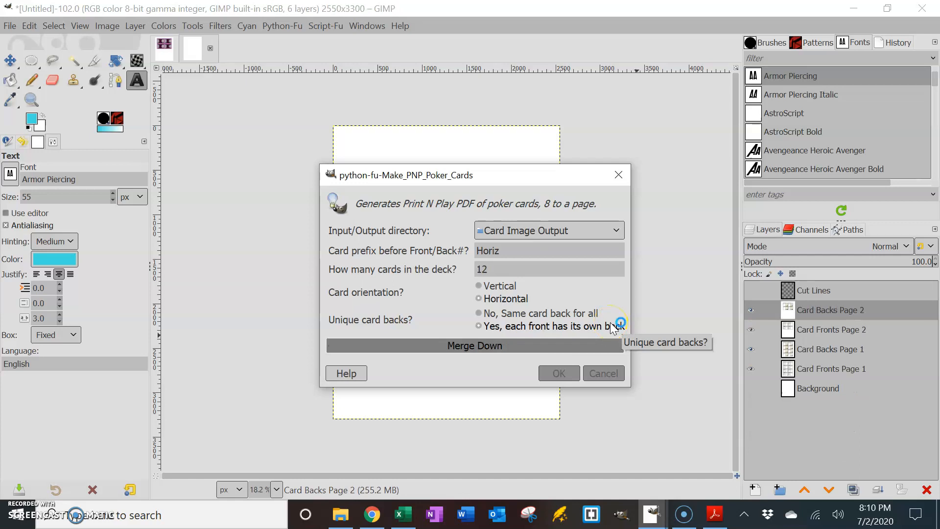
left_click(558, 373)
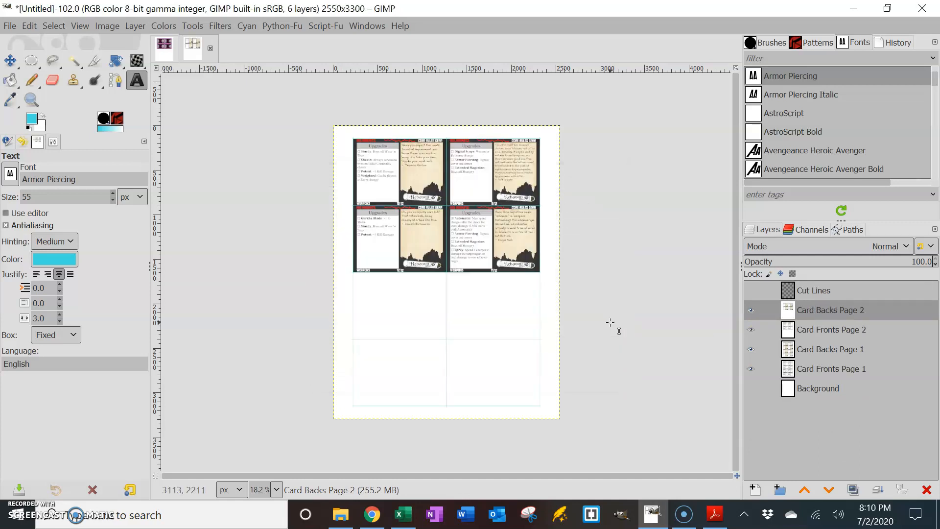
mouse_move(534, 331)
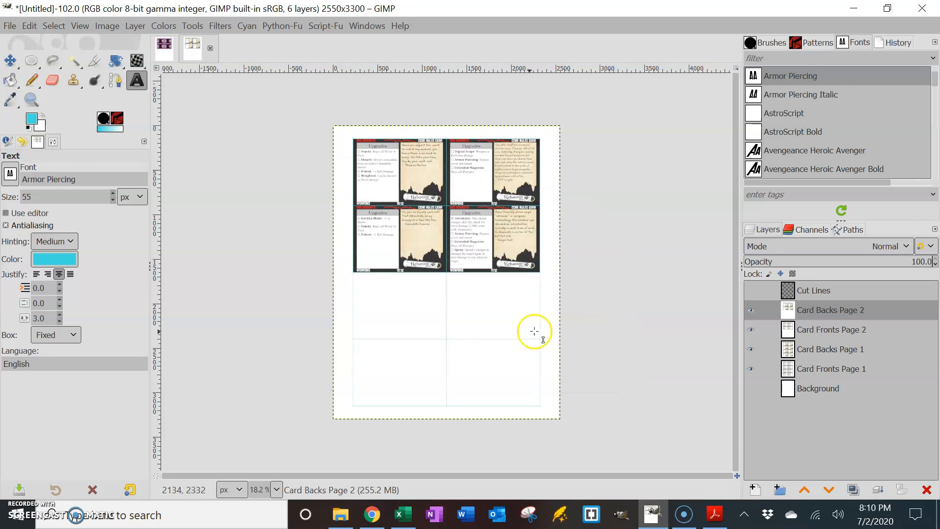
mouse_move(453, 358)
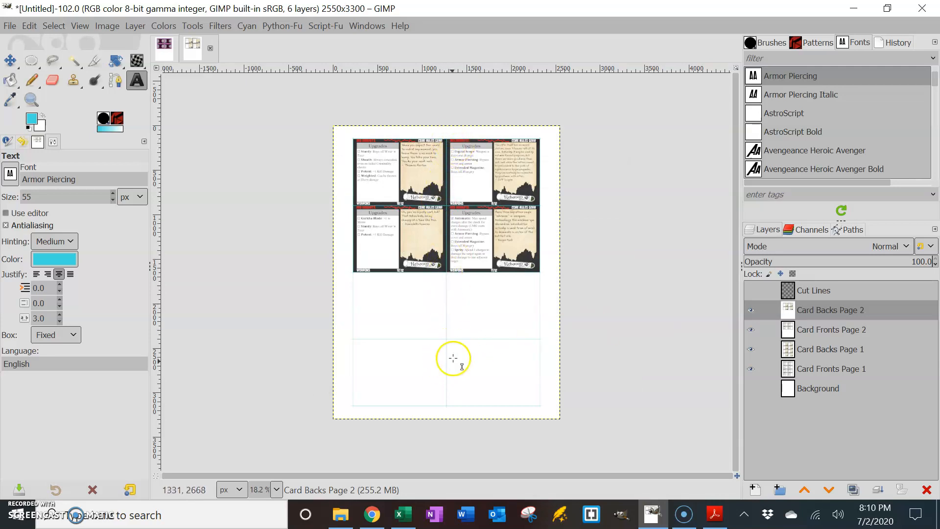
mouse_move(404, 232)
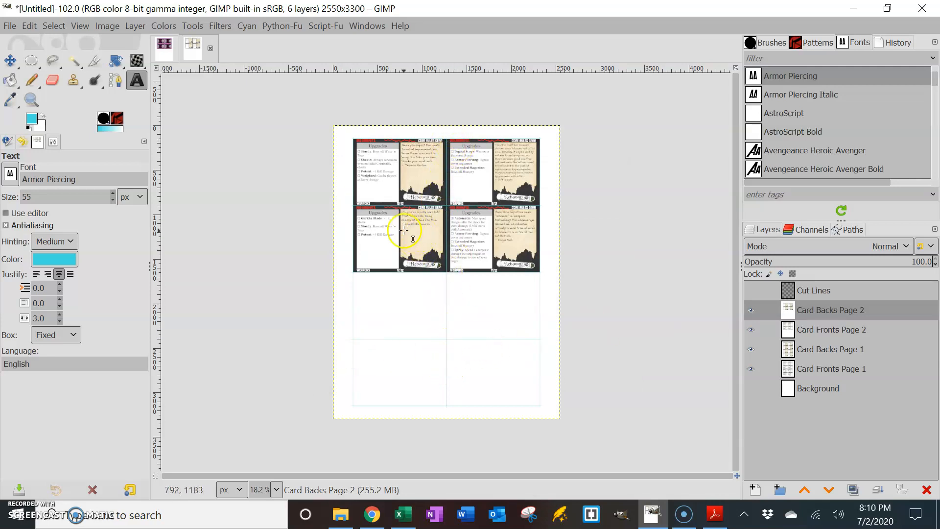
mouse_move(354, 175)
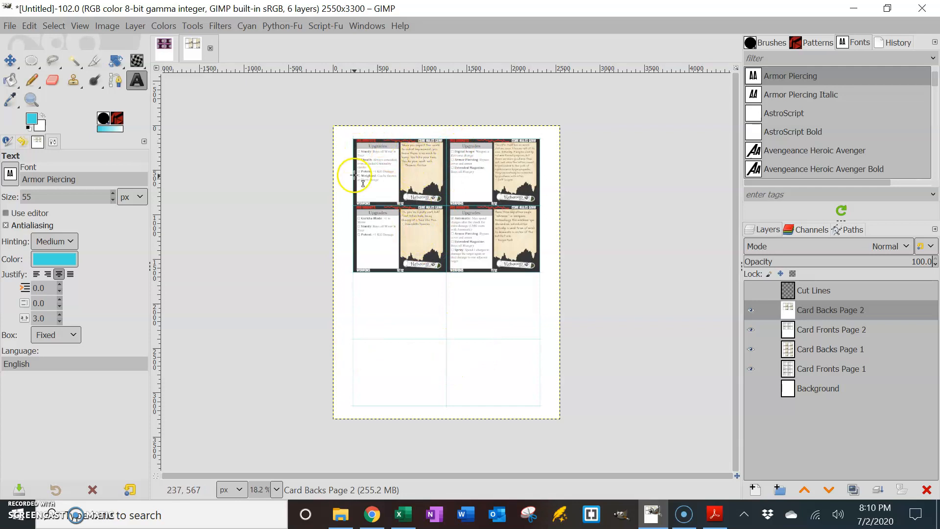
mouse_move(443, 201)
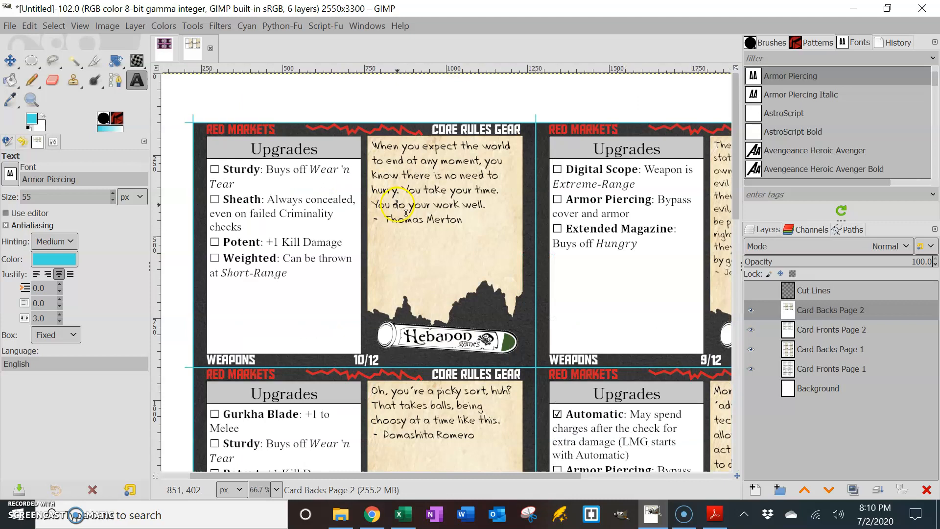
mouse_move(618, 293)
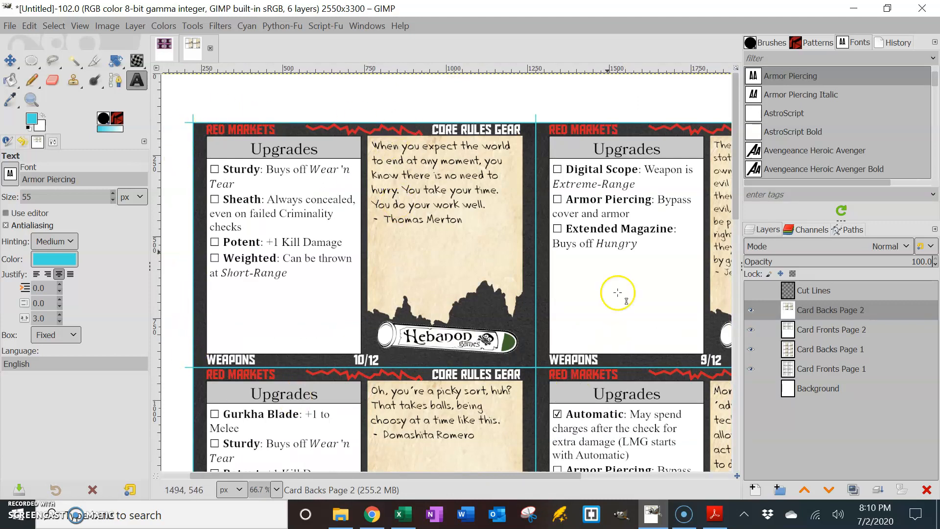
mouse_move(521, 196)
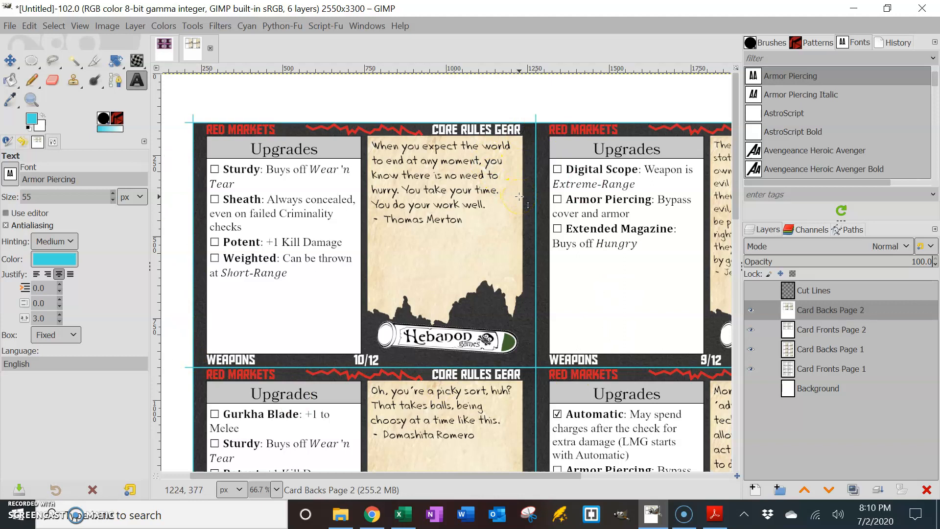
mouse_move(381, 167)
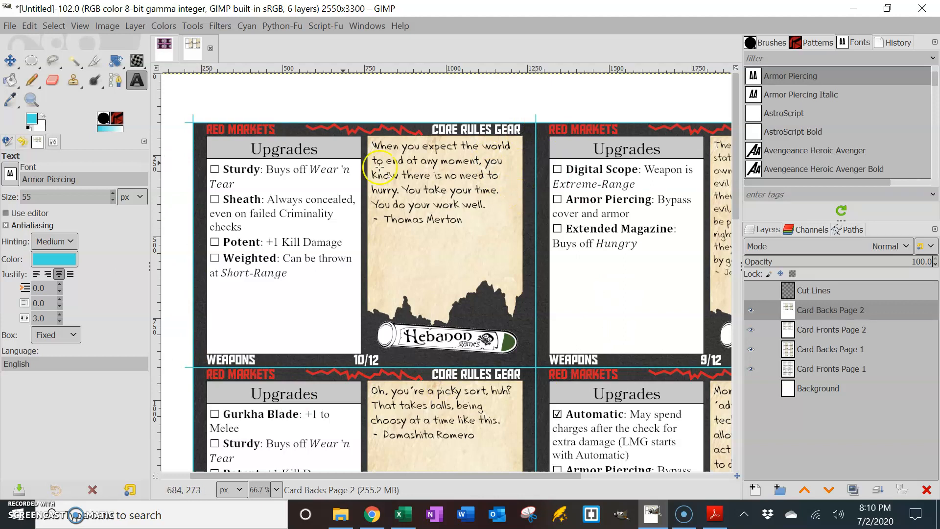
mouse_move(511, 234)
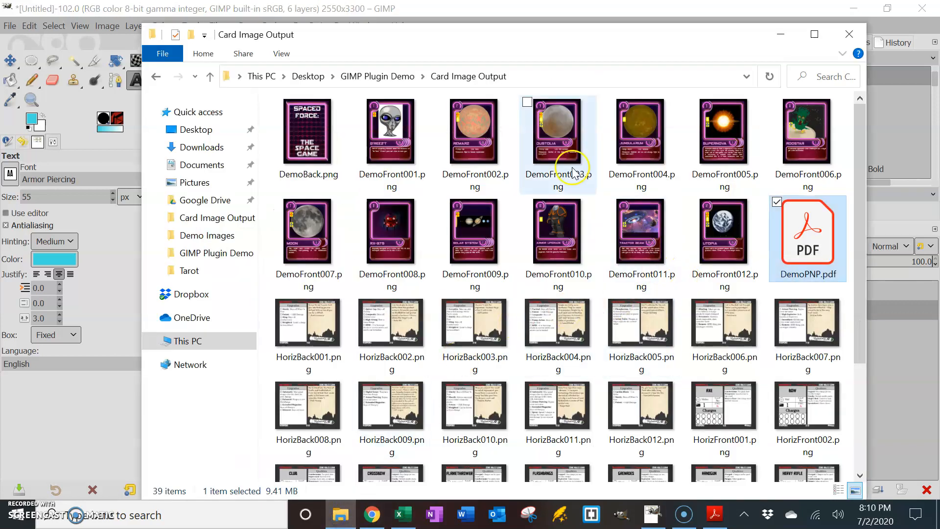
- Locate HorizPNP.pdf in Card Image Output and view it in Acrobat Reader
scroll("down", 3)
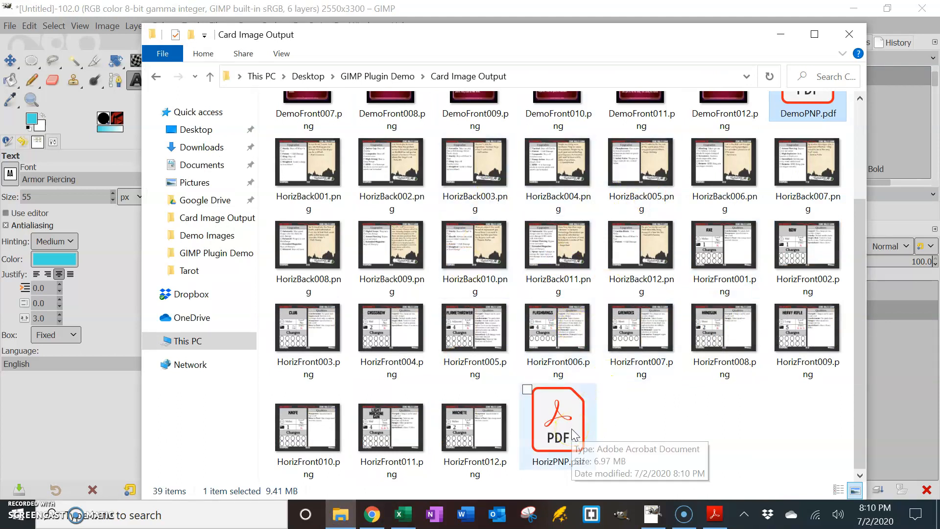
double_click(557, 420)
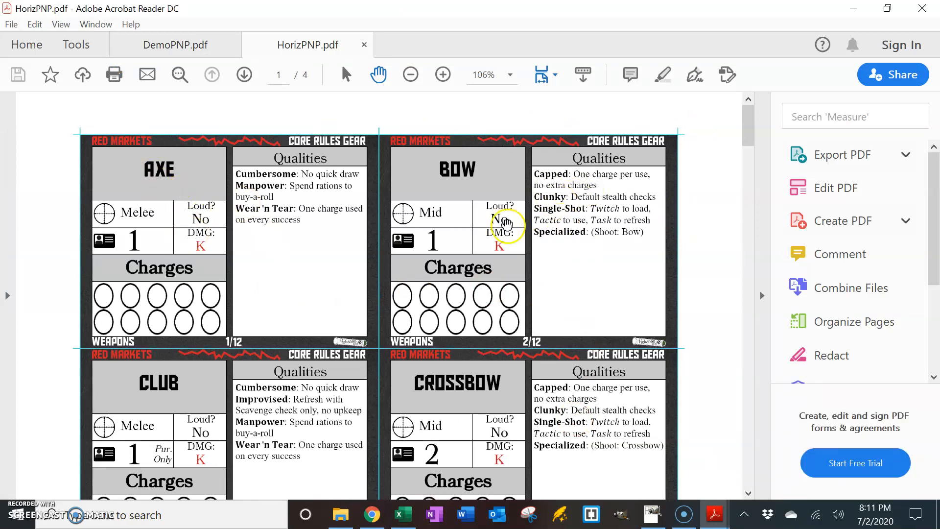
mouse_move(558, 342)
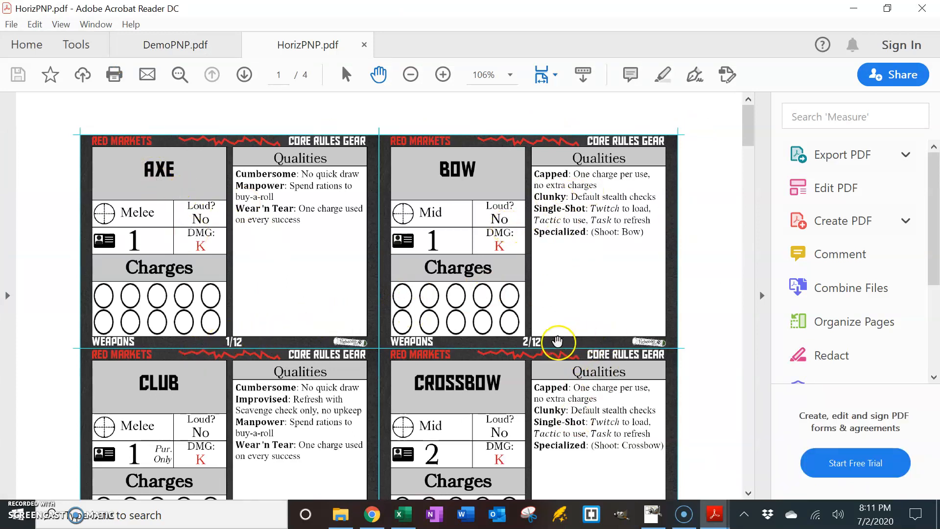
- Advance HorizPNP.pdf to page 2 showing the Upgrades backs with quotes
left_click(244, 75)
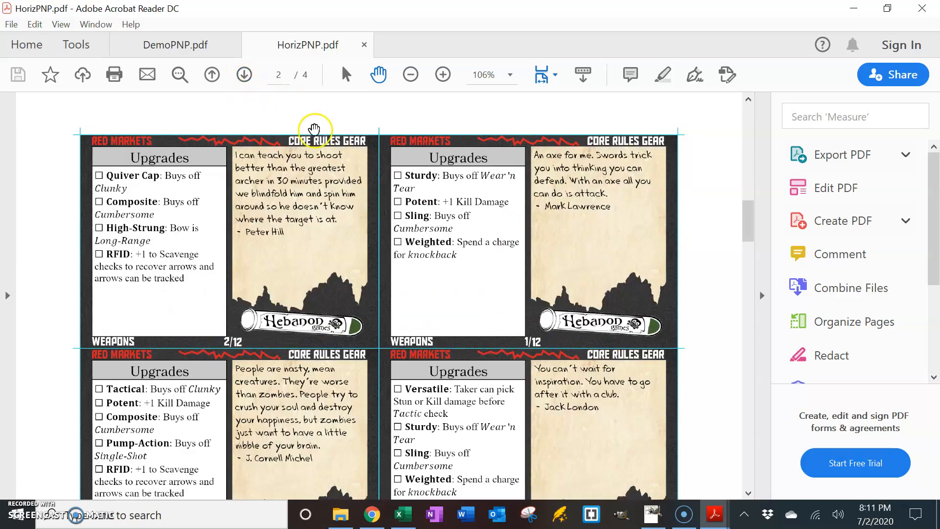
mouse_move(457, 332)
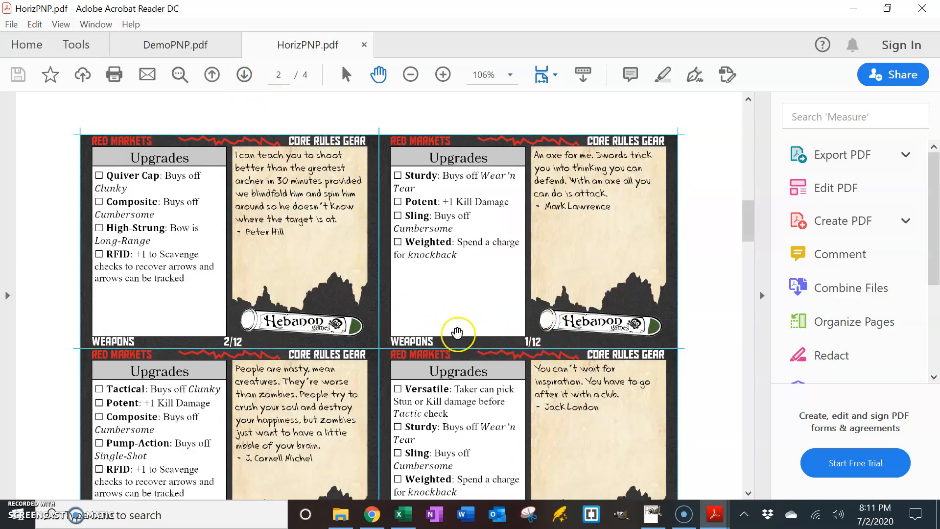
mouse_move(321, 275)
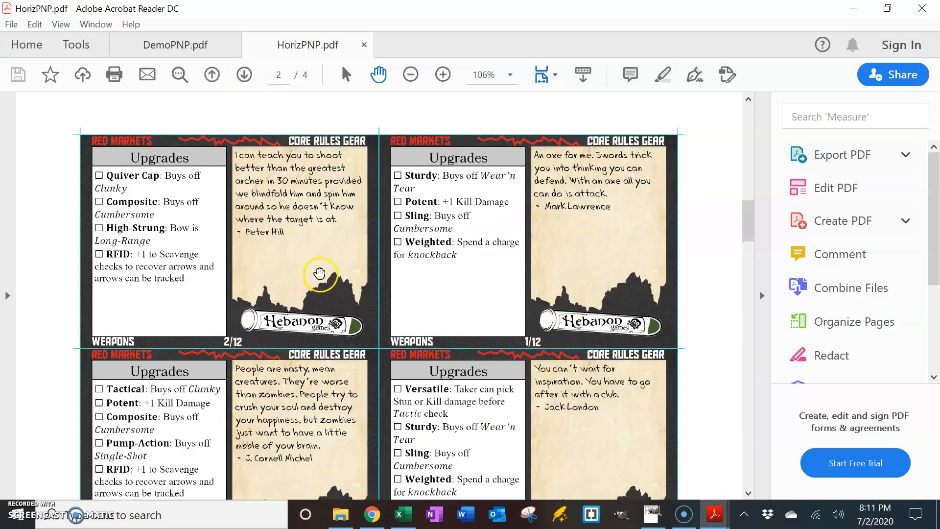
mouse_move(483, 214)
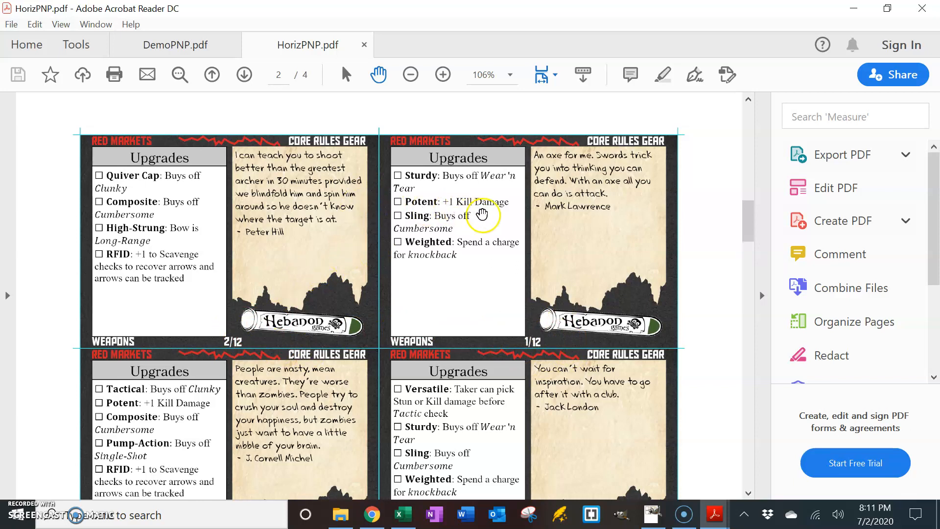
mouse_move(471, 400)
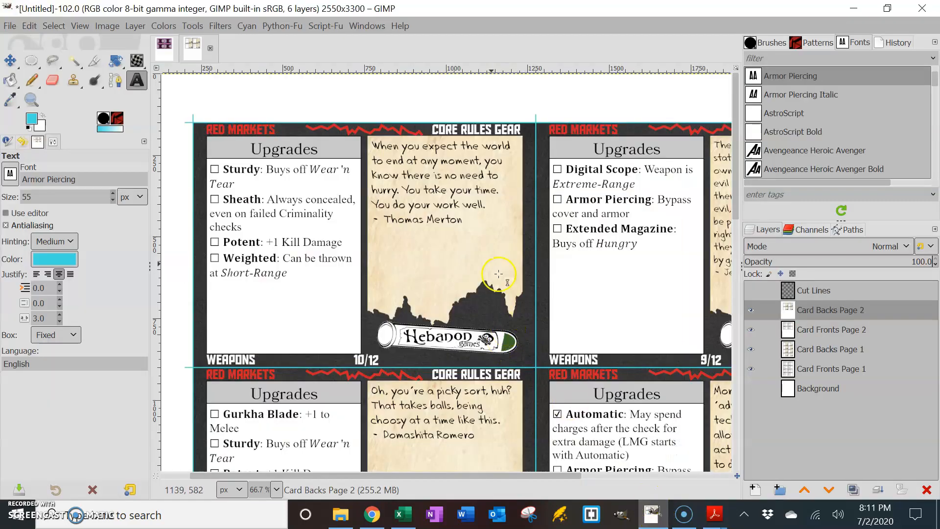
mouse_move(271, 167)
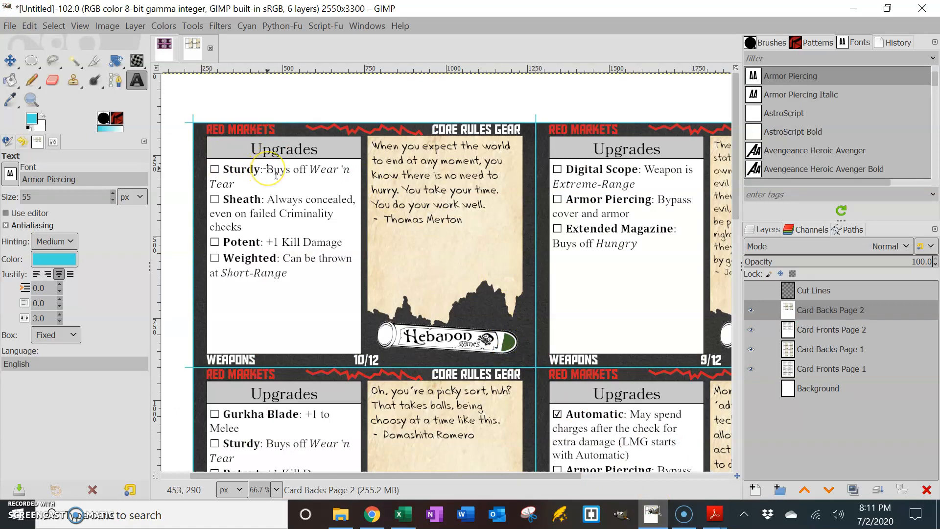
mouse_move(276, 178)
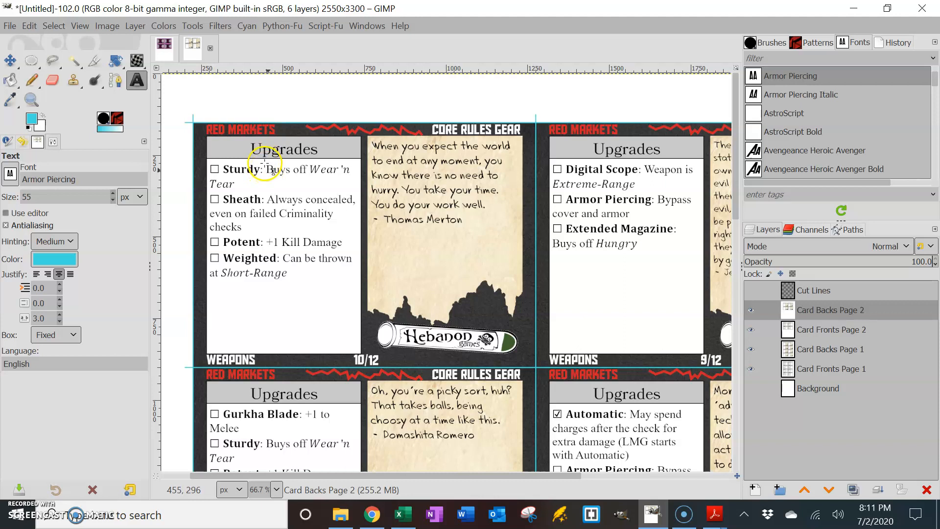
mouse_move(612, 258)
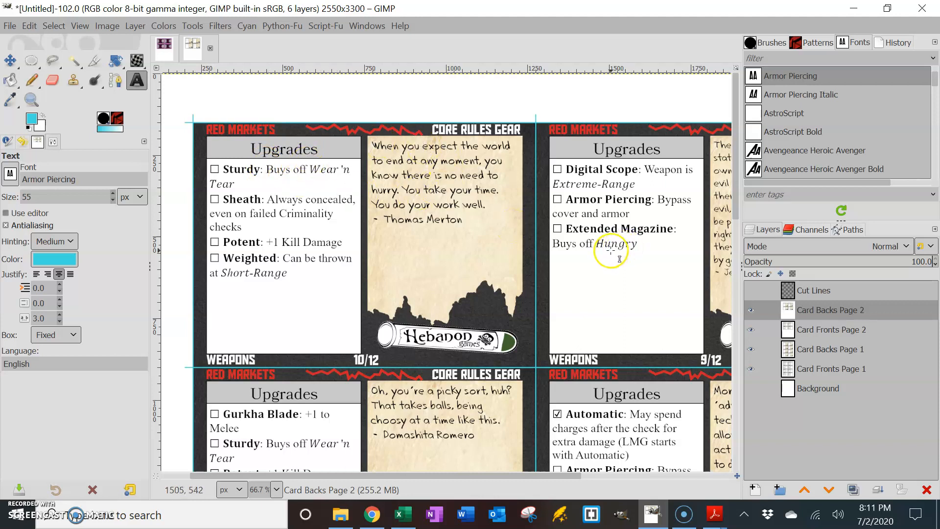
mouse_move(423, 250)
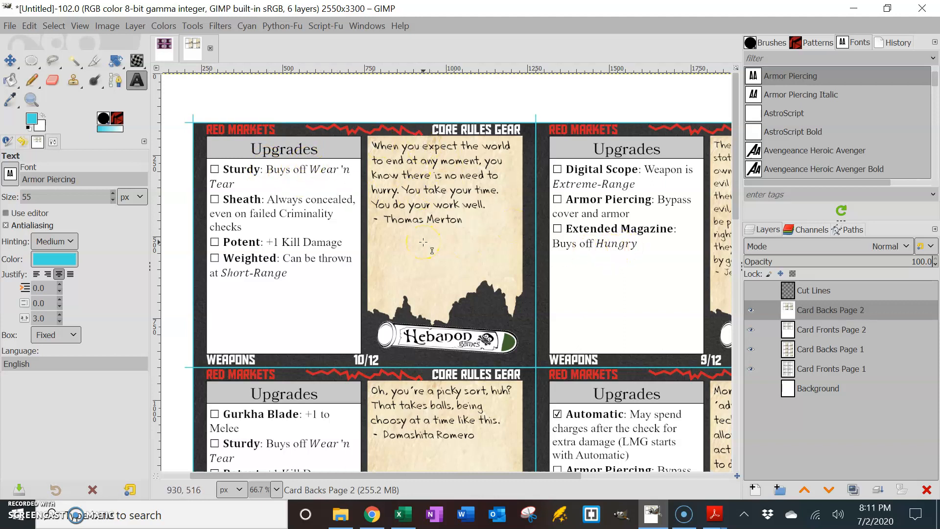
mouse_move(420, 237)
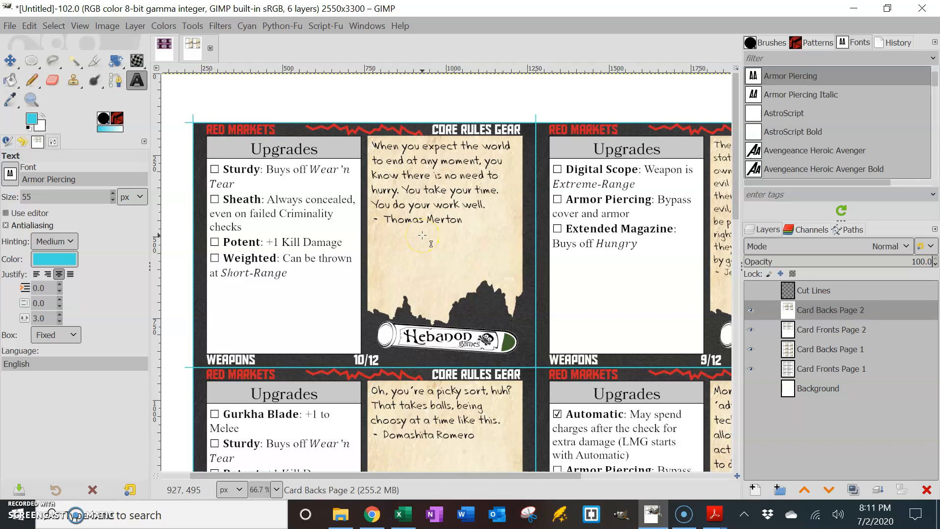
mouse_move(413, 235)
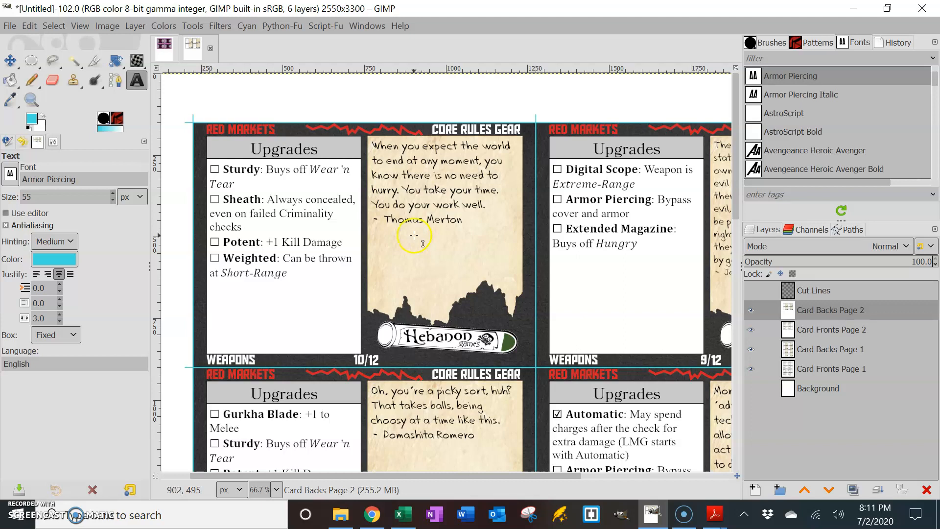